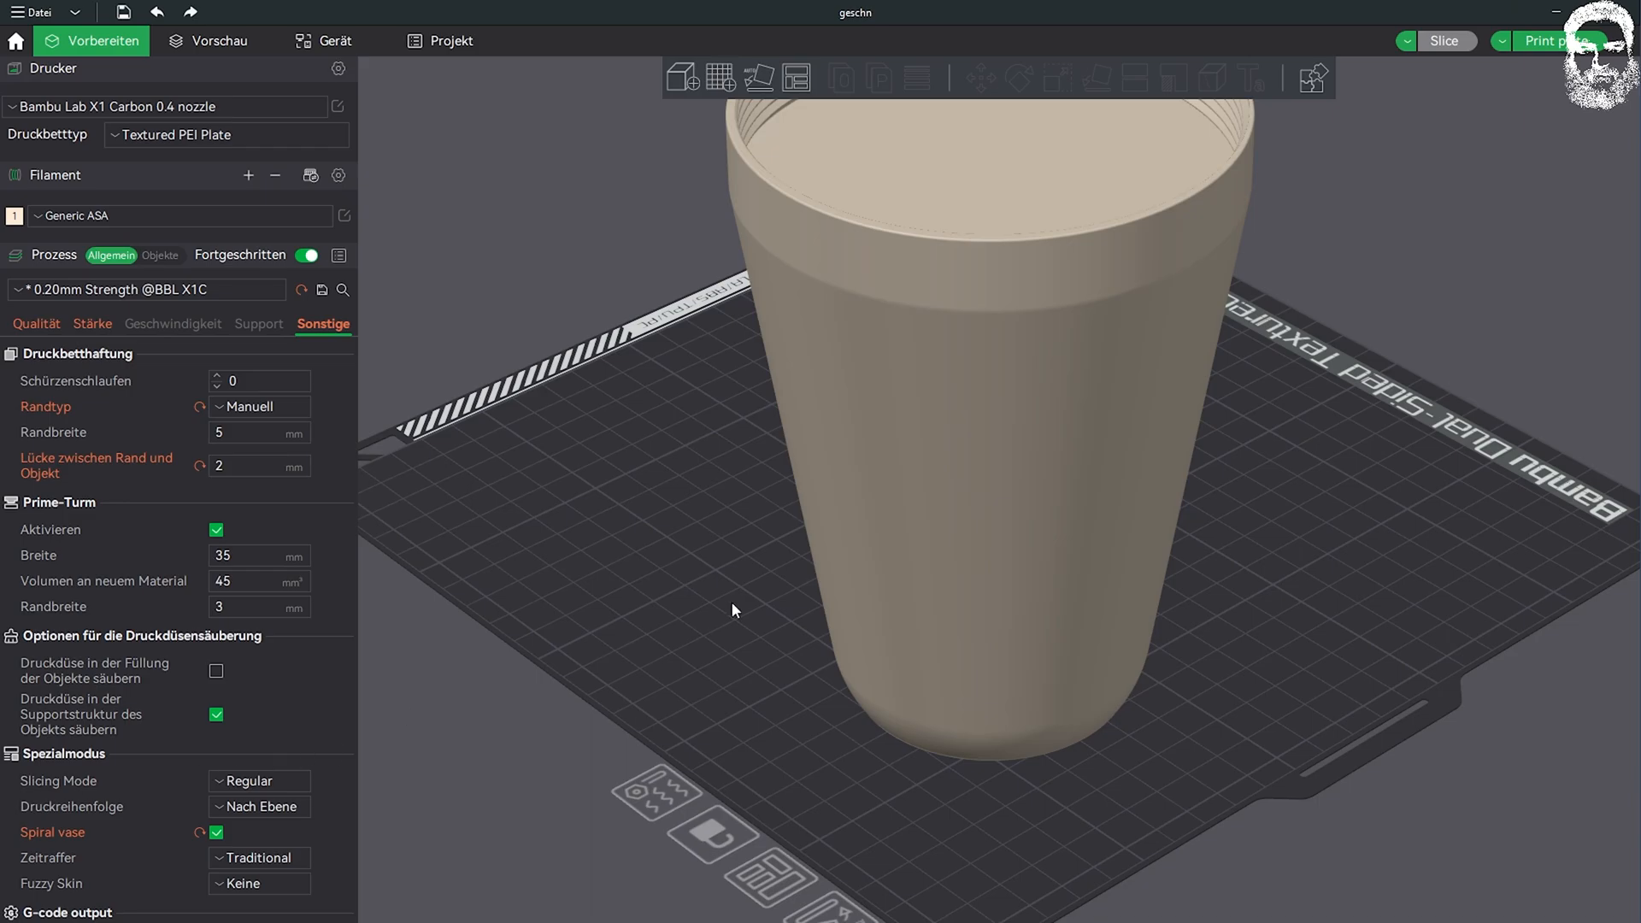
{"action": "mouse_move", "coordinate": [826, 535]}
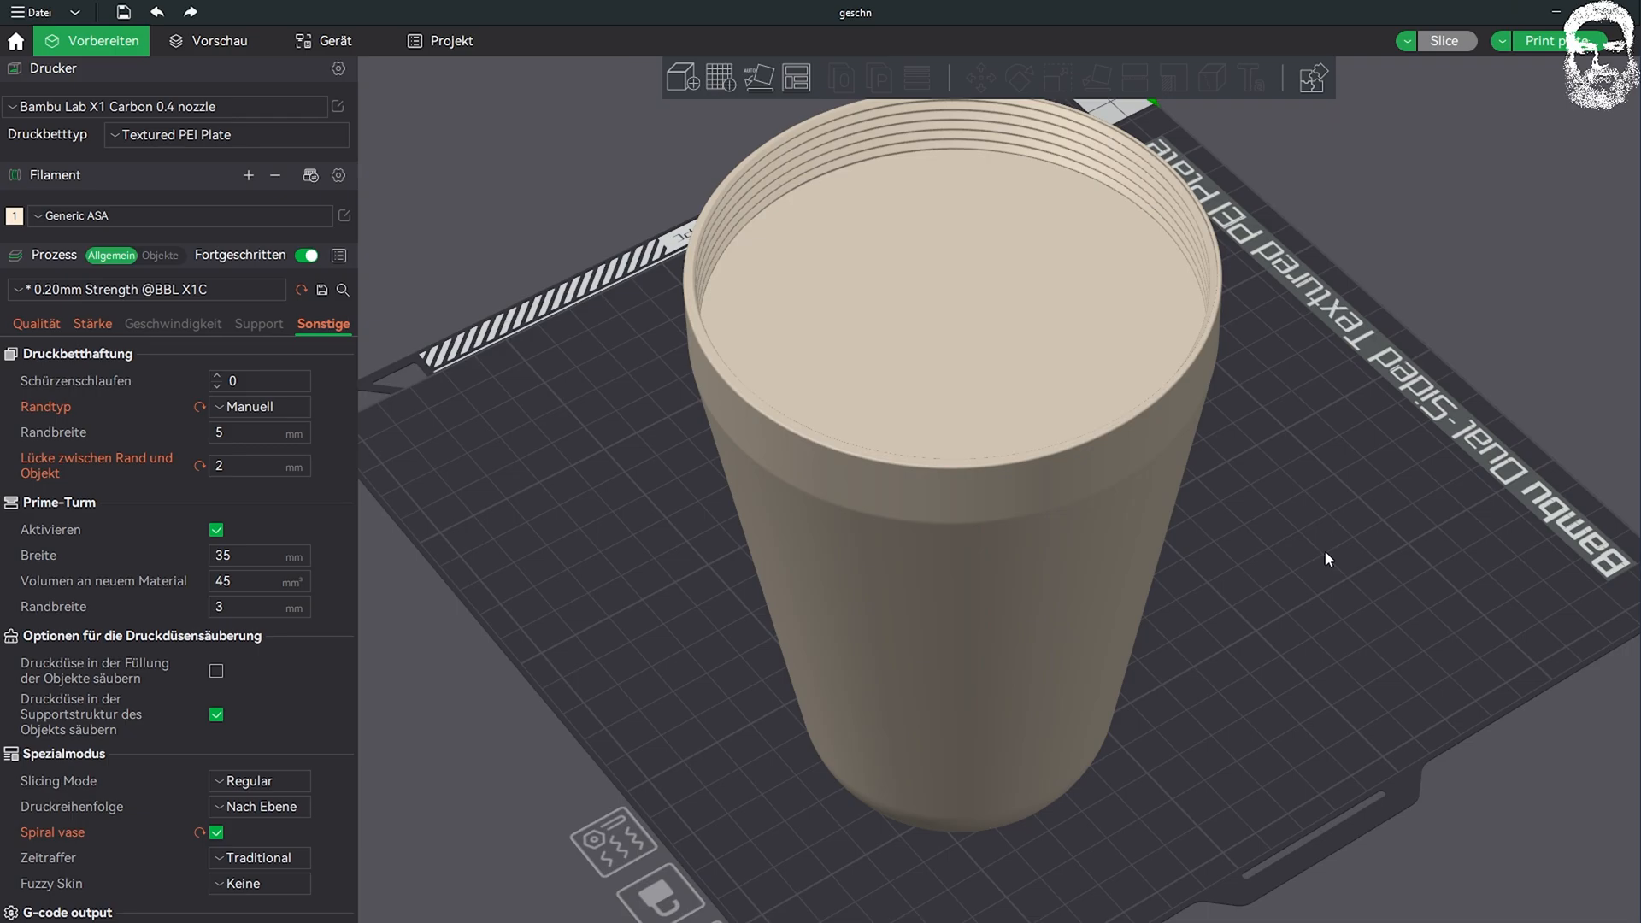
{"action": "mouse_move", "coordinate": [1282, 499]}
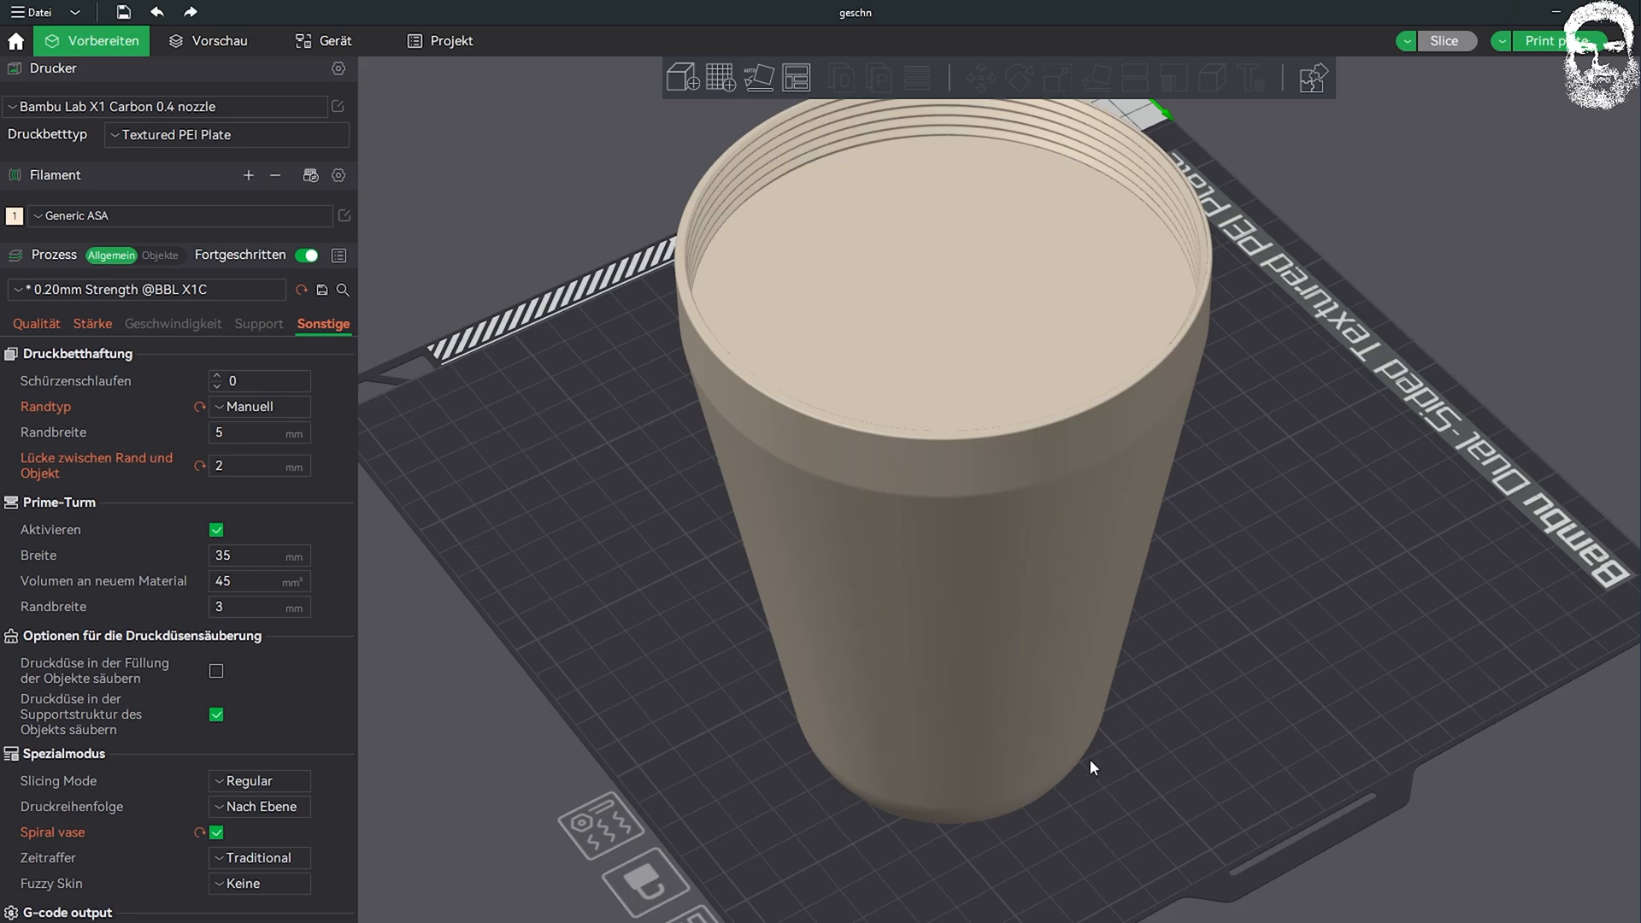
{"action": "mouse_move", "coordinate": [1094, 233]}
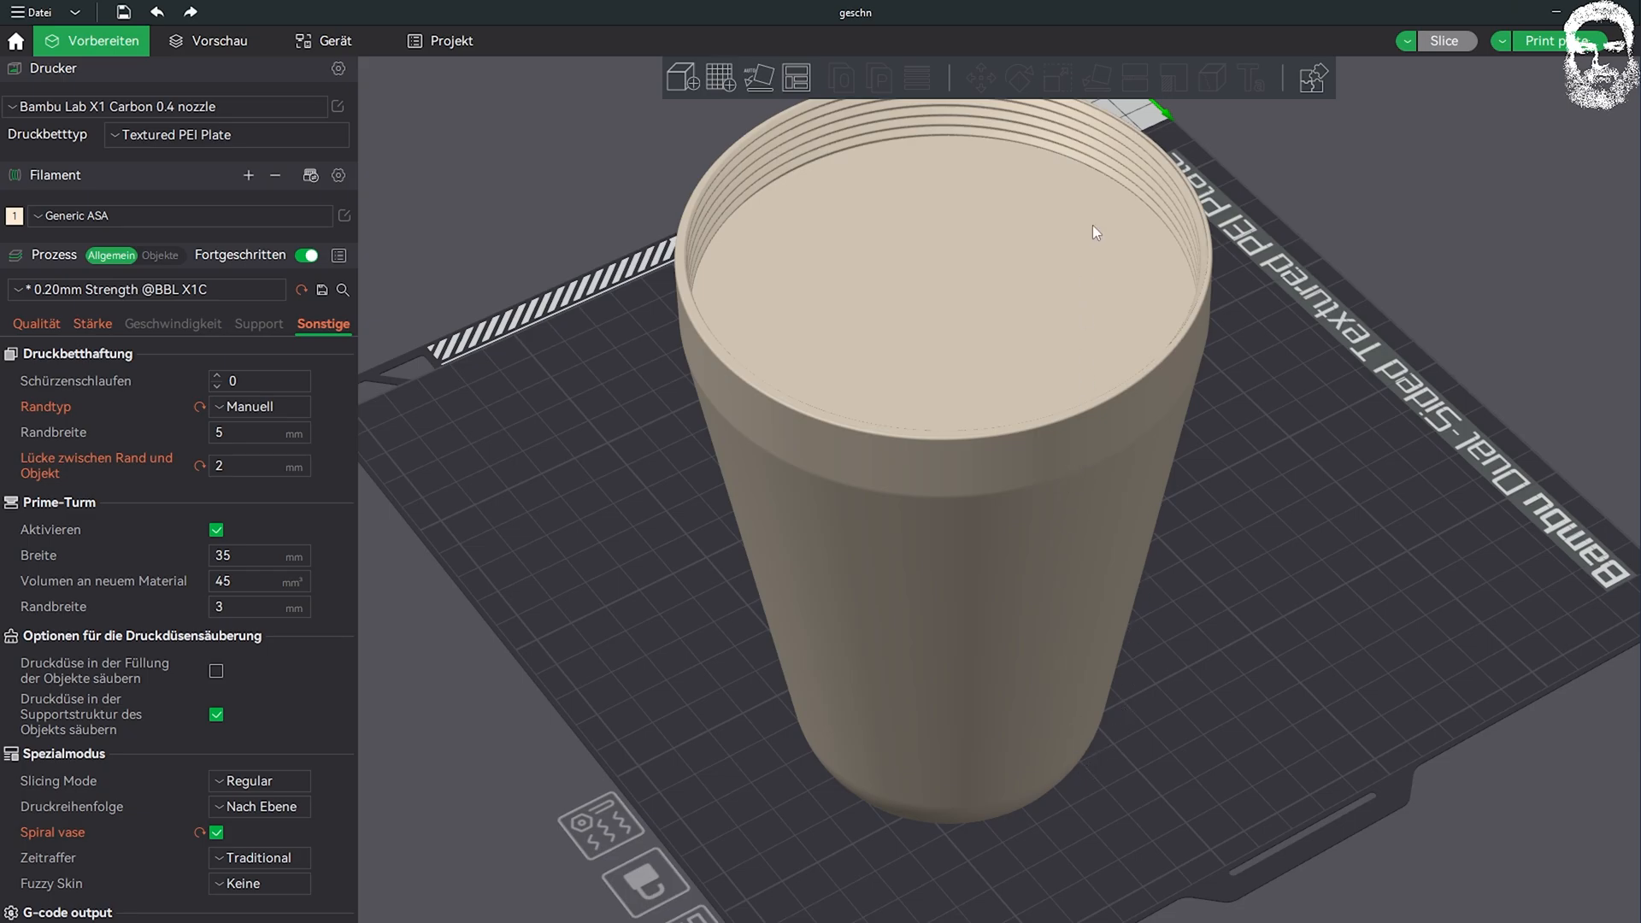
{"action": "mouse_move", "coordinate": [1052, 157]}
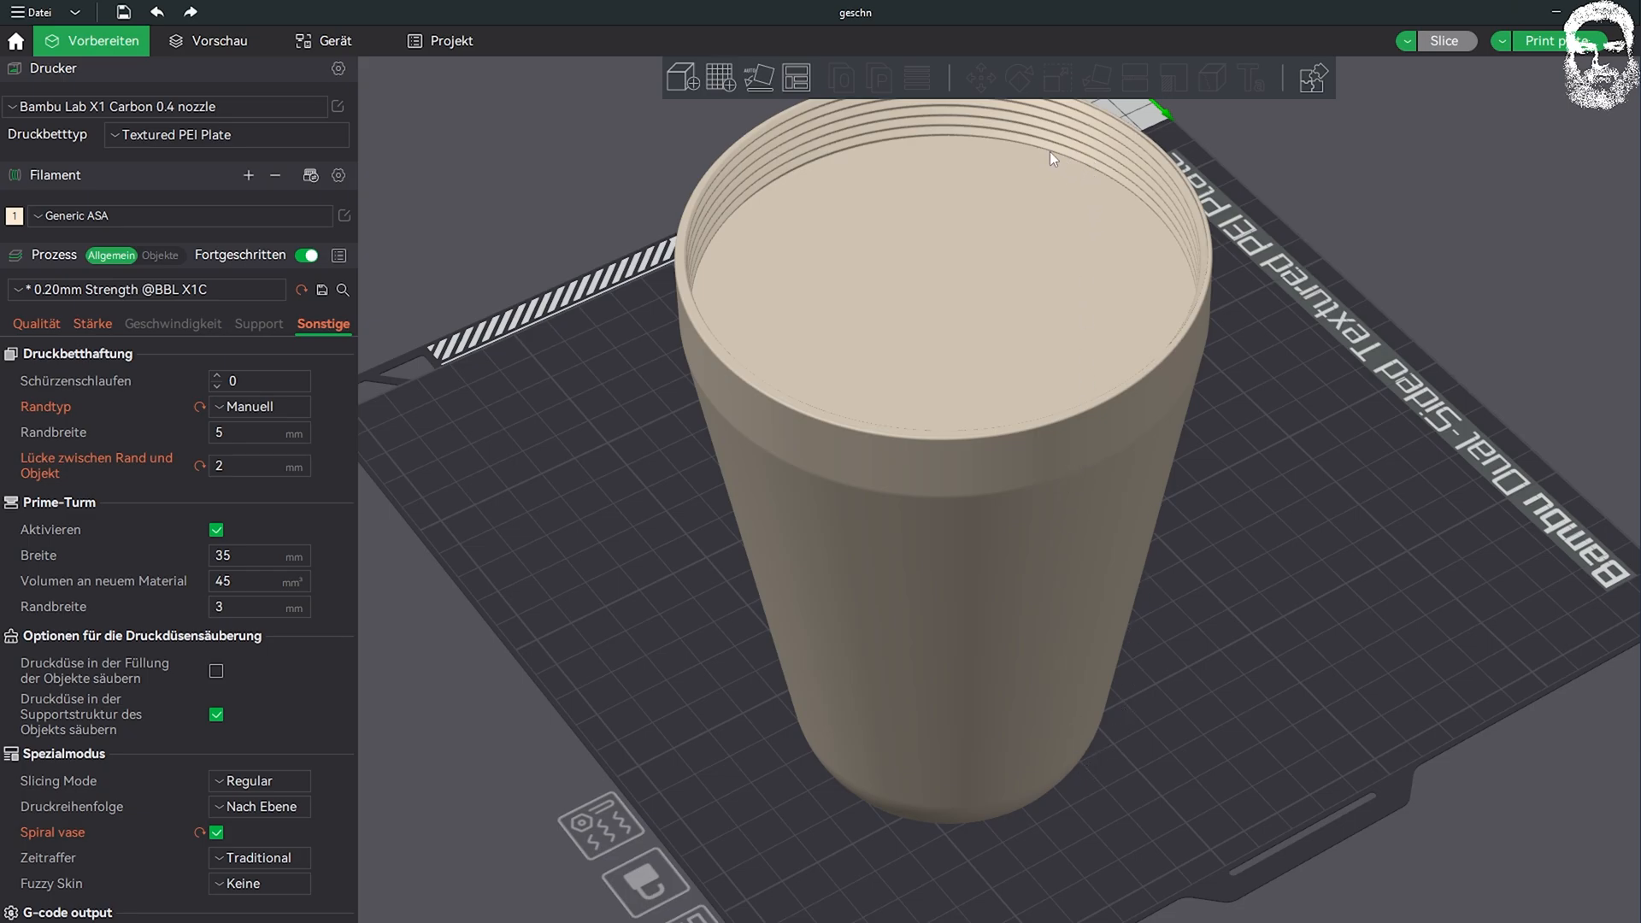
{"action": "mouse_move", "coordinate": [1130, 187]}
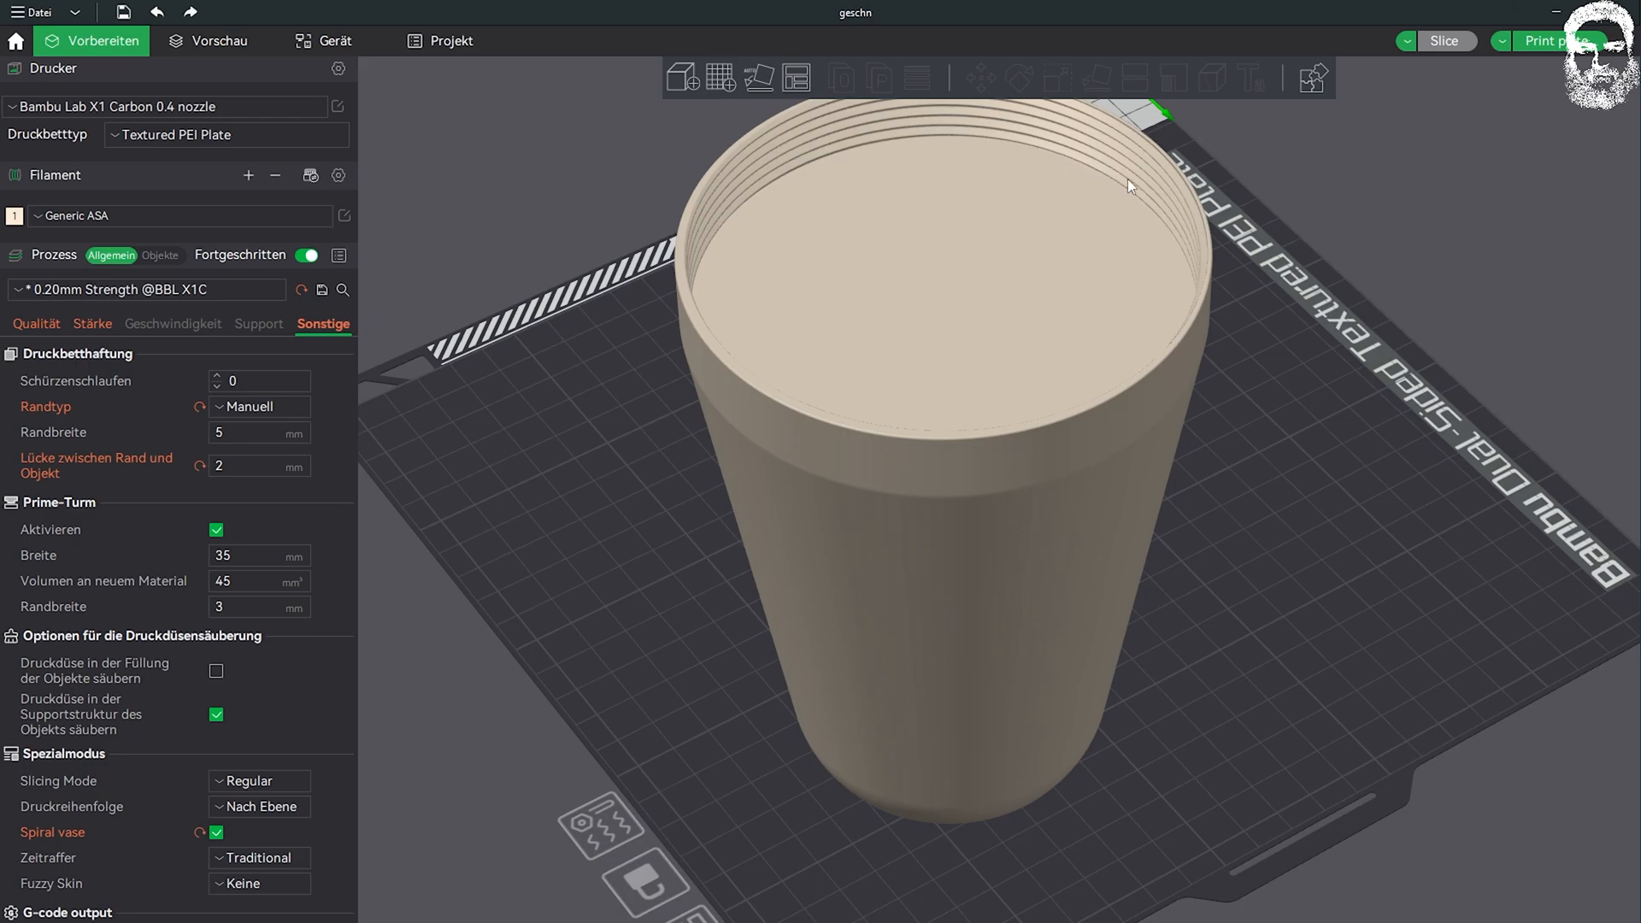
{"action": "mouse_move", "coordinate": [1142, 152]}
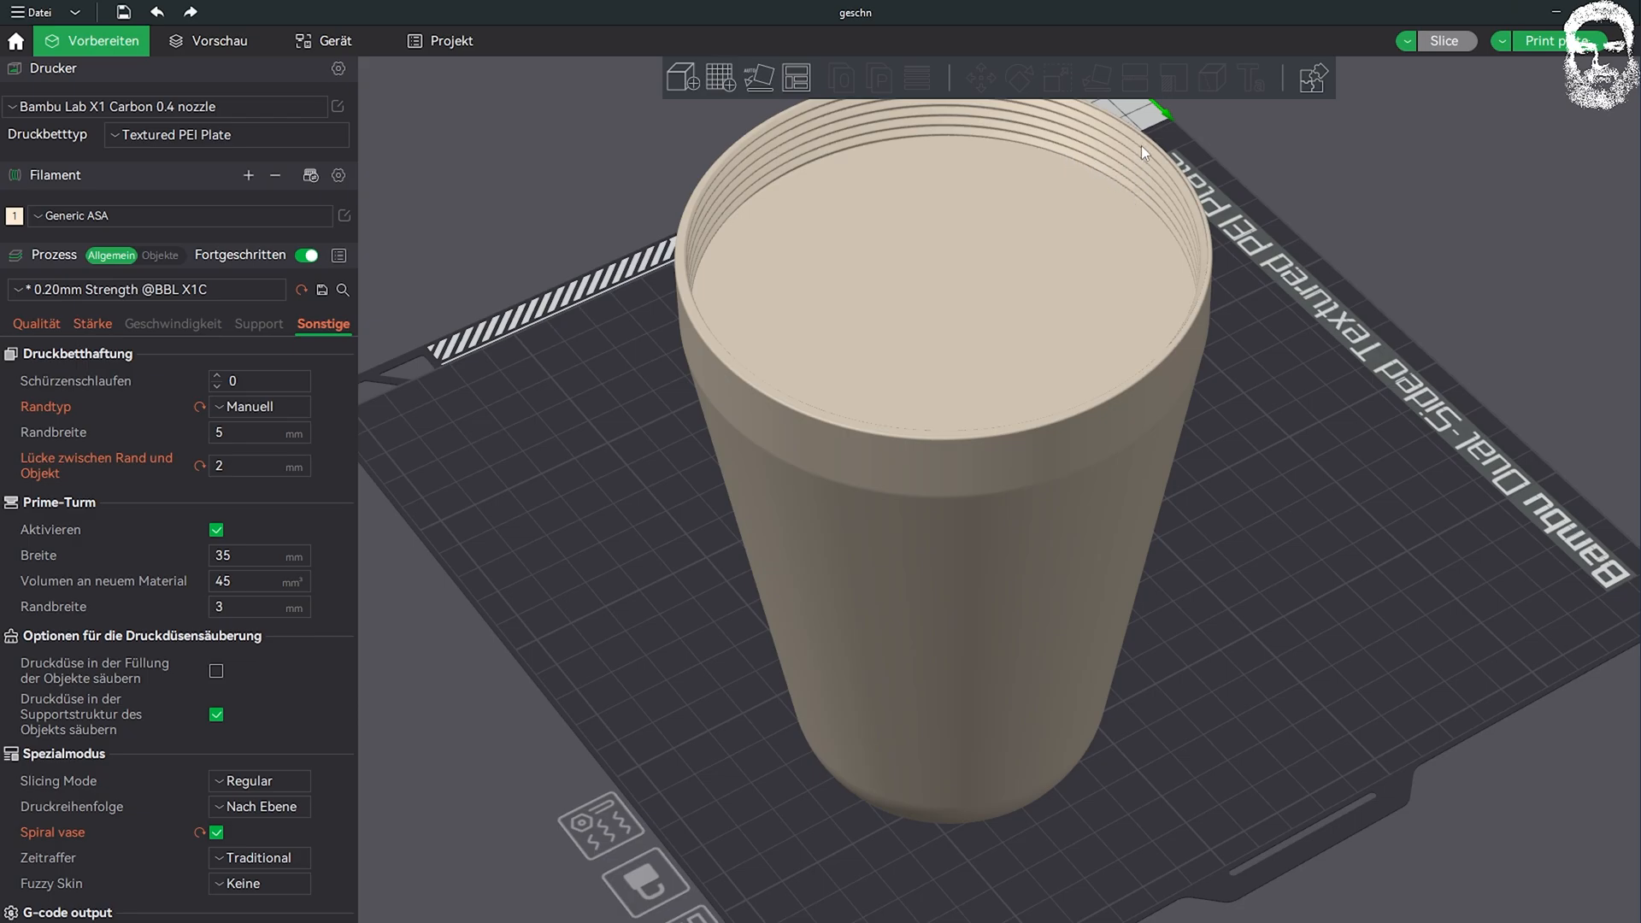
{"action": "mouse_move", "coordinate": [1299, 439]}
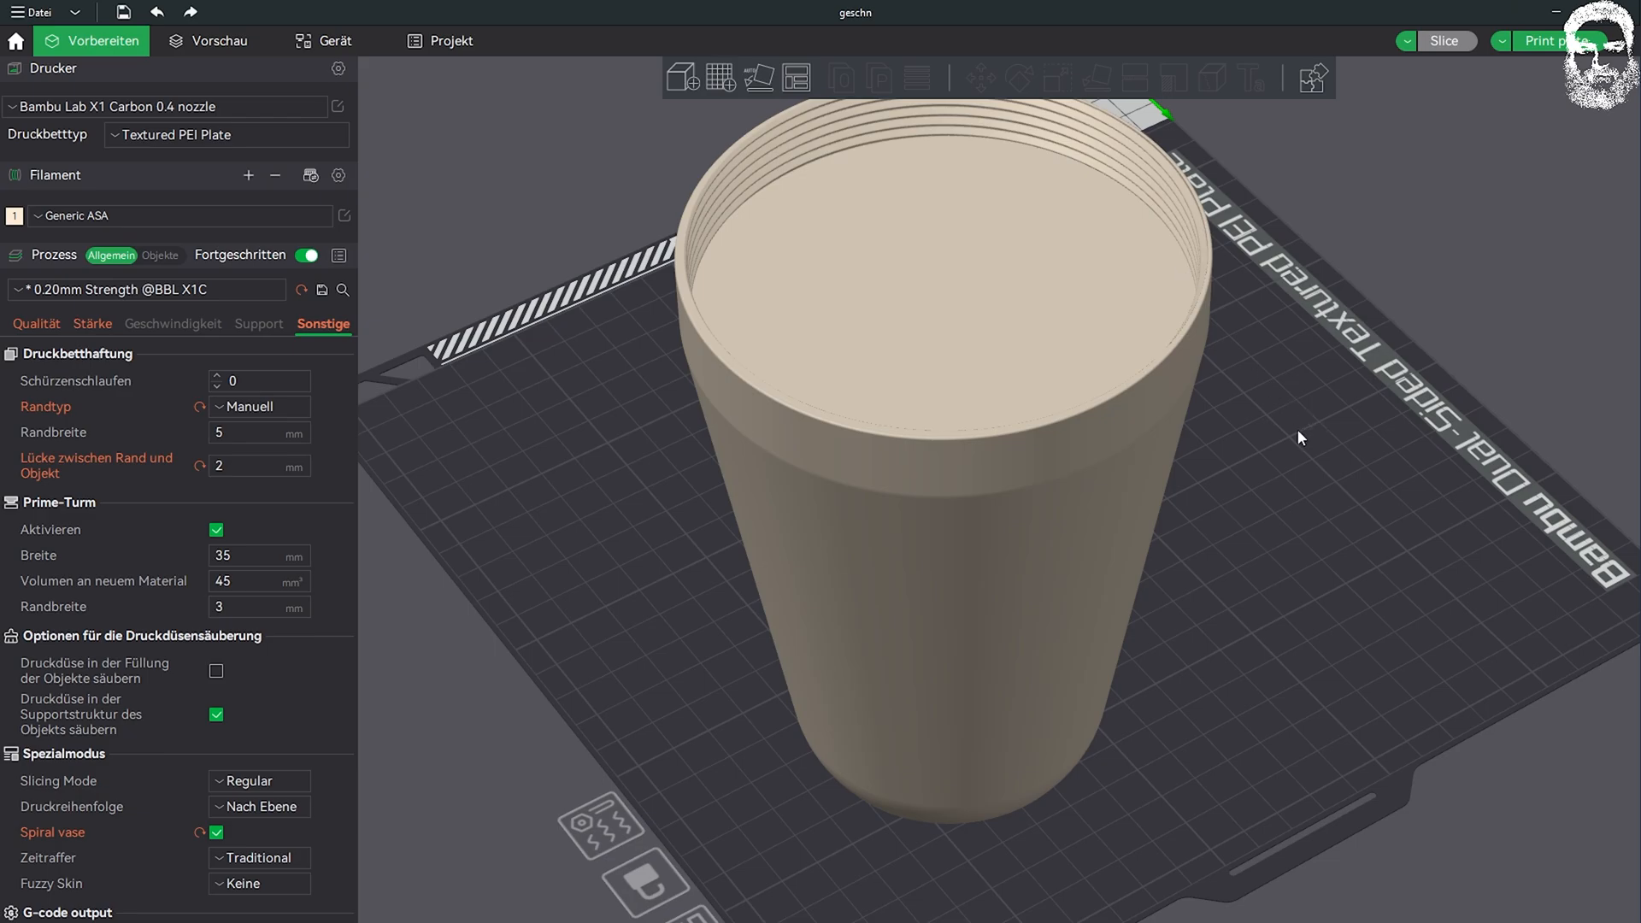
{"action": "mouse_move", "coordinate": [1061, 627]}
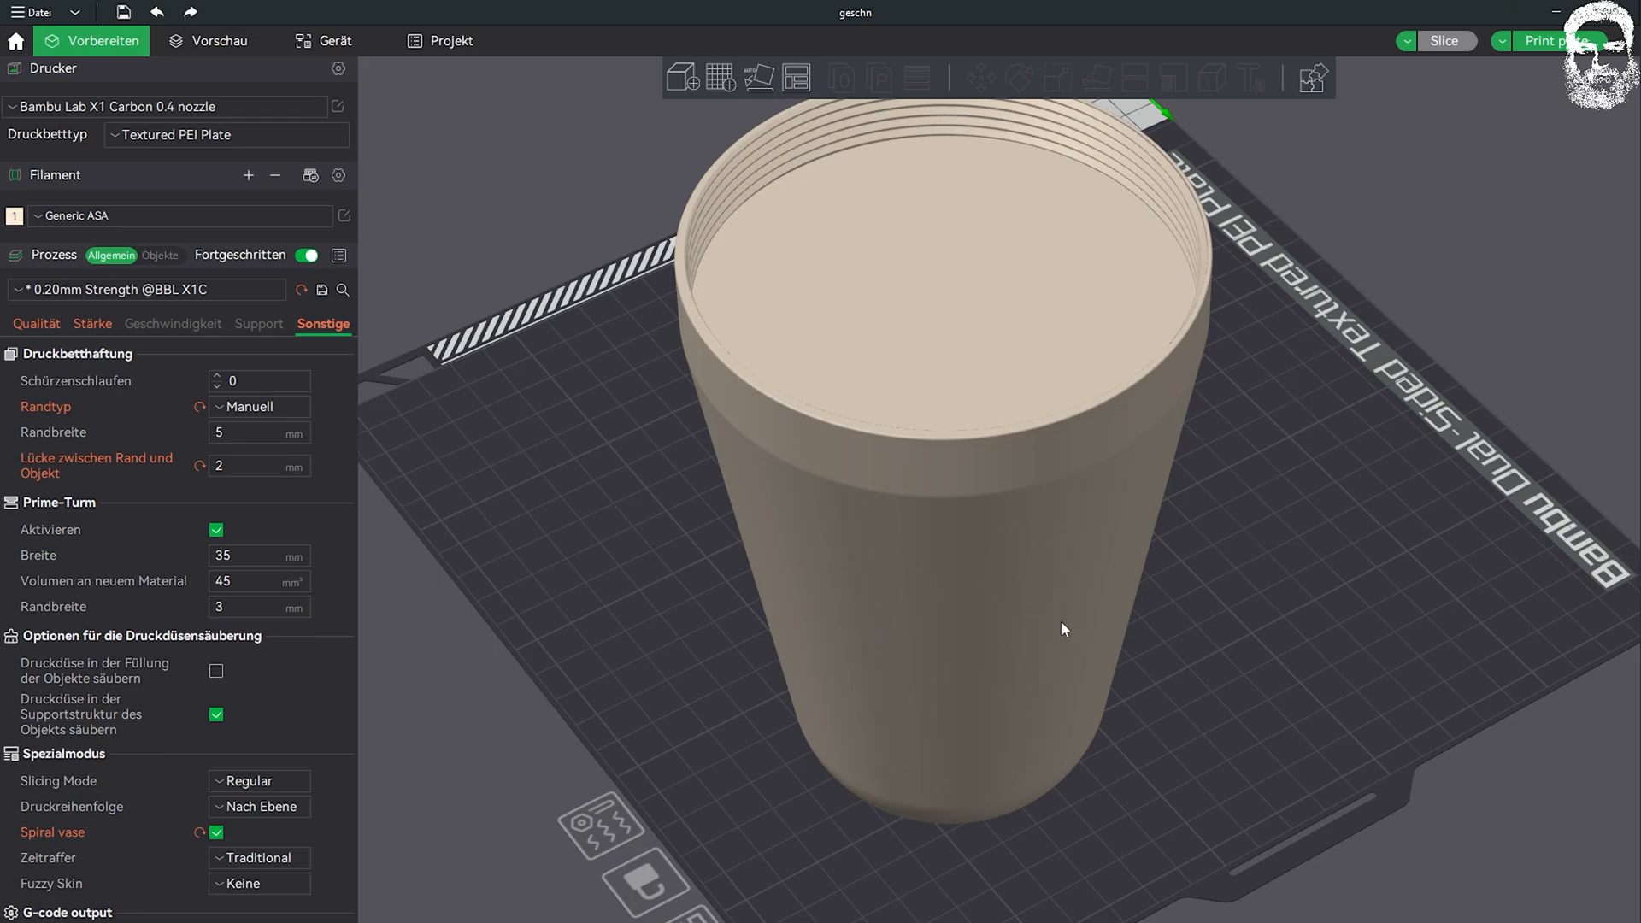
{"action": "mouse_move", "coordinate": [1085, 134]}
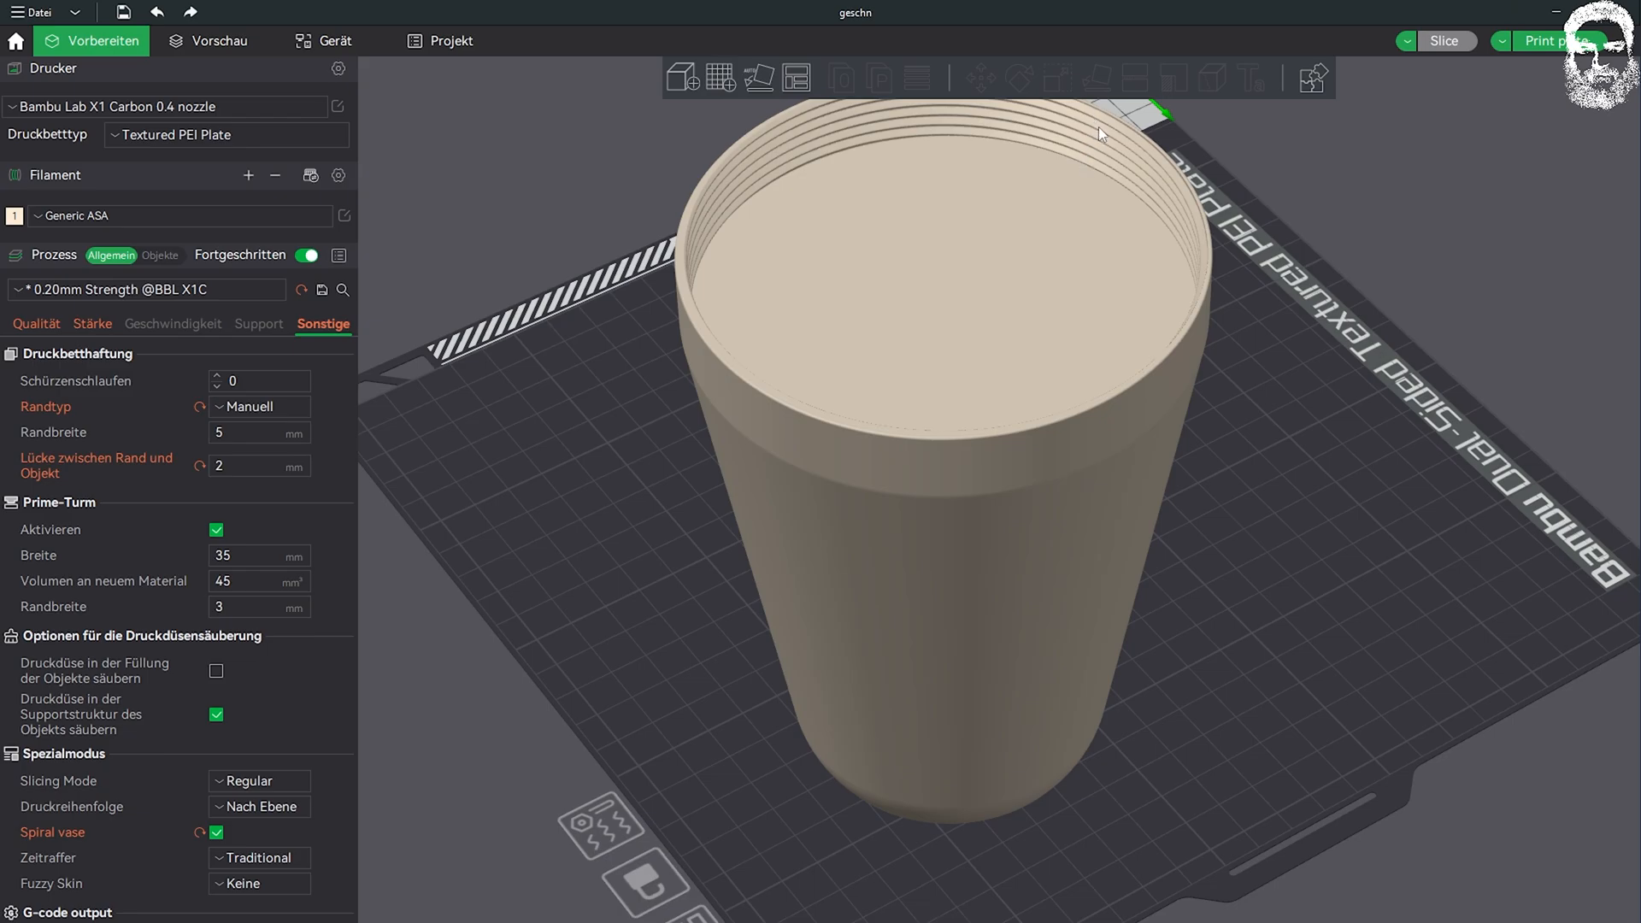
{"action": "mouse_move", "coordinate": [771, 579]}
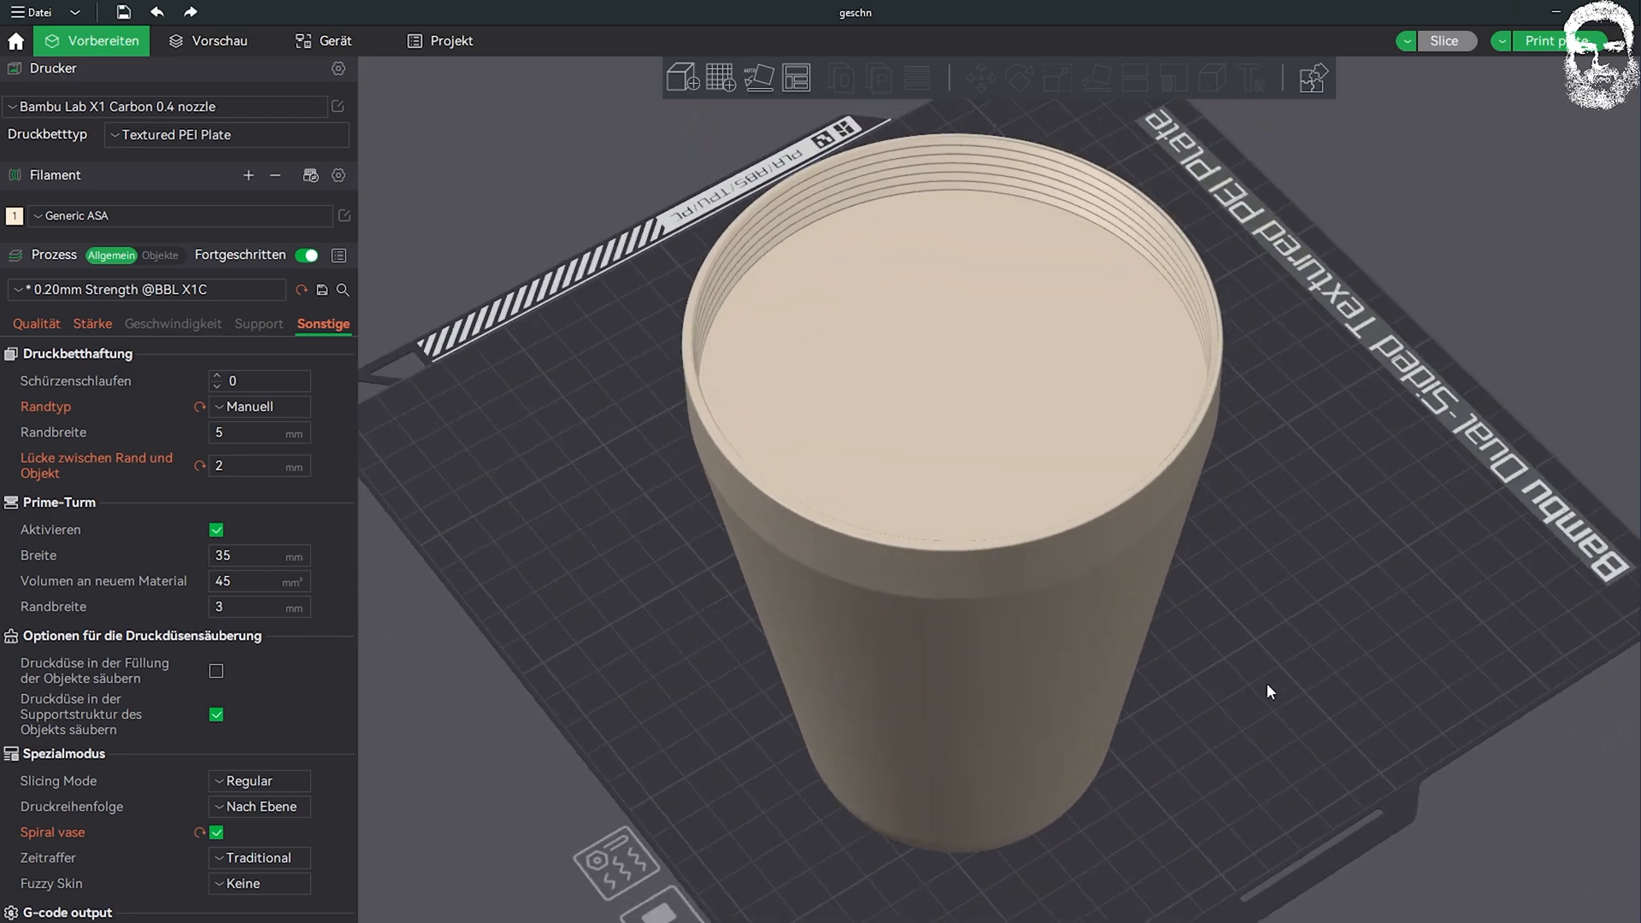
{"action": "mouse_move", "coordinate": [1275, 698]}
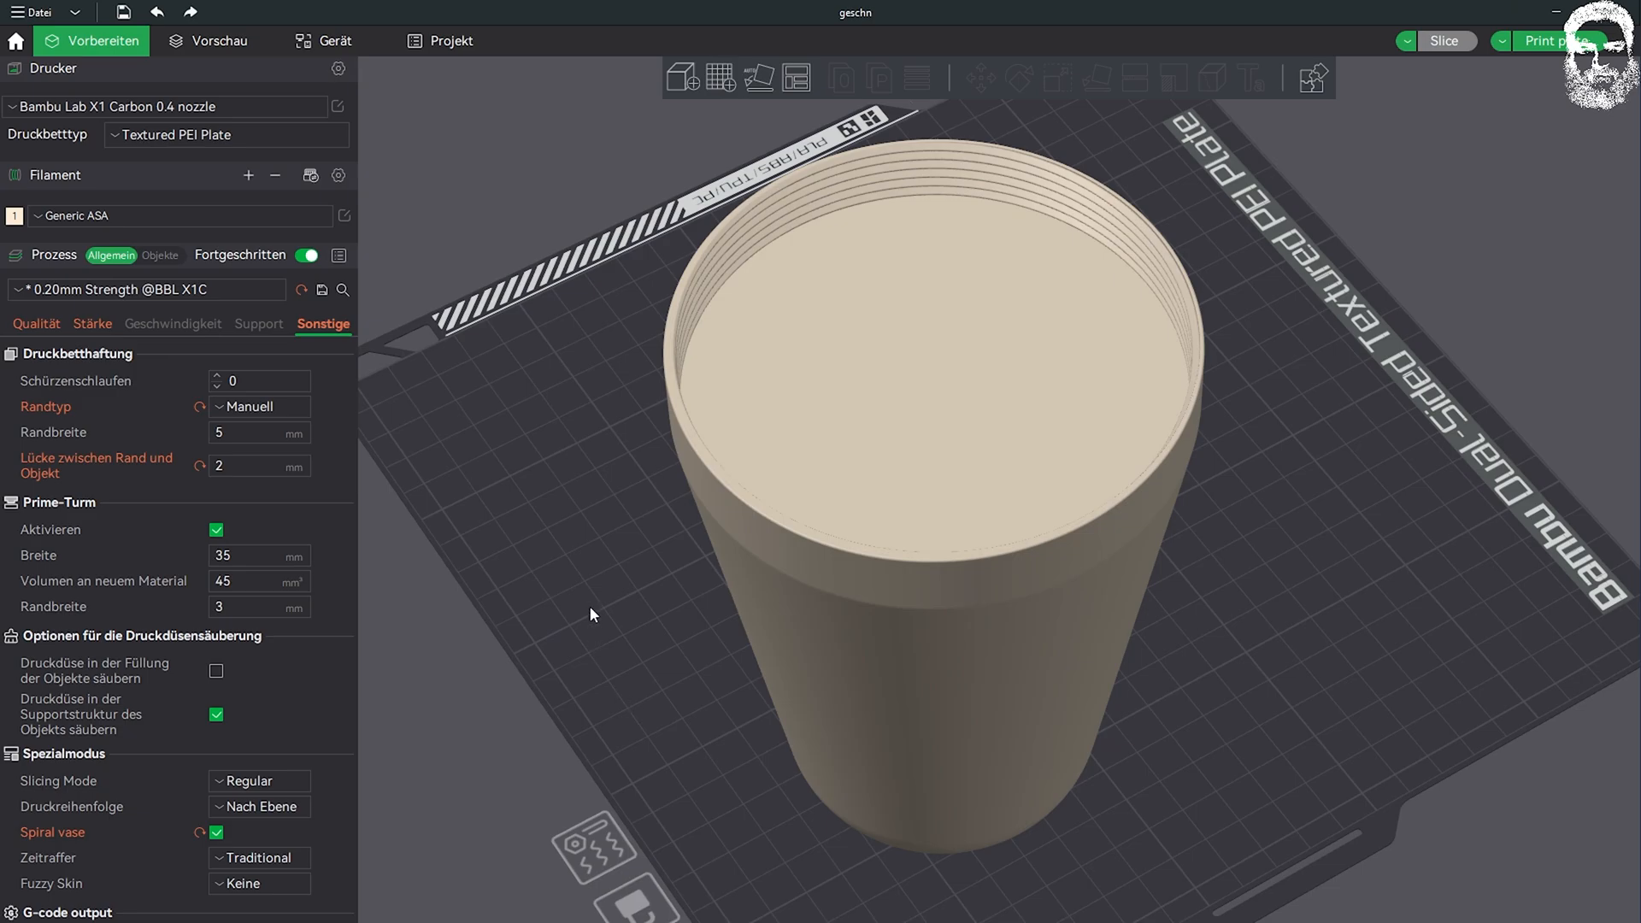
{"action": "mouse_move", "coordinate": [217, 832]}
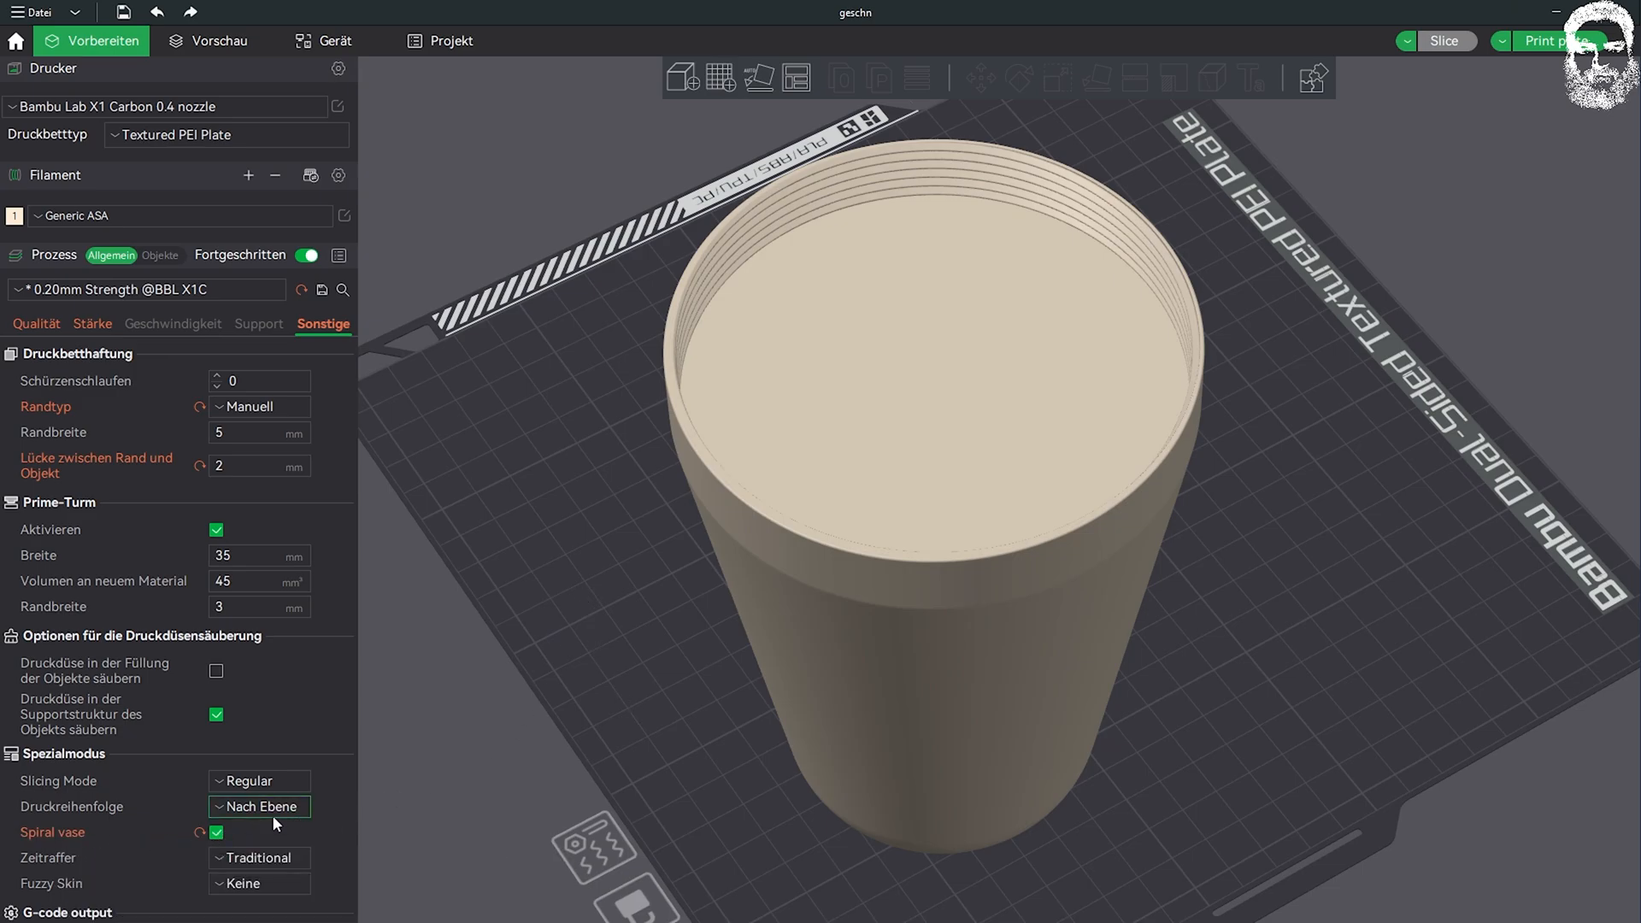
{"action": "mouse_move", "coordinate": [1364, 279]}
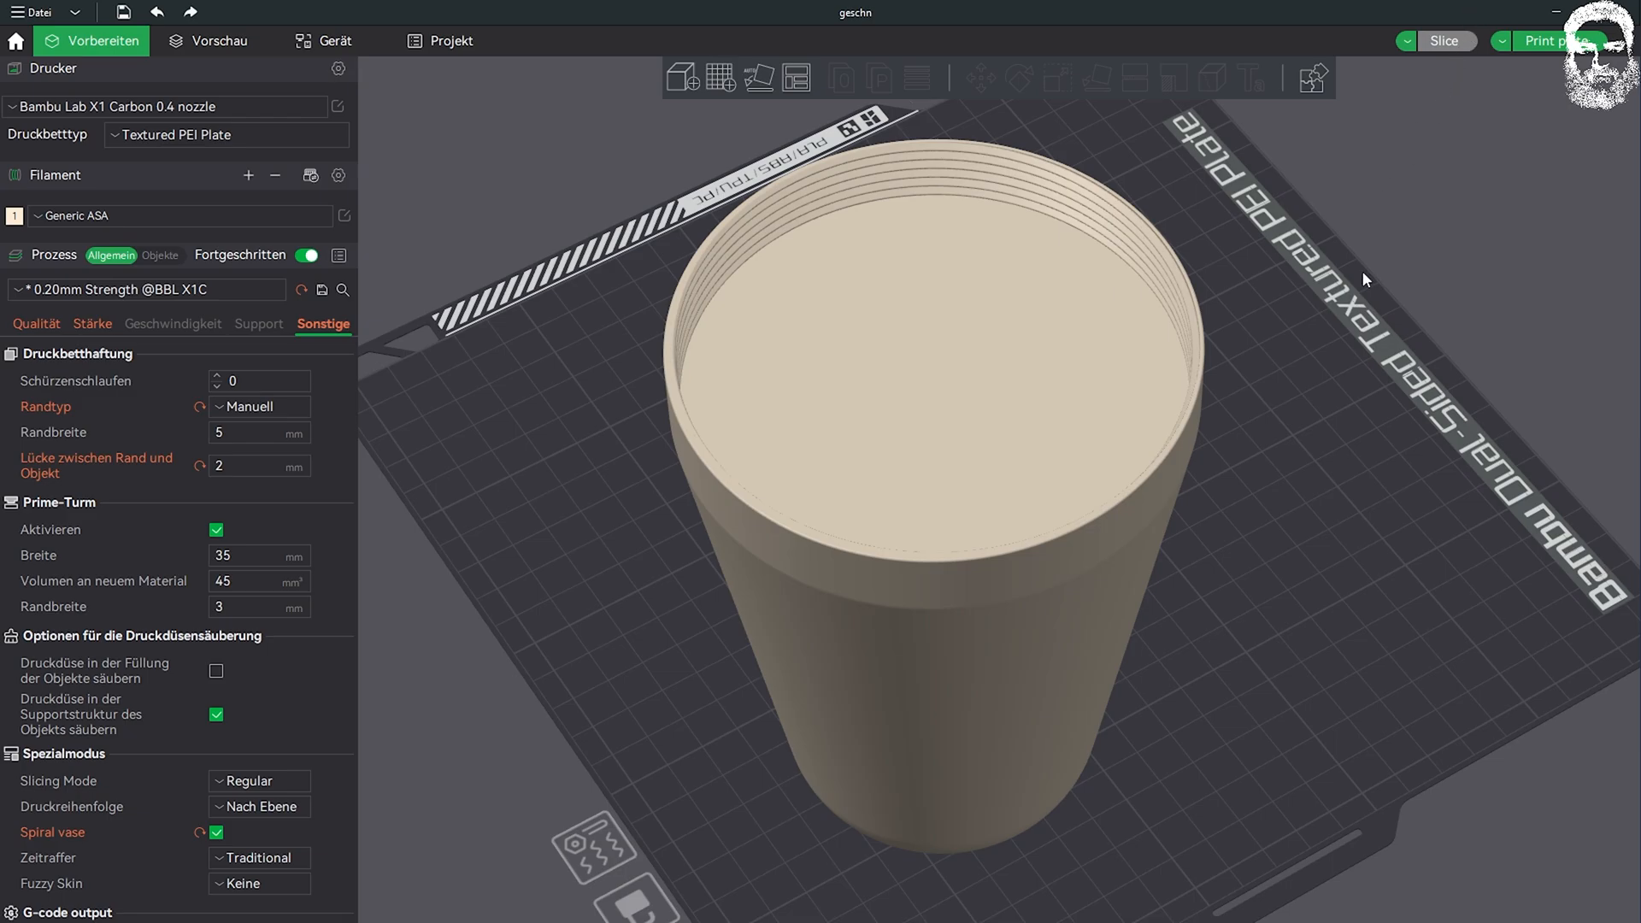
{"action": "mouse_move", "coordinate": [1346, 321]}
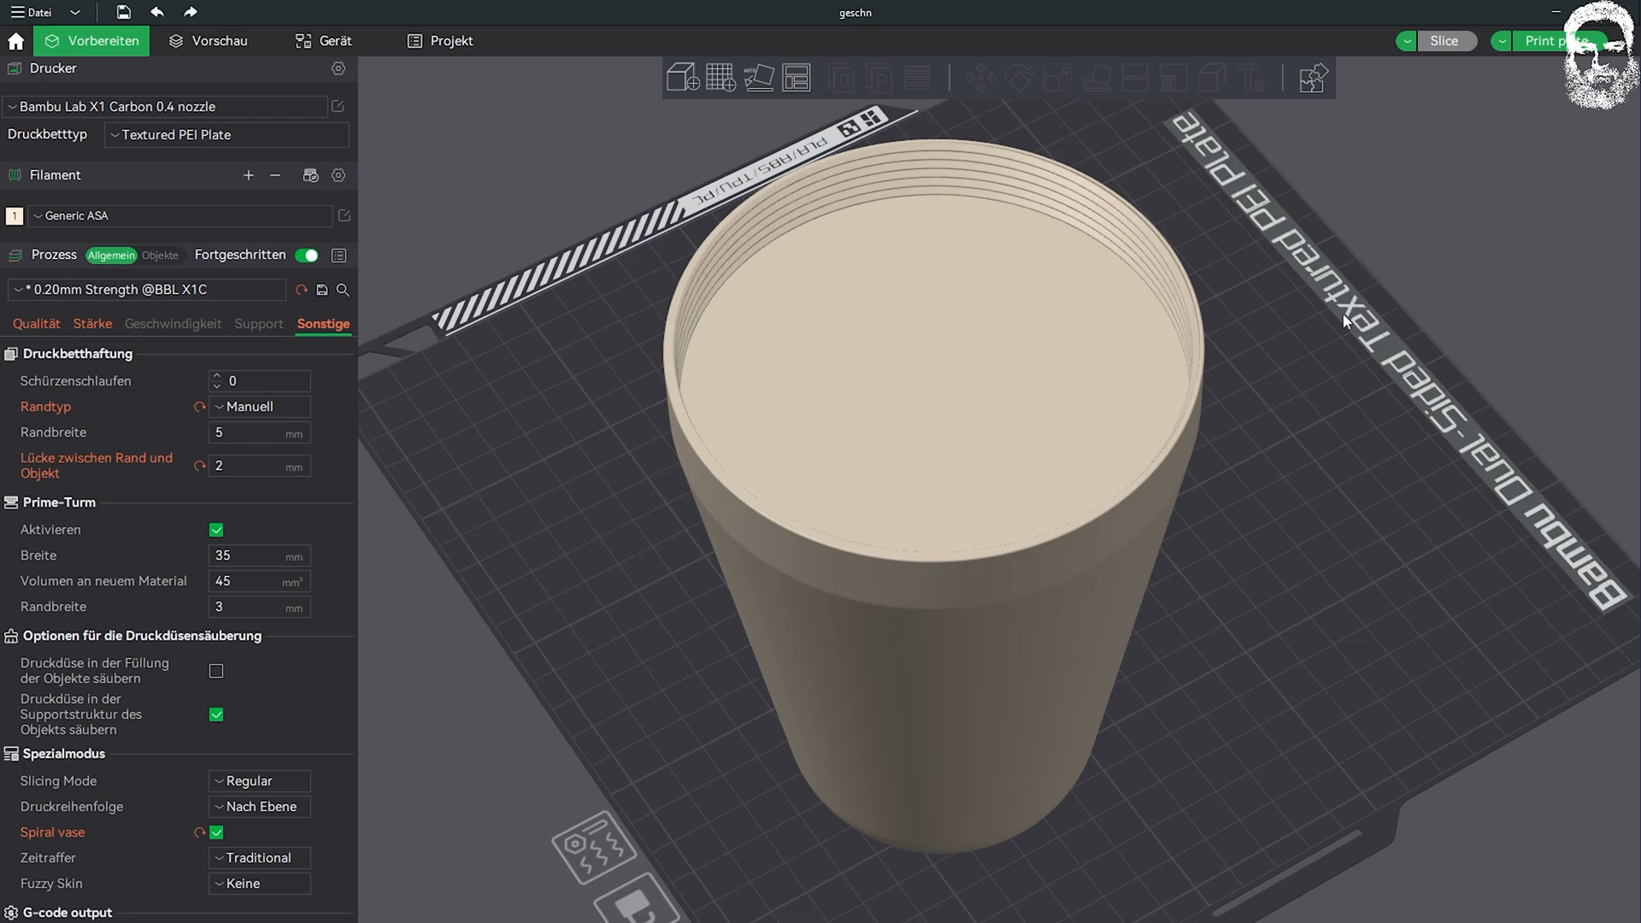
{"action": "mouse_move", "coordinate": [445, 155]}
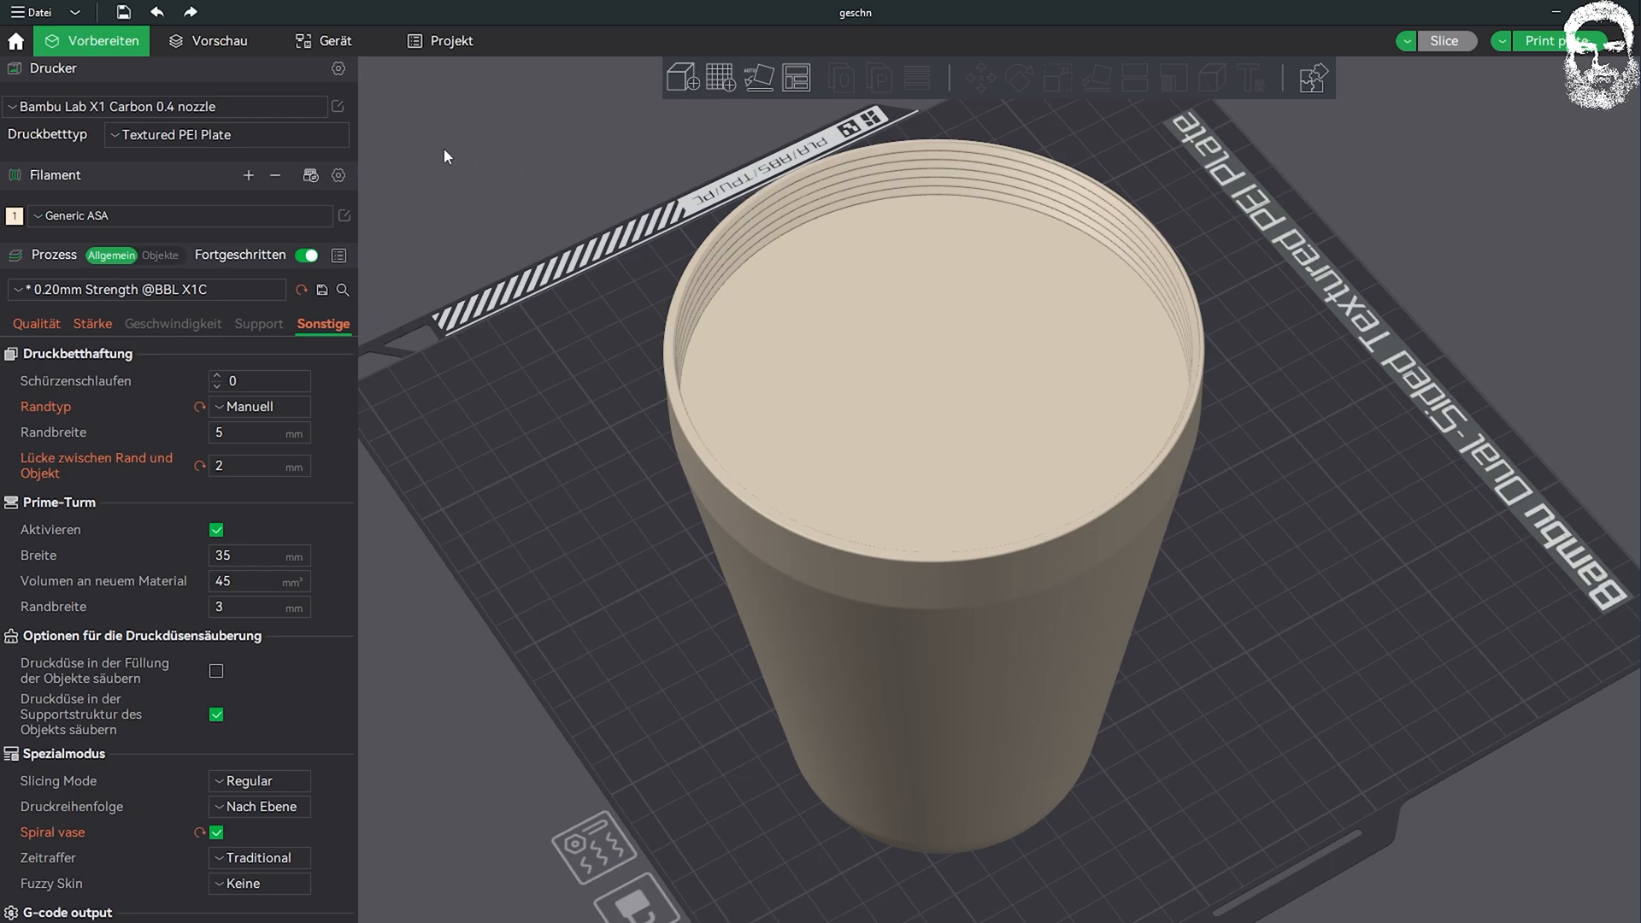
Step: Toggle Spiral vase off and back on, then slice the cover for a 1h19m, 19.78 g preview
{"action": "left_click", "coordinate": [217, 832]}
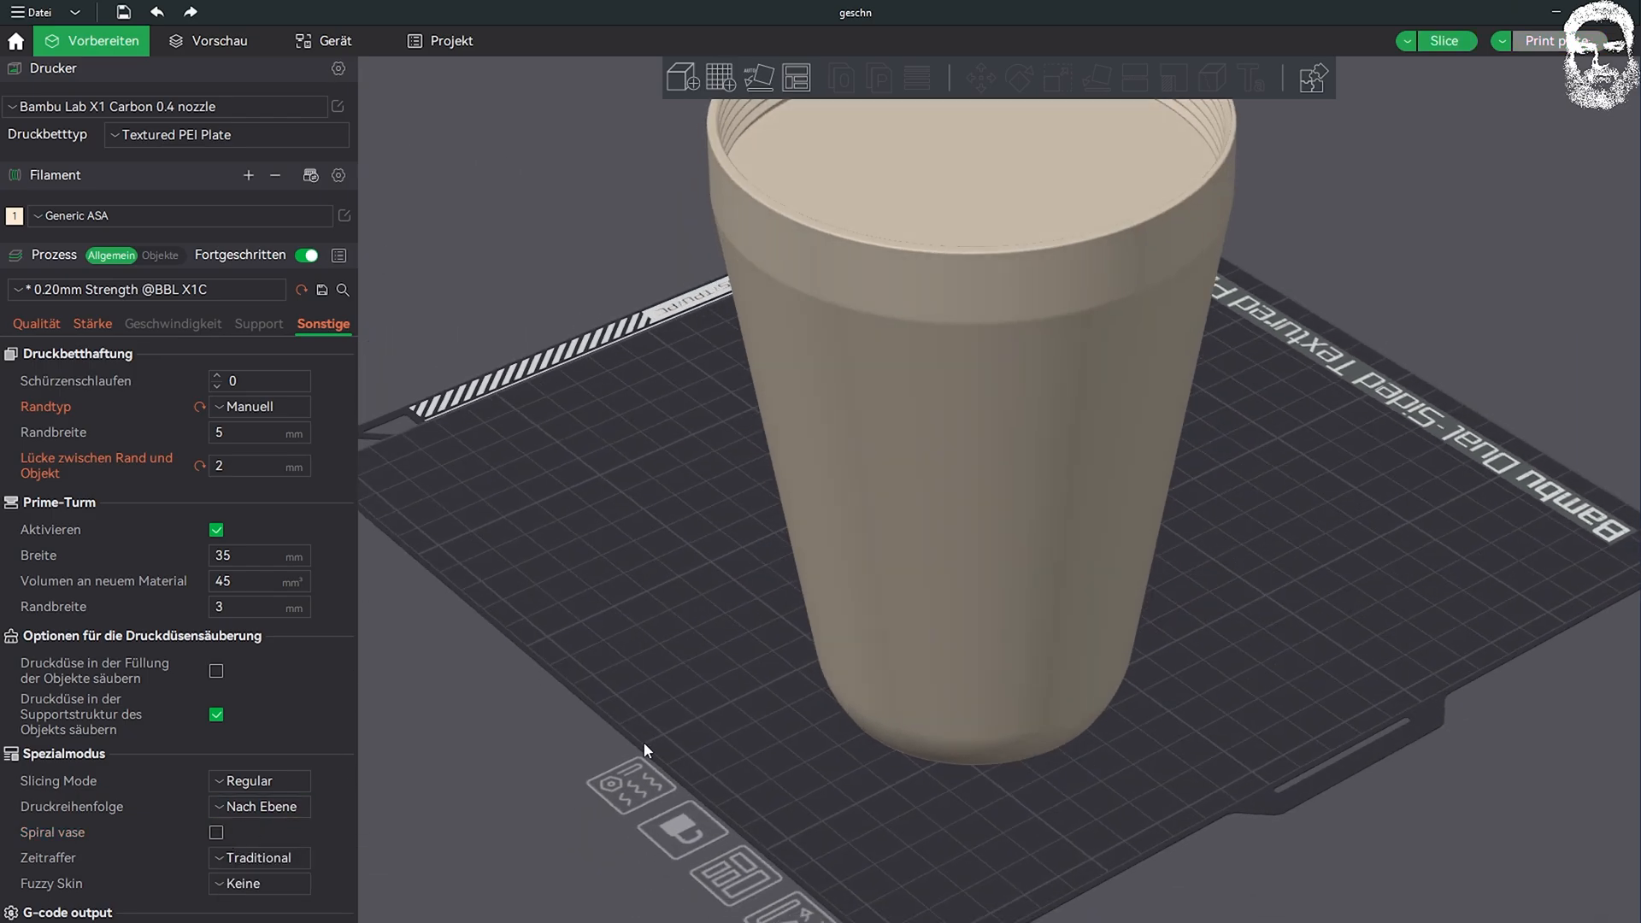
{"action": "left_click", "coordinate": [217, 833]}
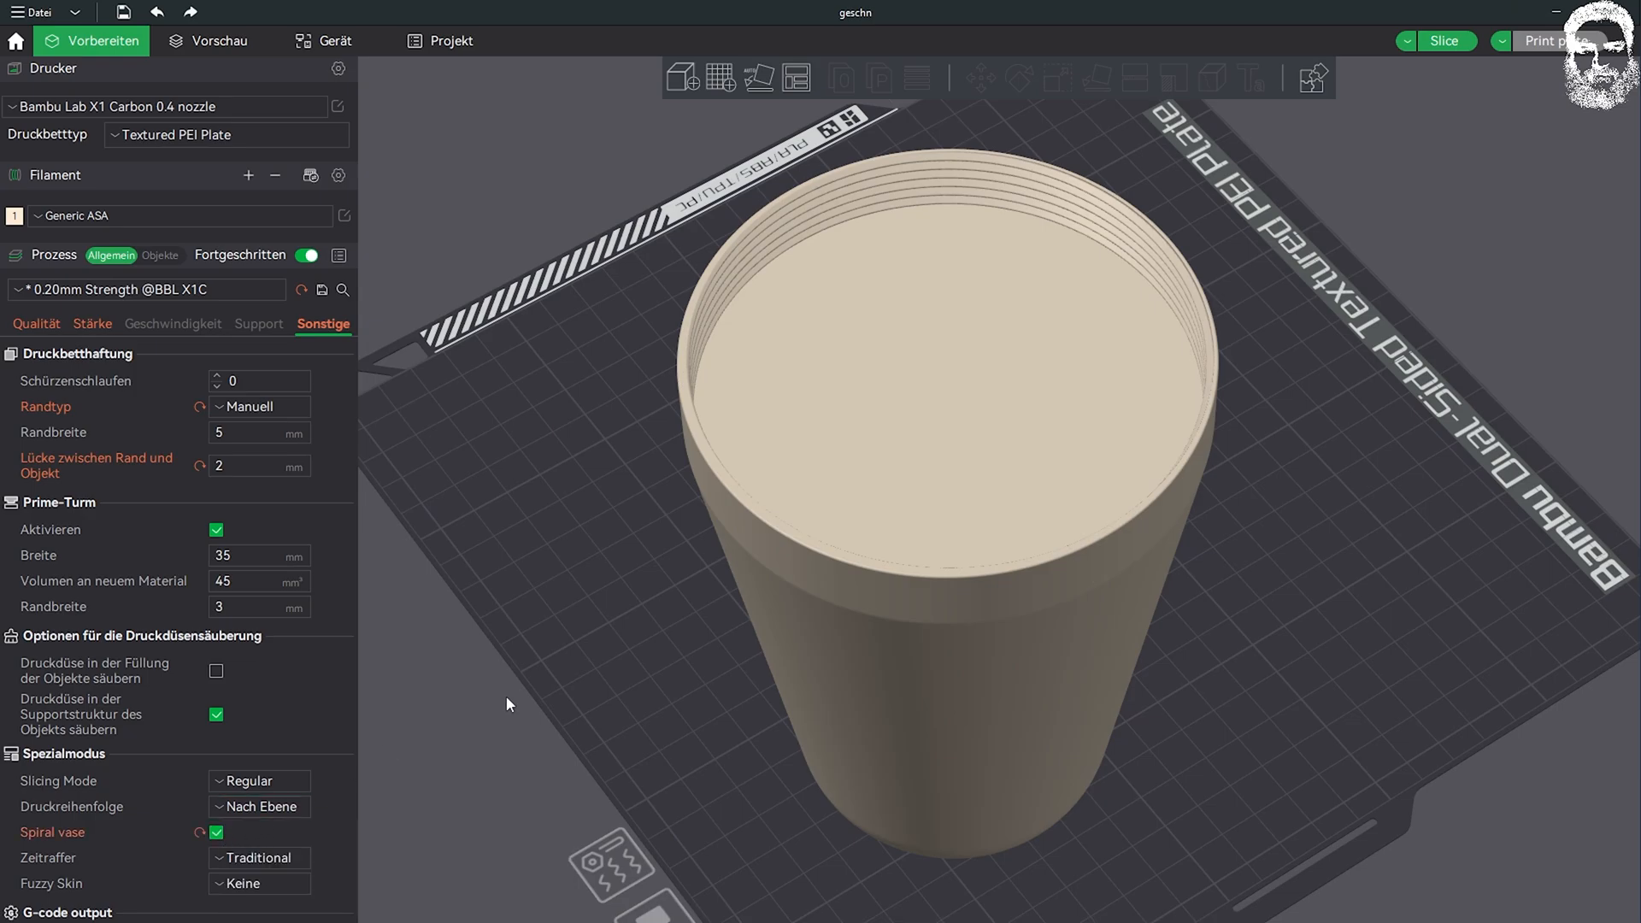
{"action": "mouse_move", "coordinate": [1444, 41]}
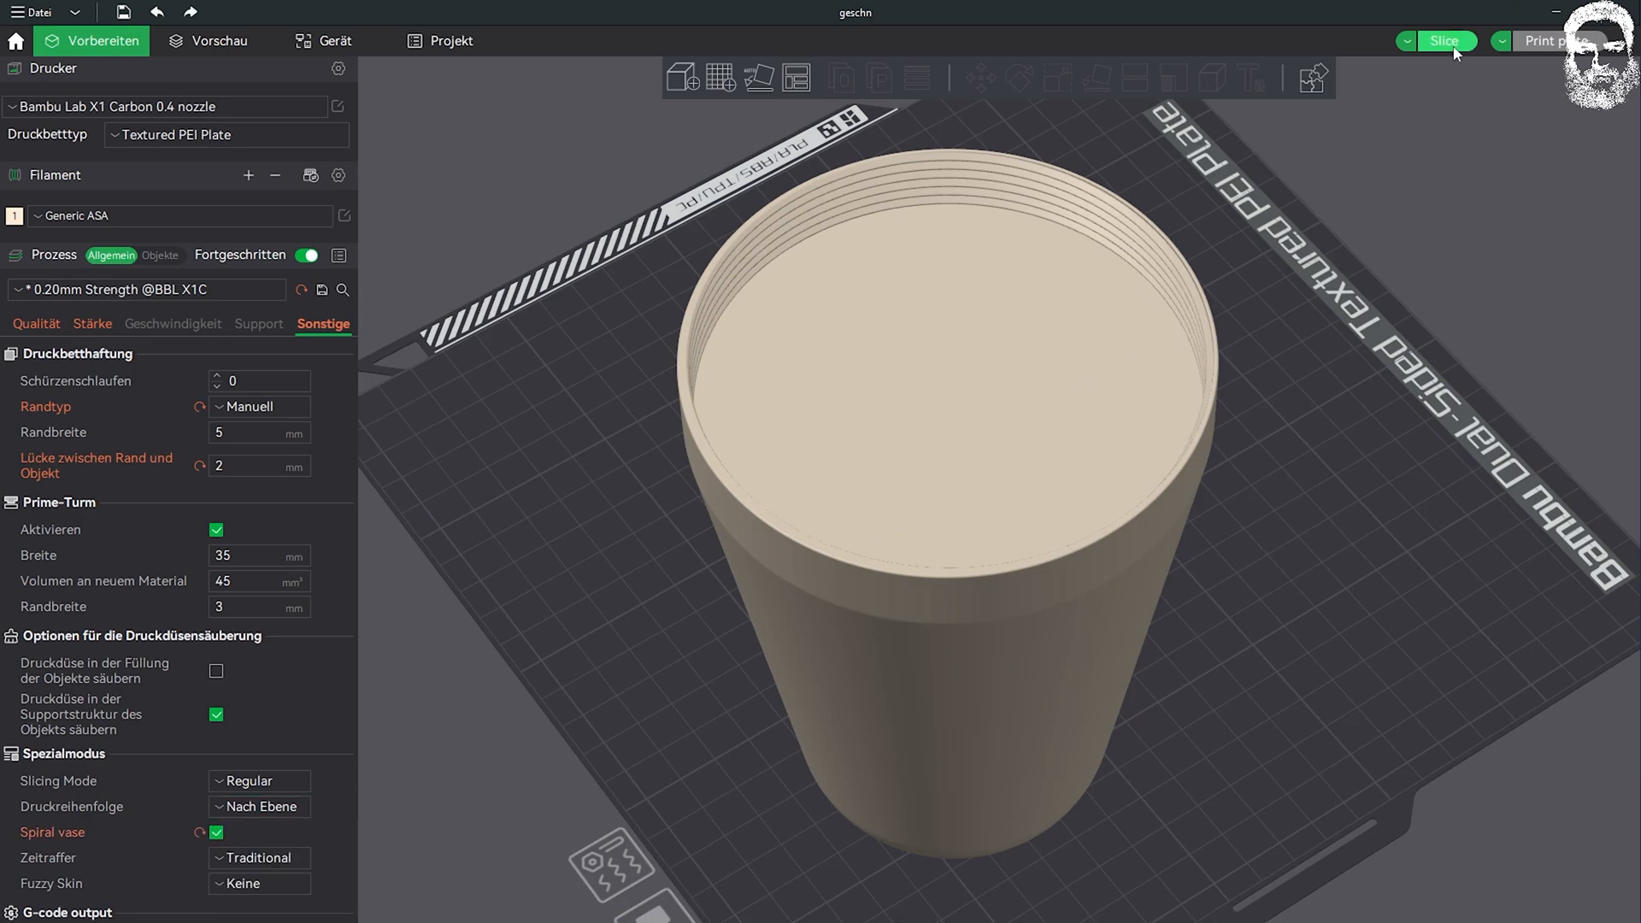
{"action": "left_click", "coordinate": [1444, 41]}
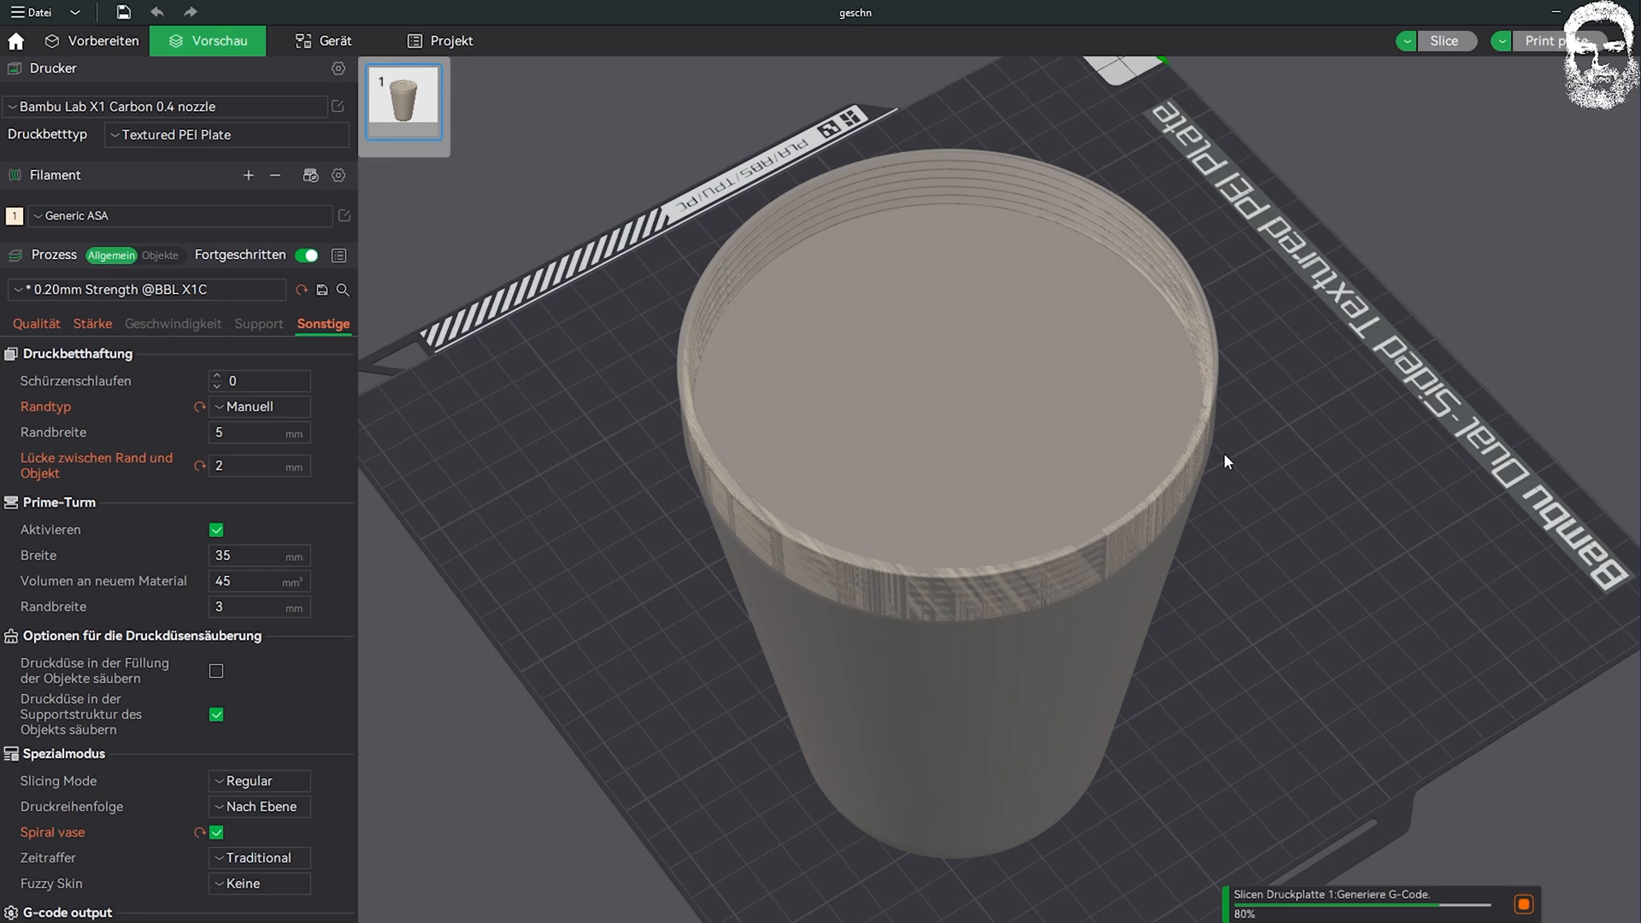
{"action": "left_click", "coordinate": [1442, 41]}
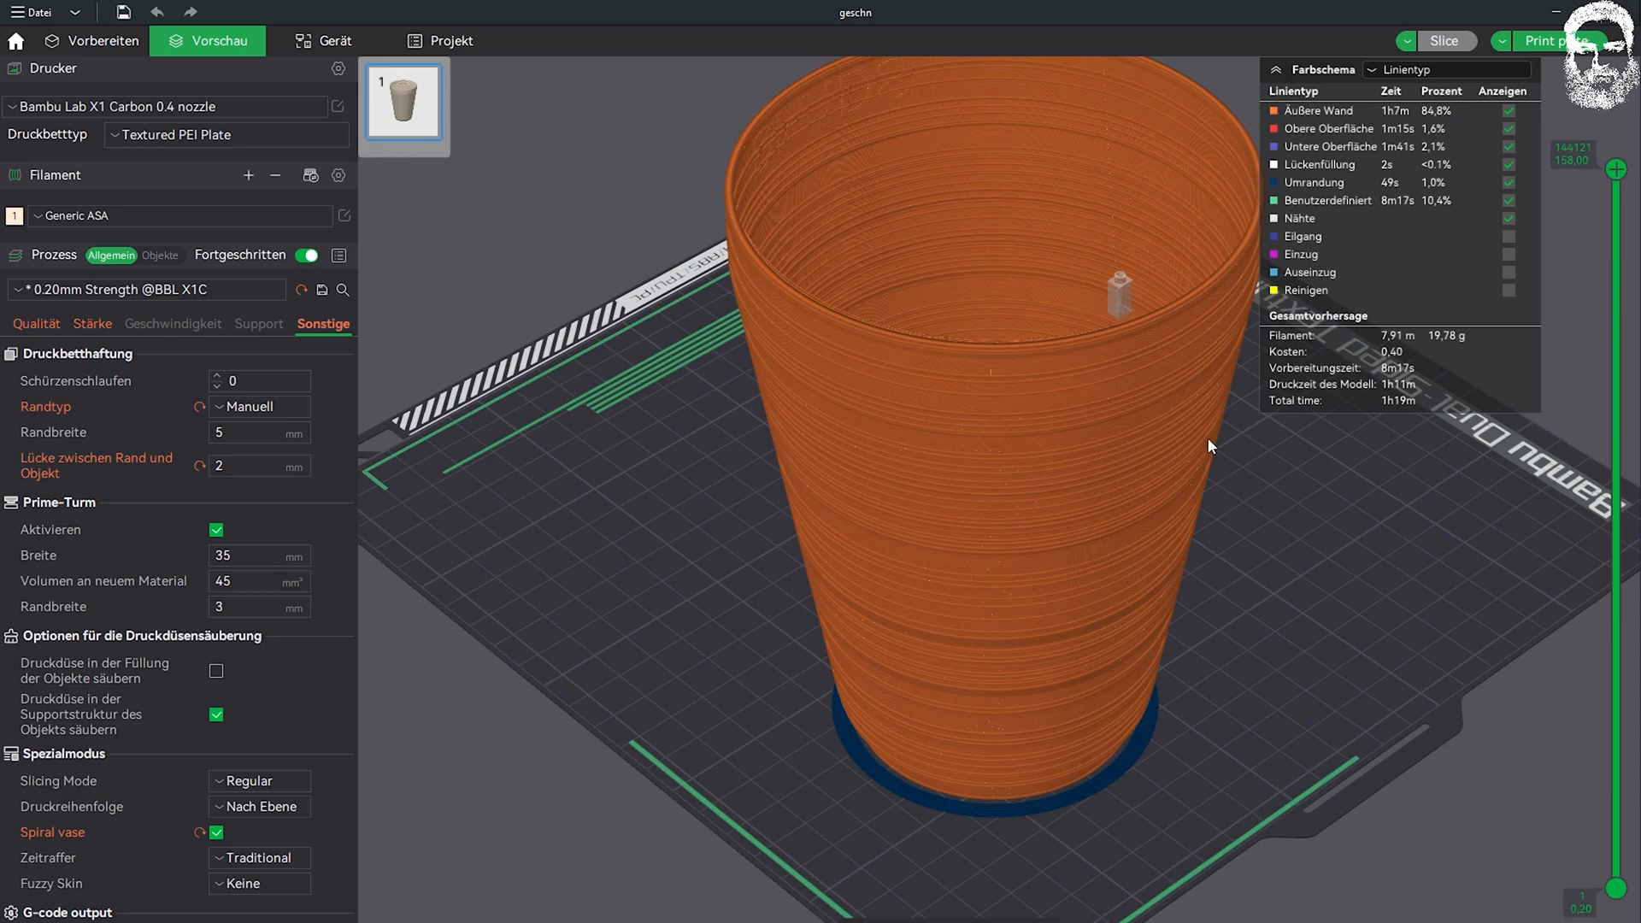
{"action": "mouse_move", "coordinate": [885, 650]}
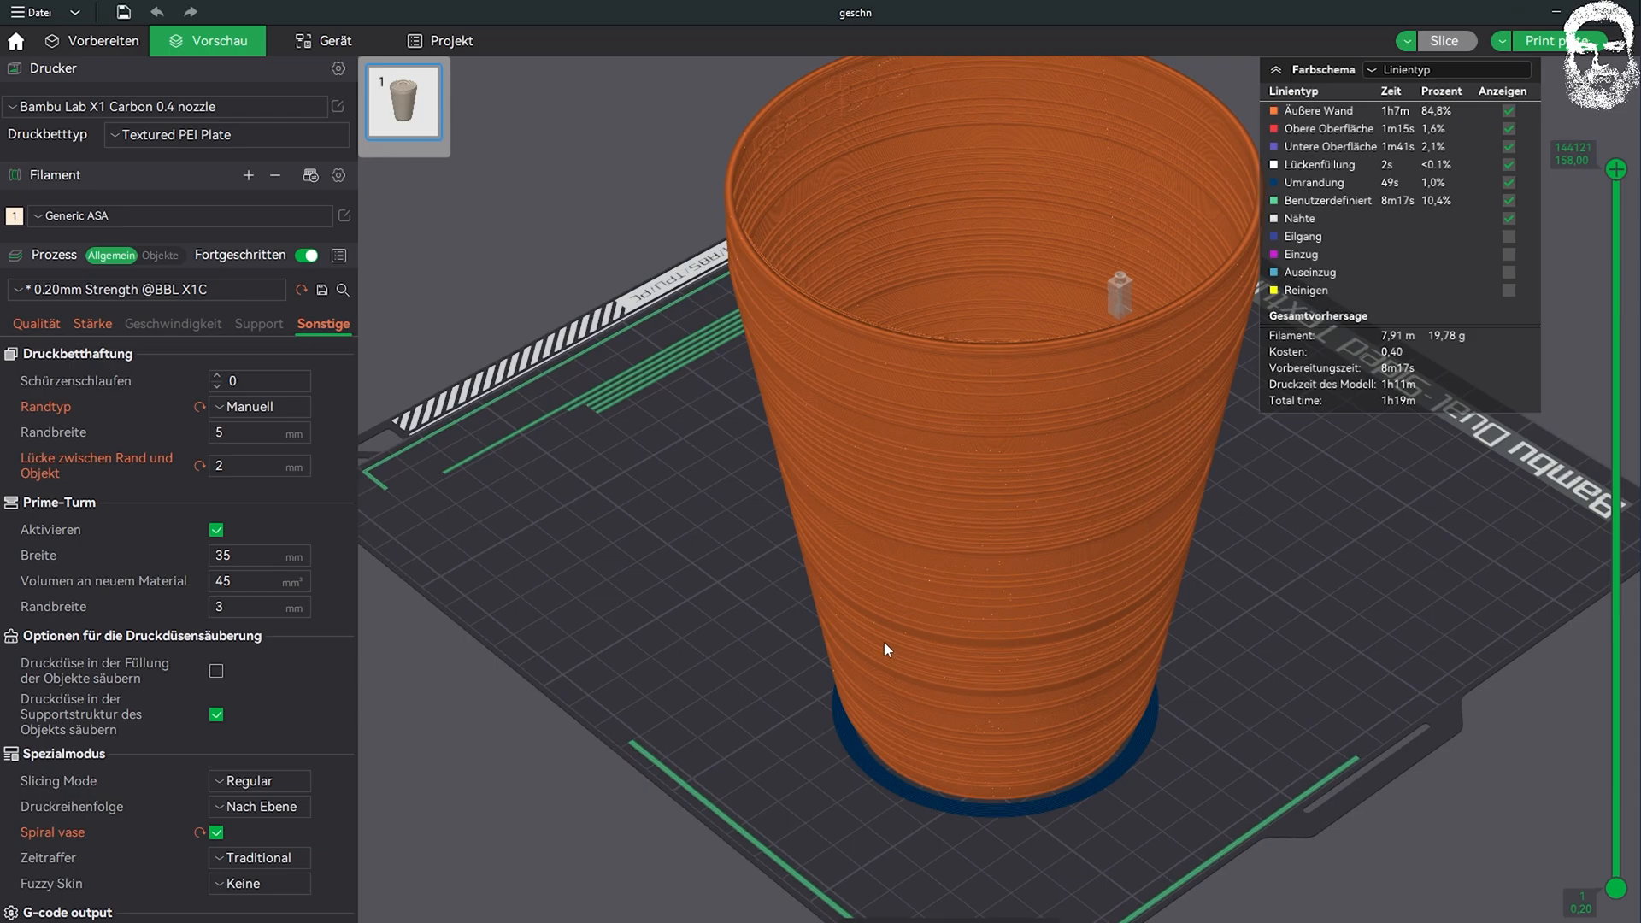
{"action": "mouse_move", "coordinate": [850, 380]}
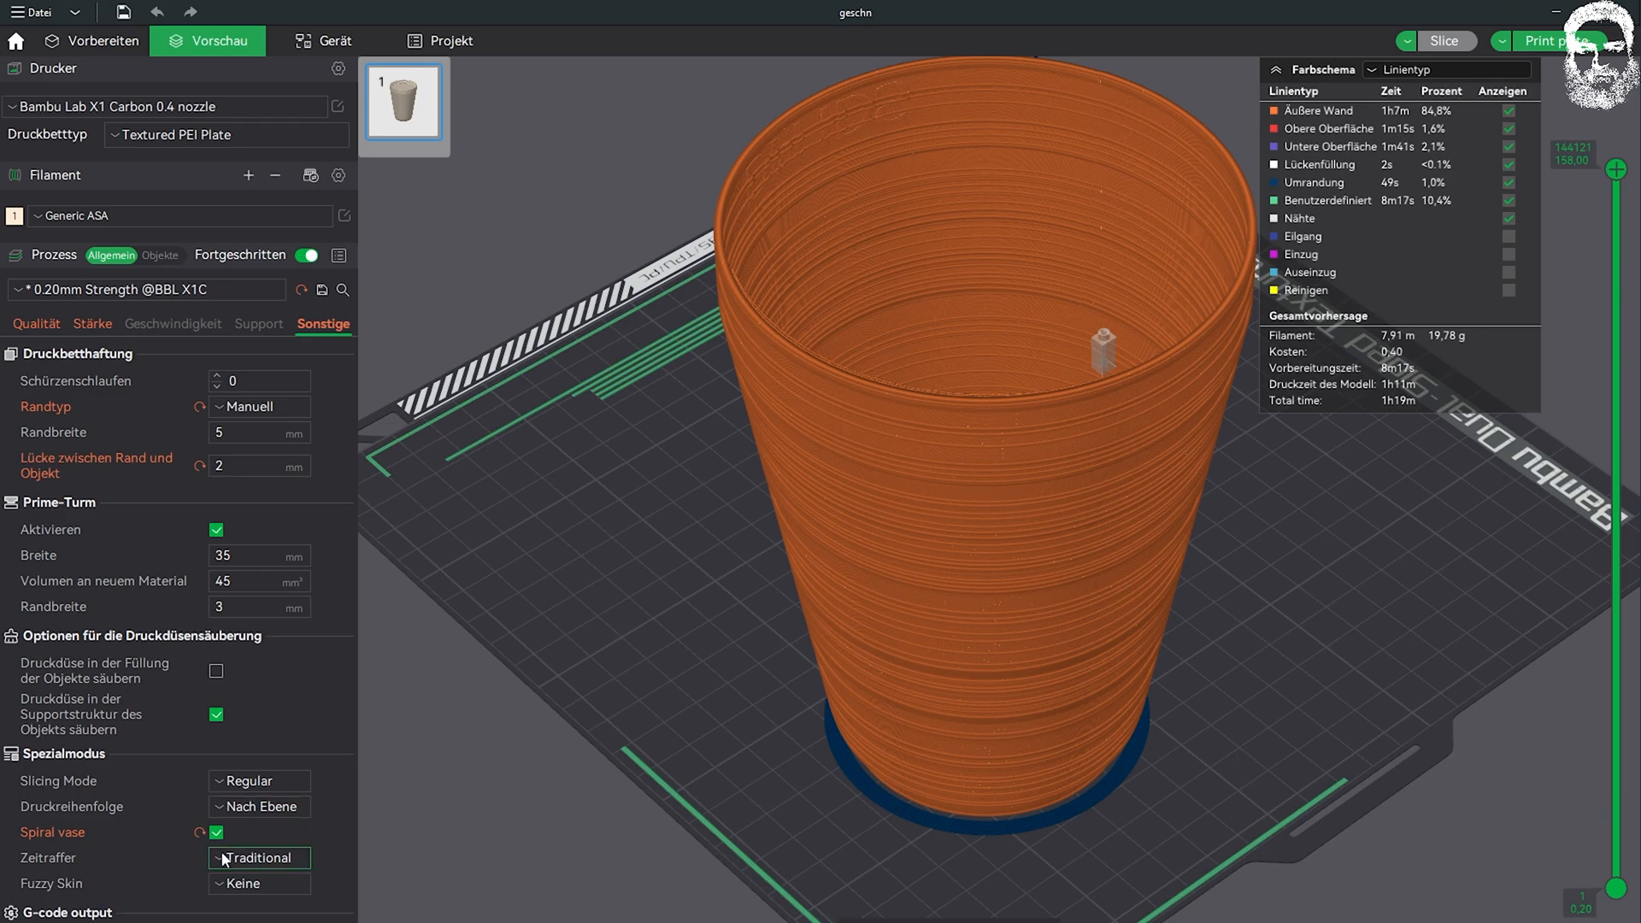
Step: Disable Spiral vase, edit the infill density under Strength, and re-slice the cover
{"action": "left_click", "coordinate": [218, 832]}
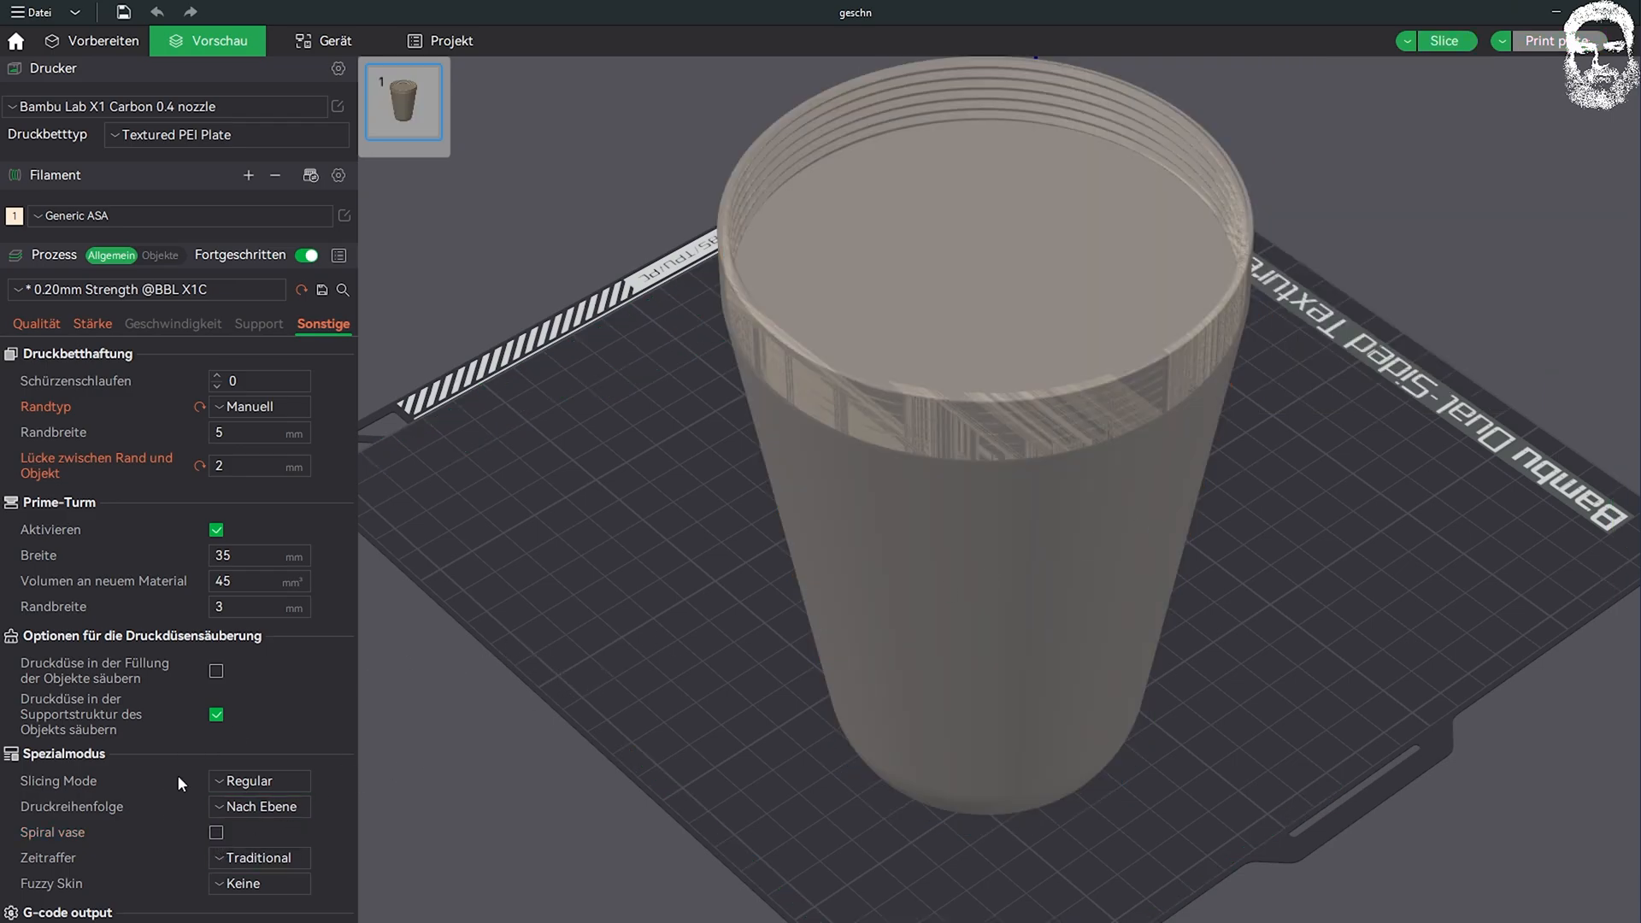
{"action": "left_click", "coordinate": [36, 323]}
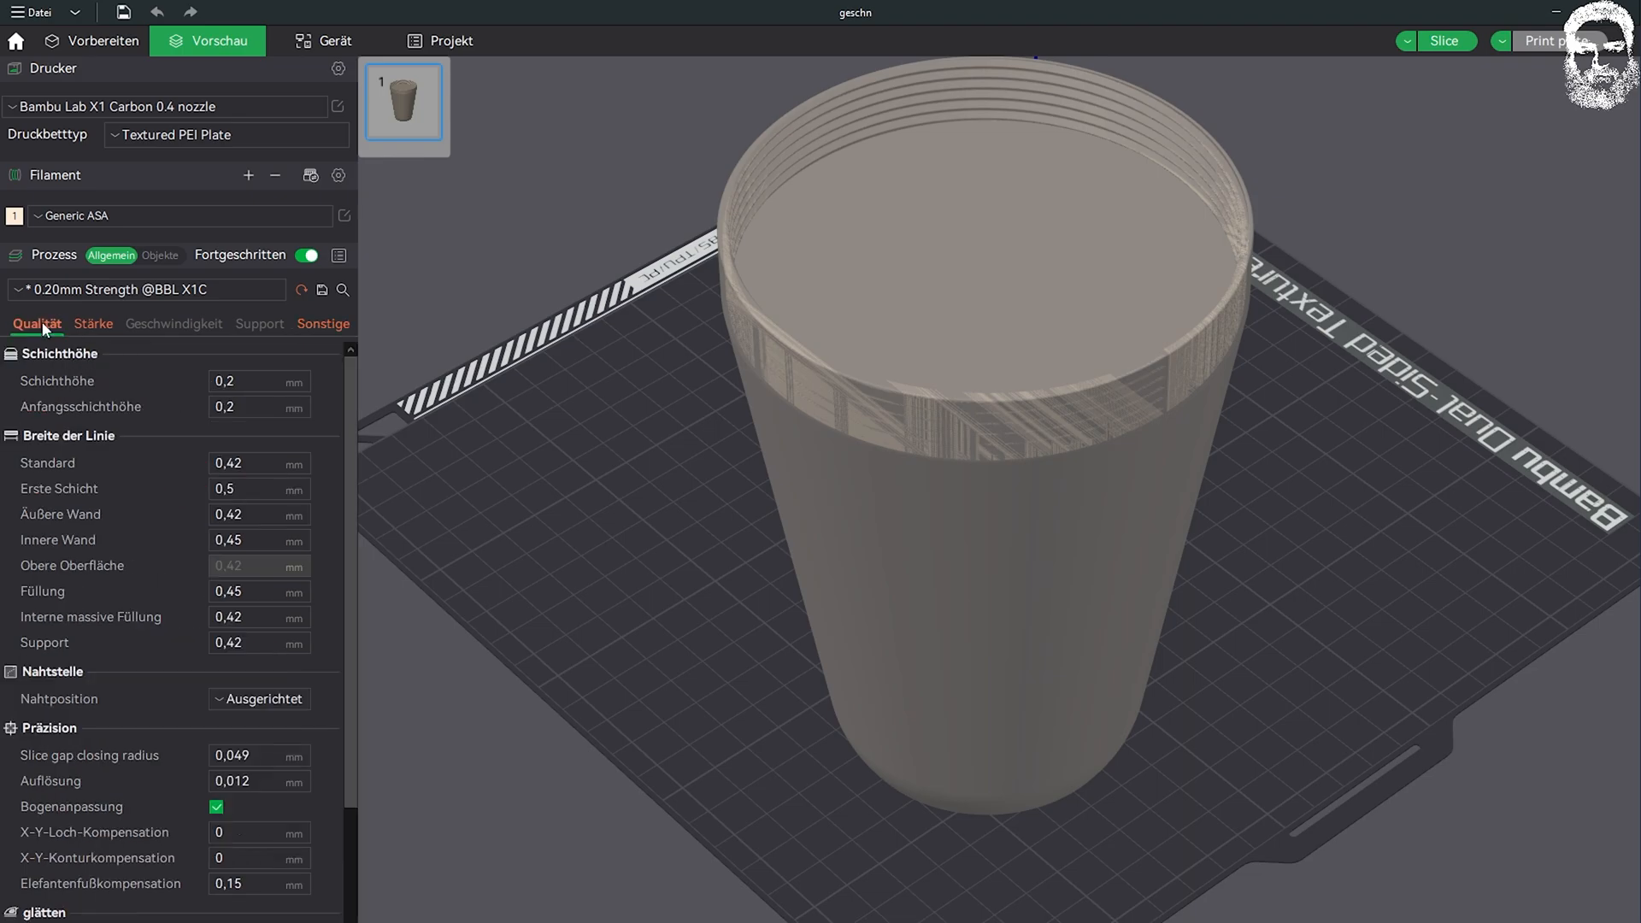
{"action": "left_click", "coordinate": [92, 323]}
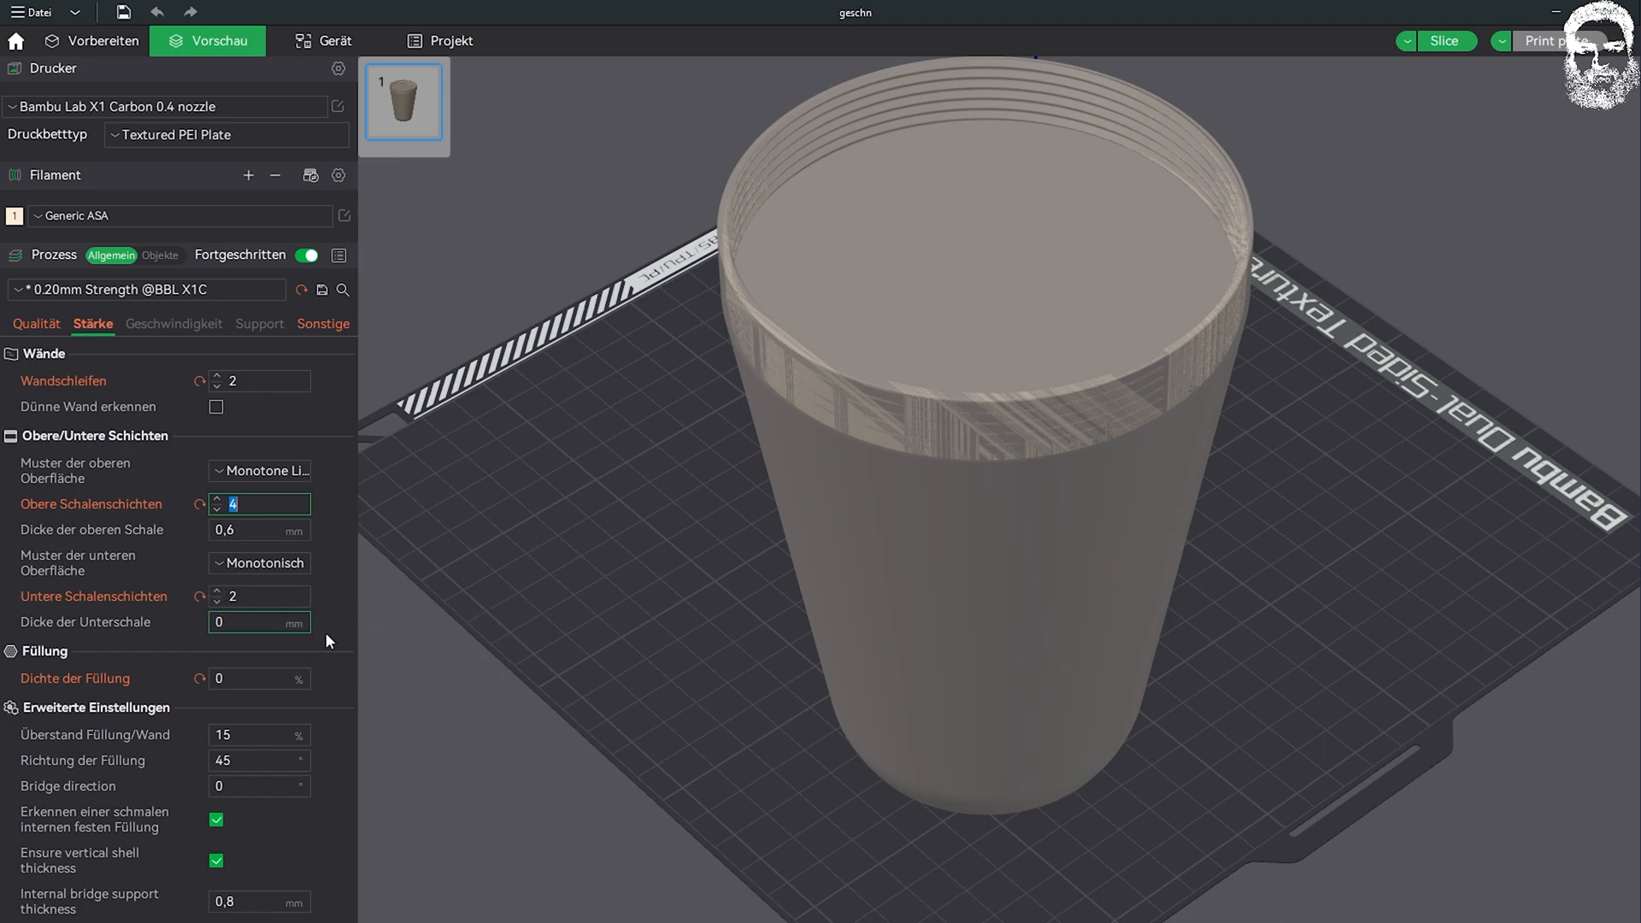
{"action": "left_click", "coordinate": [259, 679]}
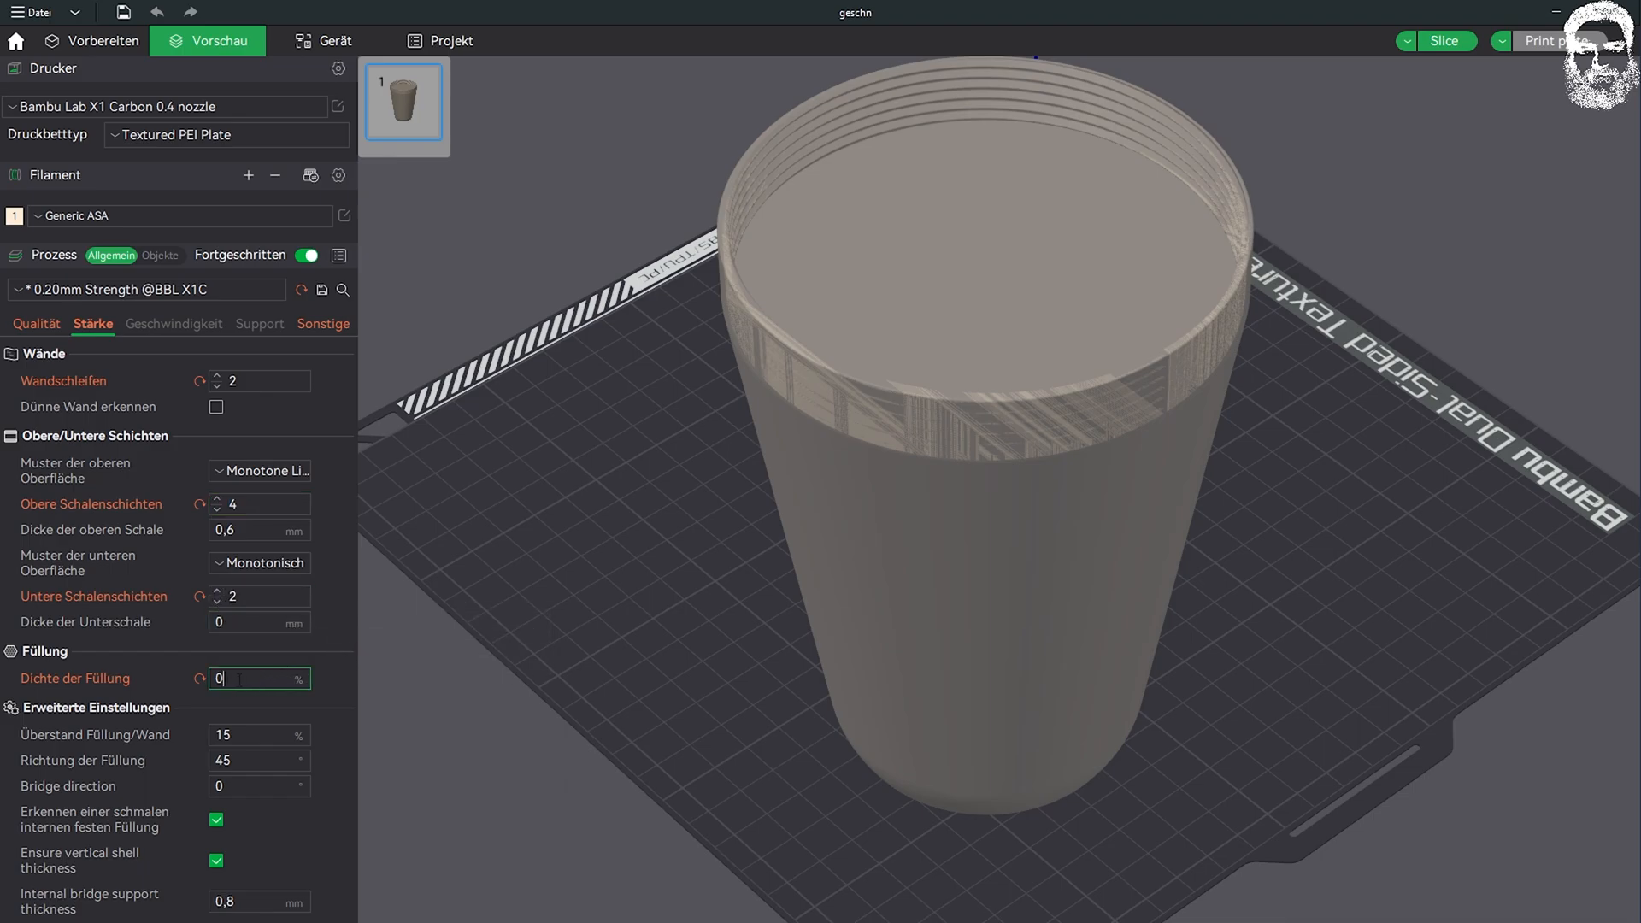
{"action": "type", "text": "15"}
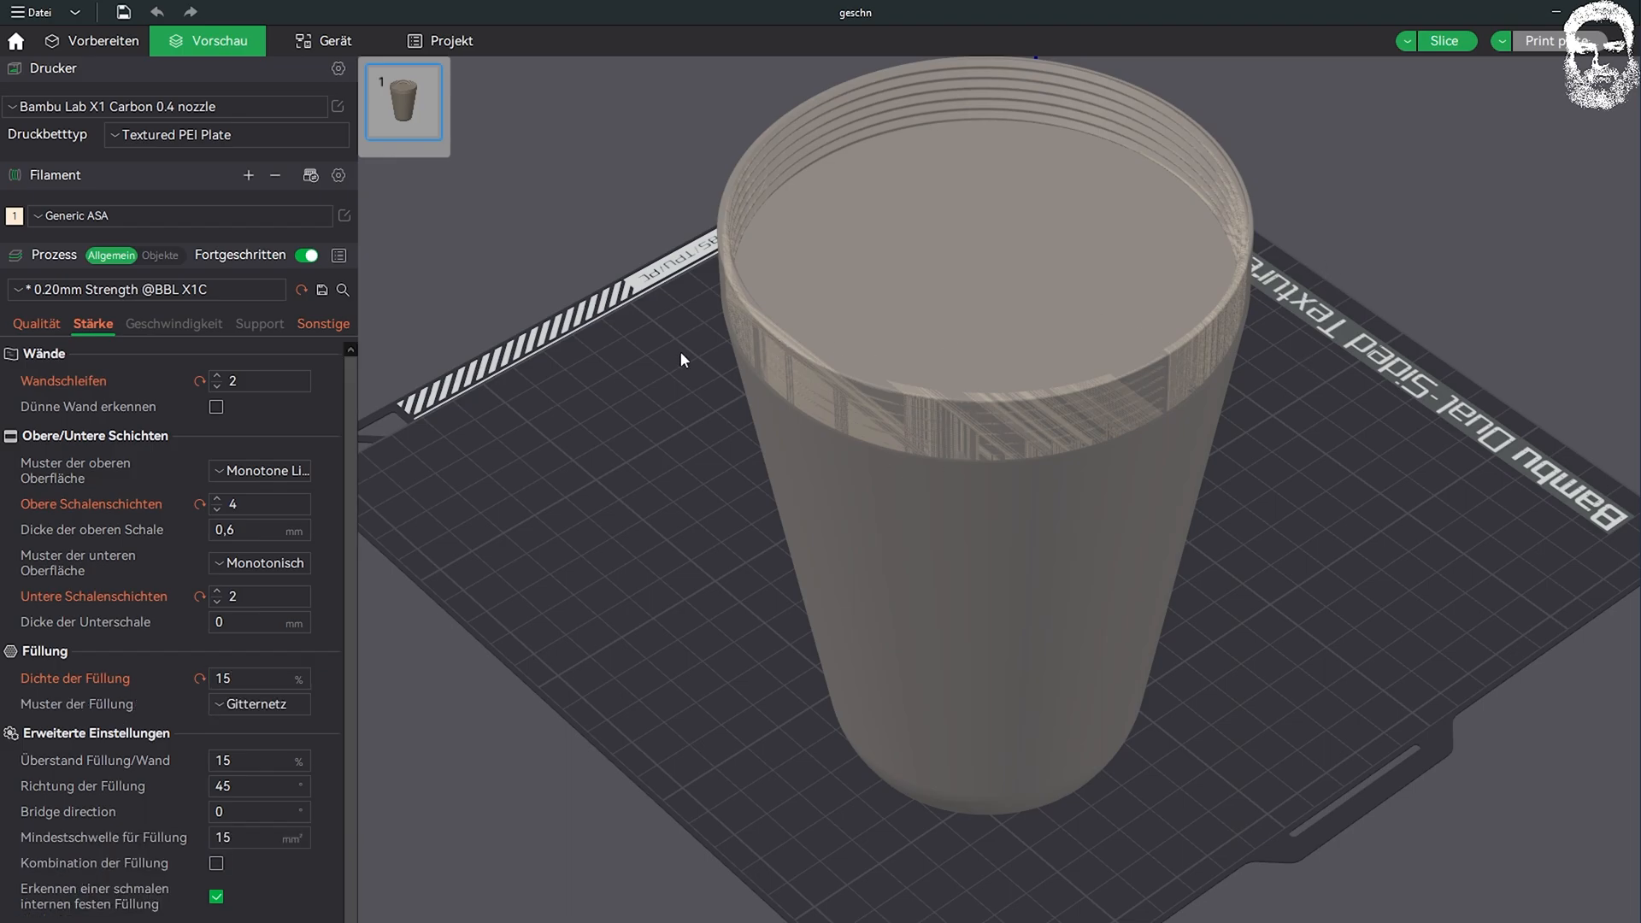
{"action": "mouse_move", "coordinate": [791, 234]}
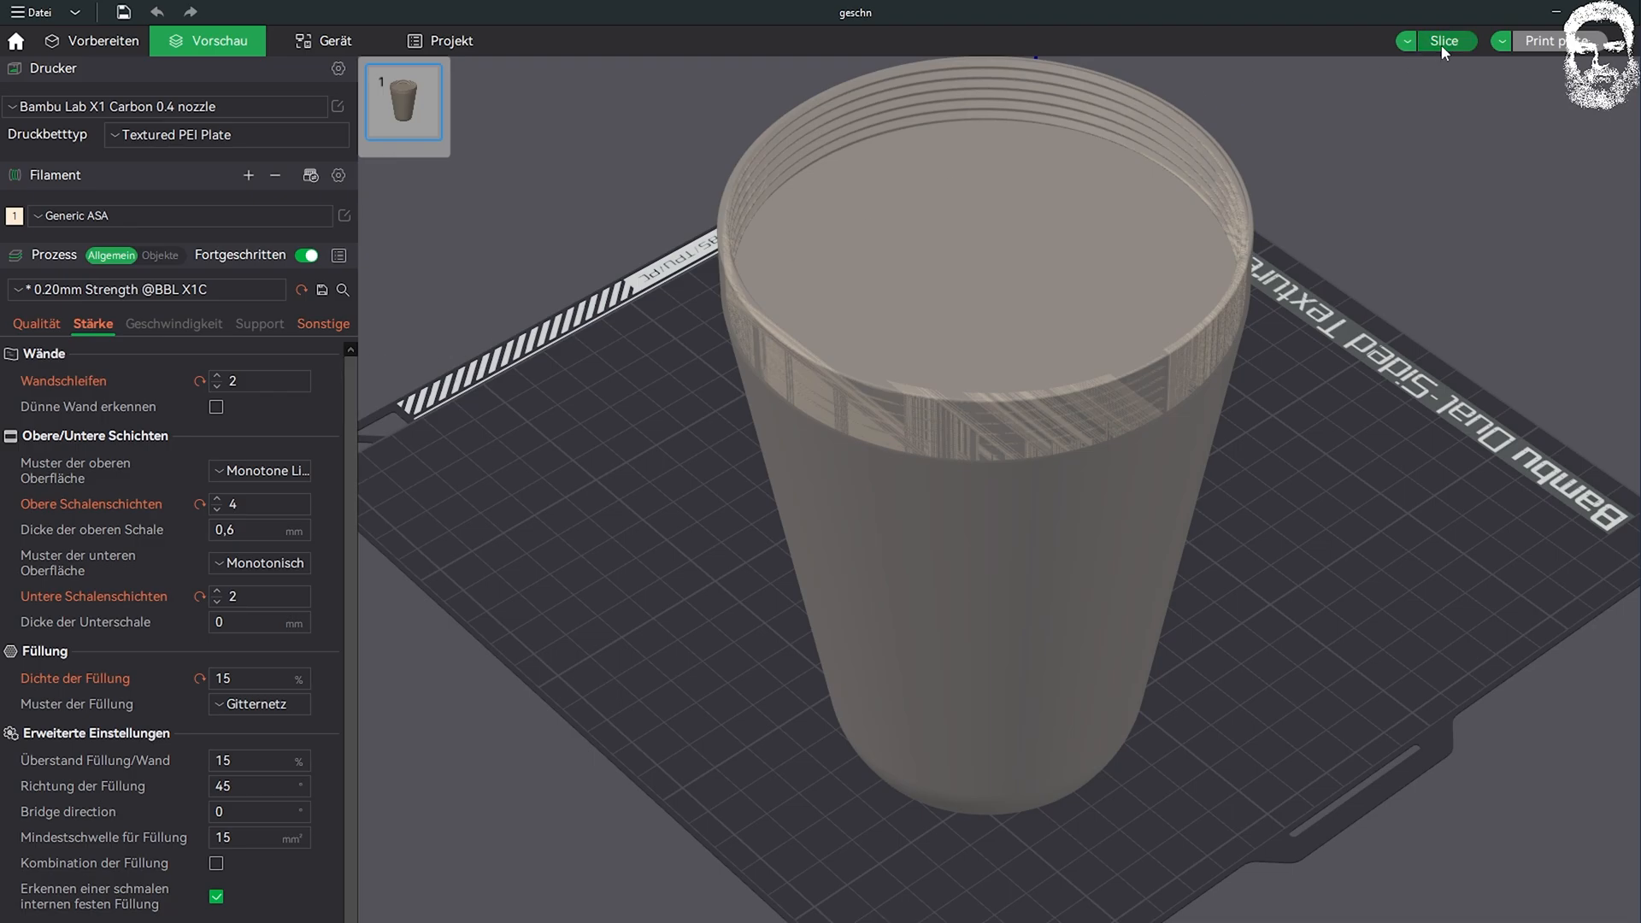
{"action": "left_click", "coordinate": [1444, 41]}
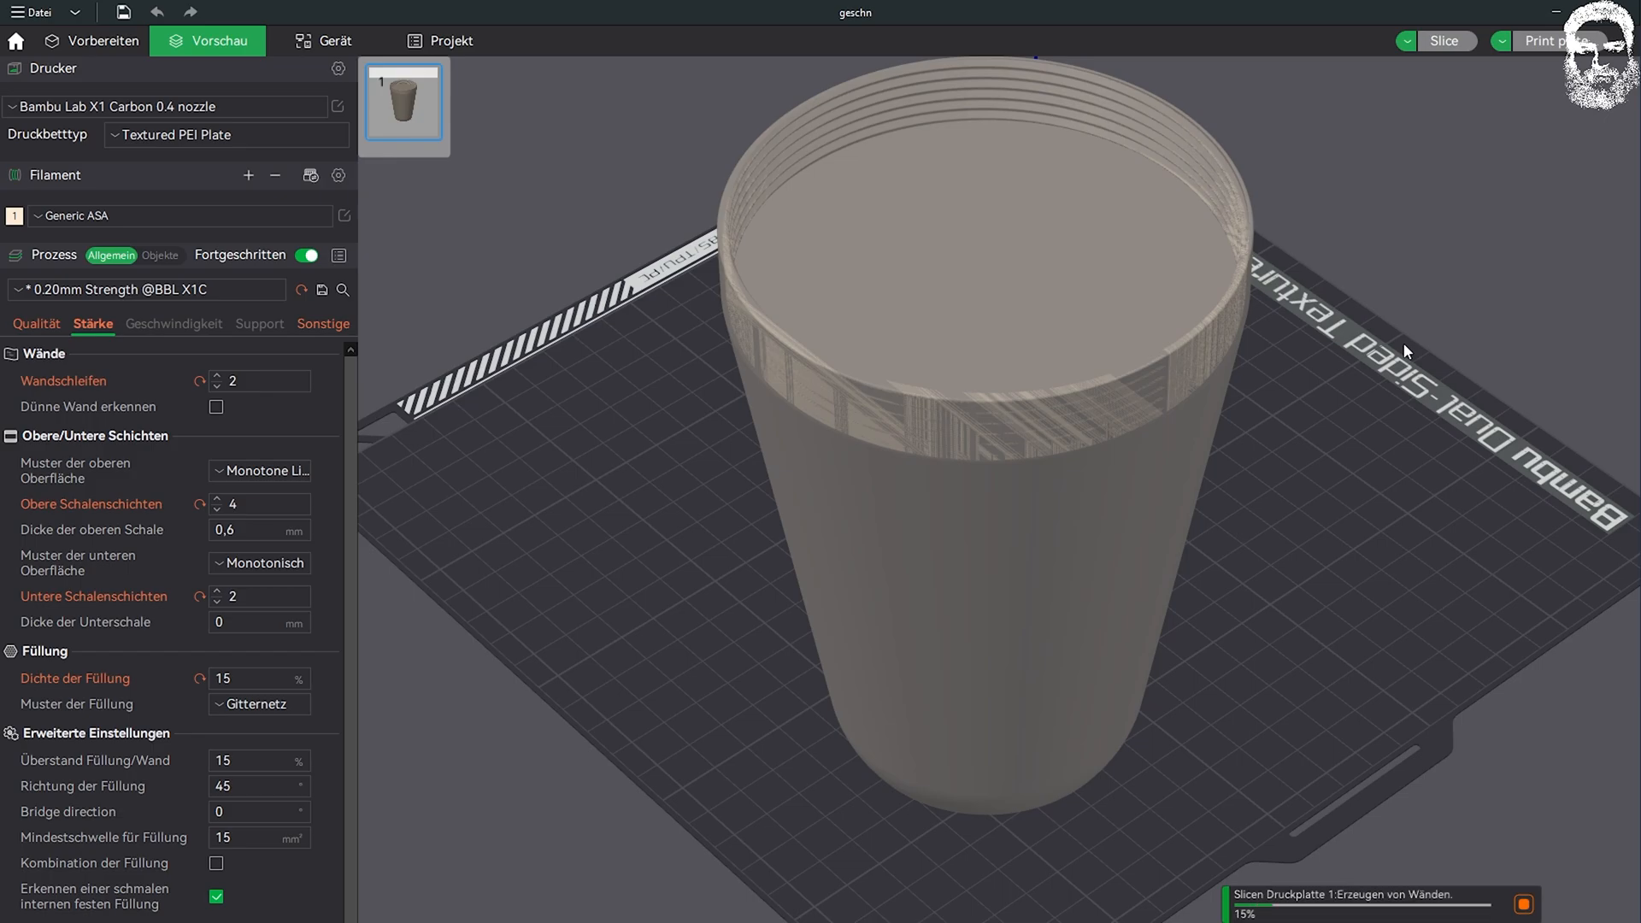
{"action": "mouse_move", "coordinate": [1453, 402]}
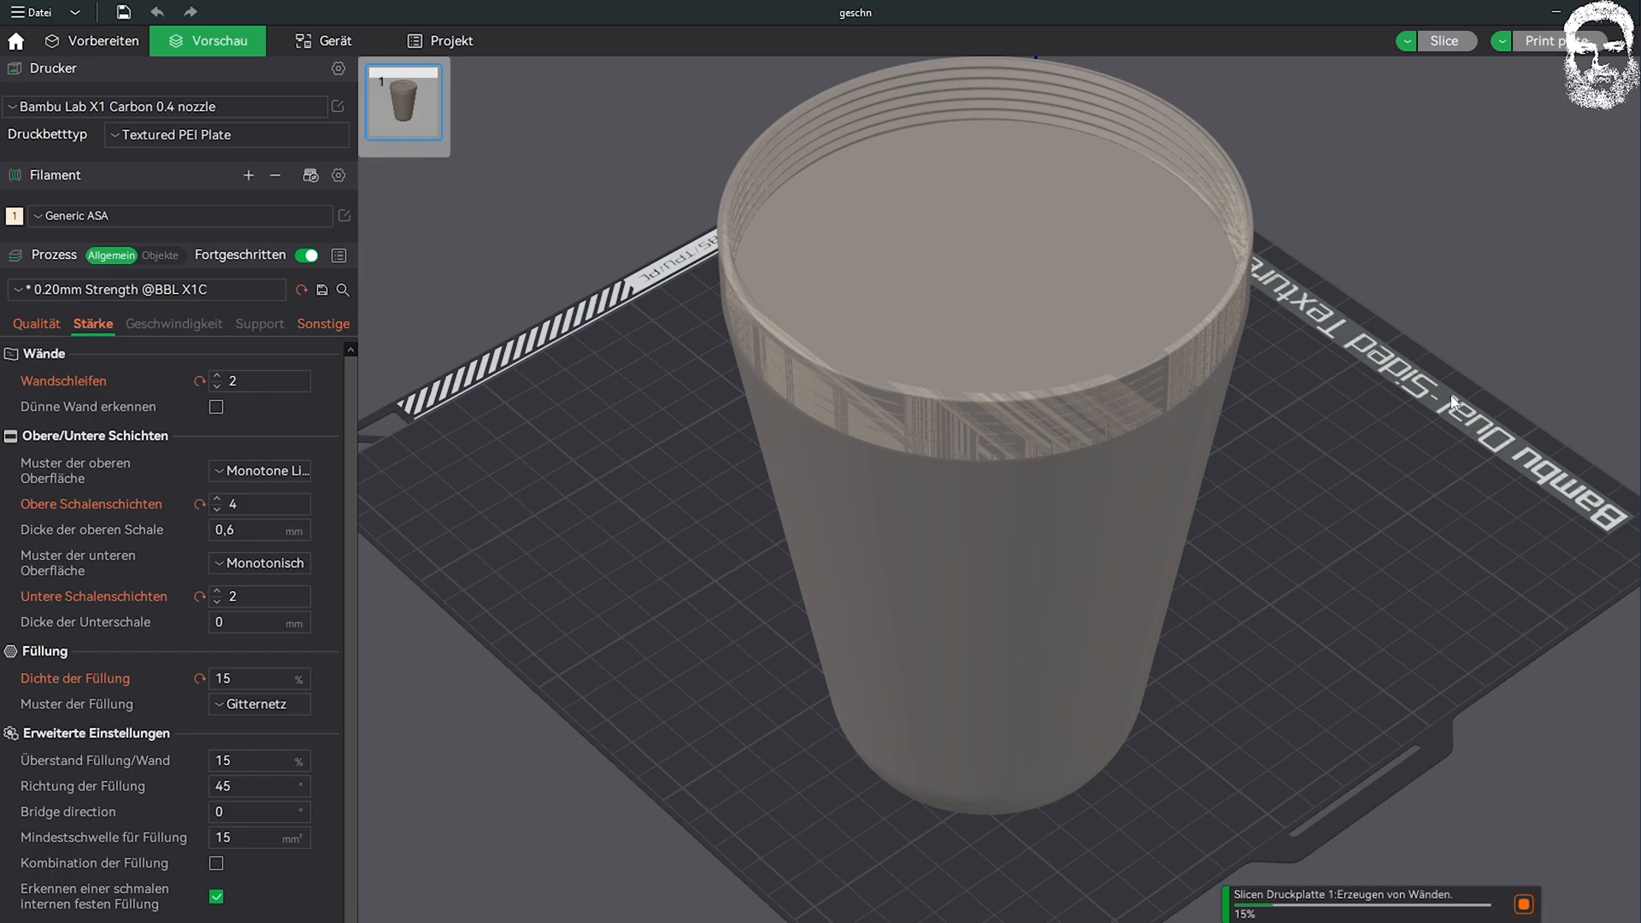
{"action": "mouse_move", "coordinate": [1396, 649]}
{"action": "type", "text": "0"}
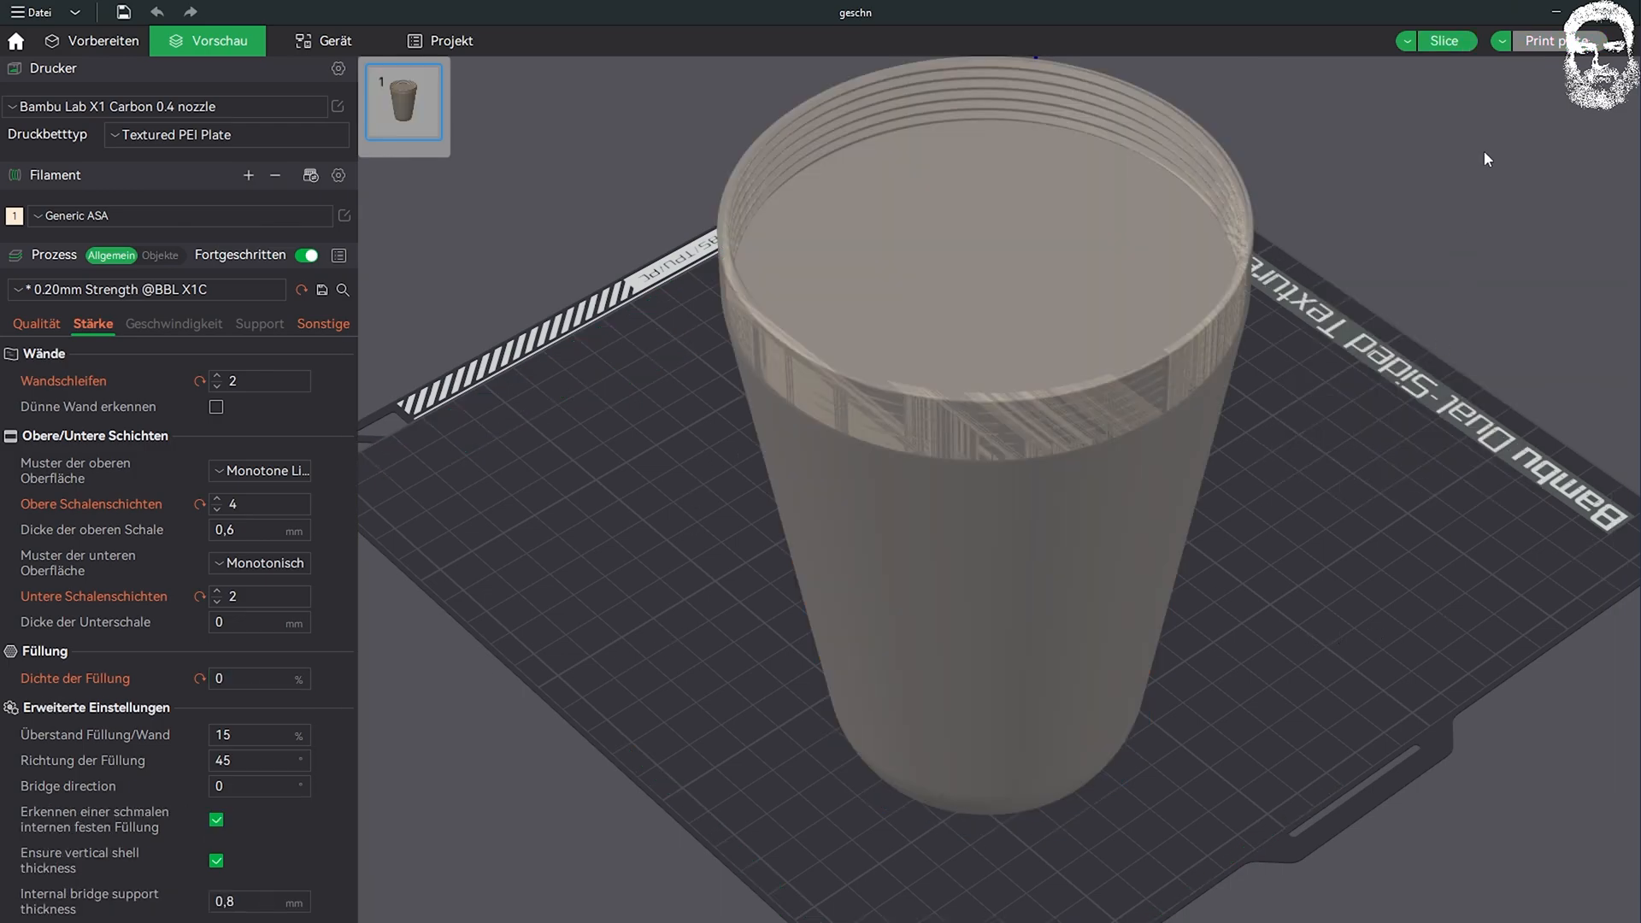
Step: Slice the cover with 0% infill, revealing a solid top in the preview
{"action": "left_click", "coordinate": [1446, 41]}
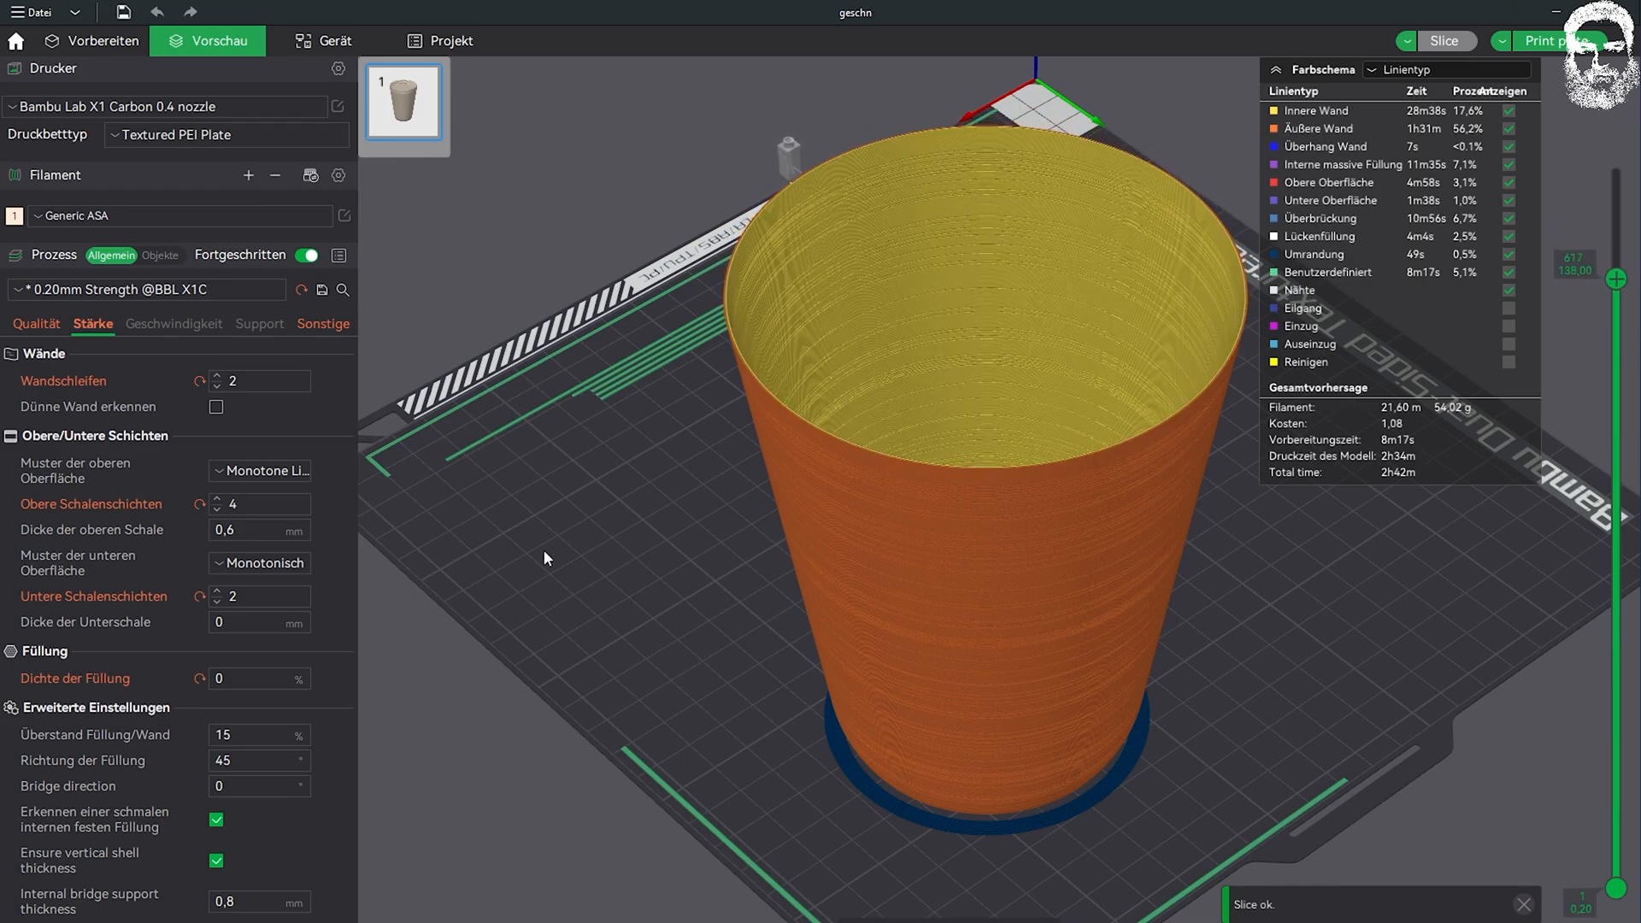
{"action": "mouse_move", "coordinate": [506, 650]}
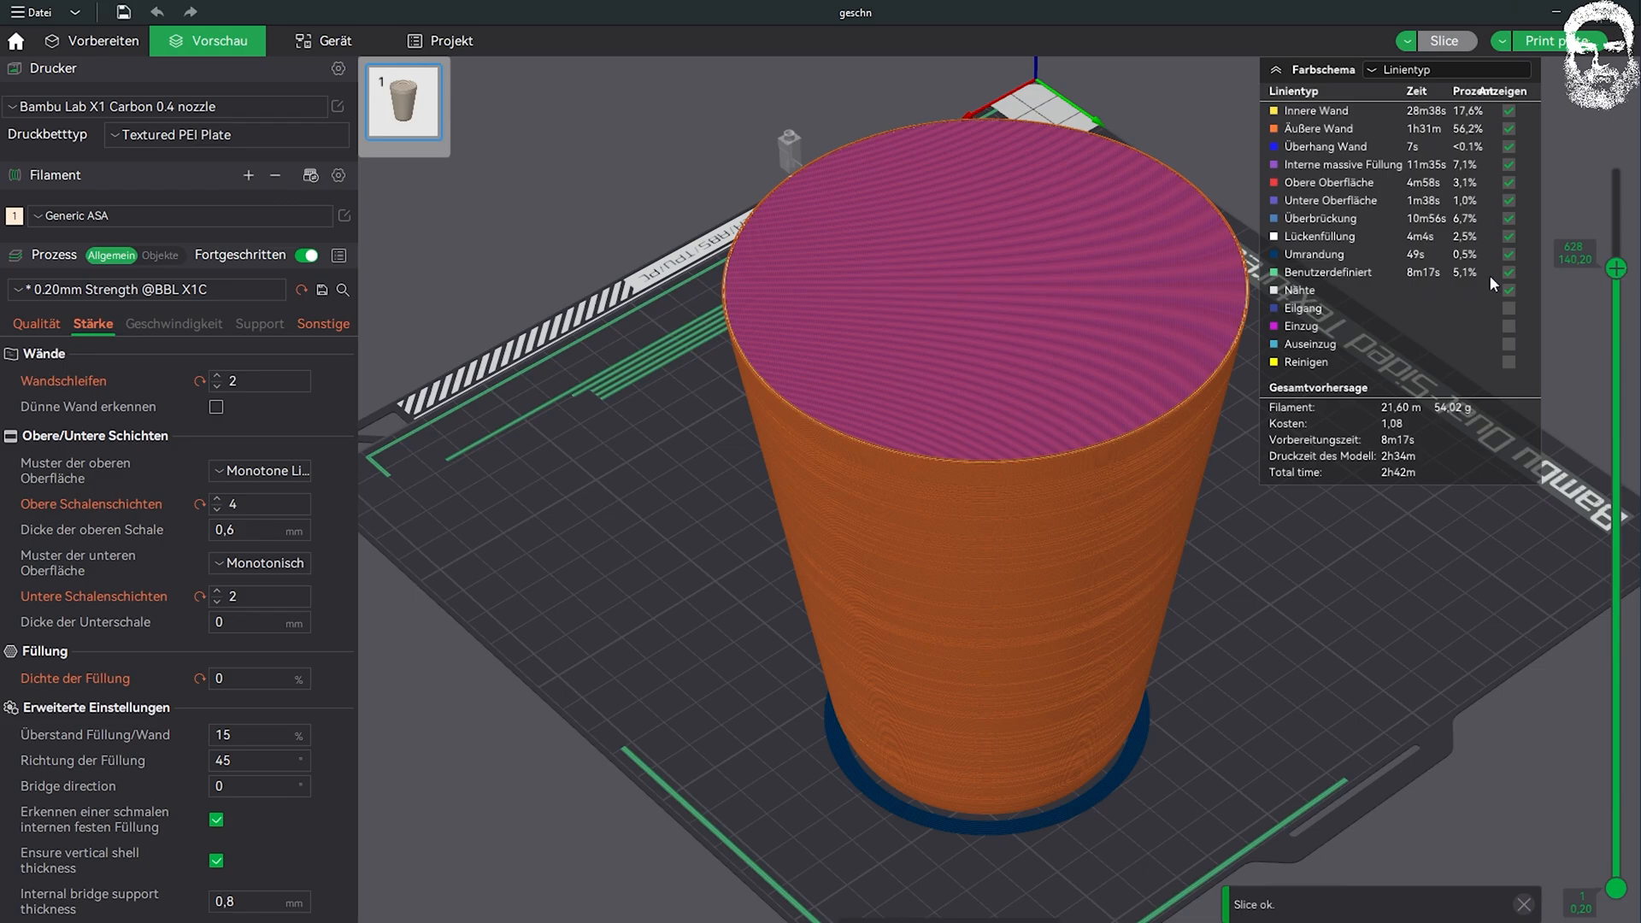
{"action": "mouse_move", "coordinate": [811, 340]}
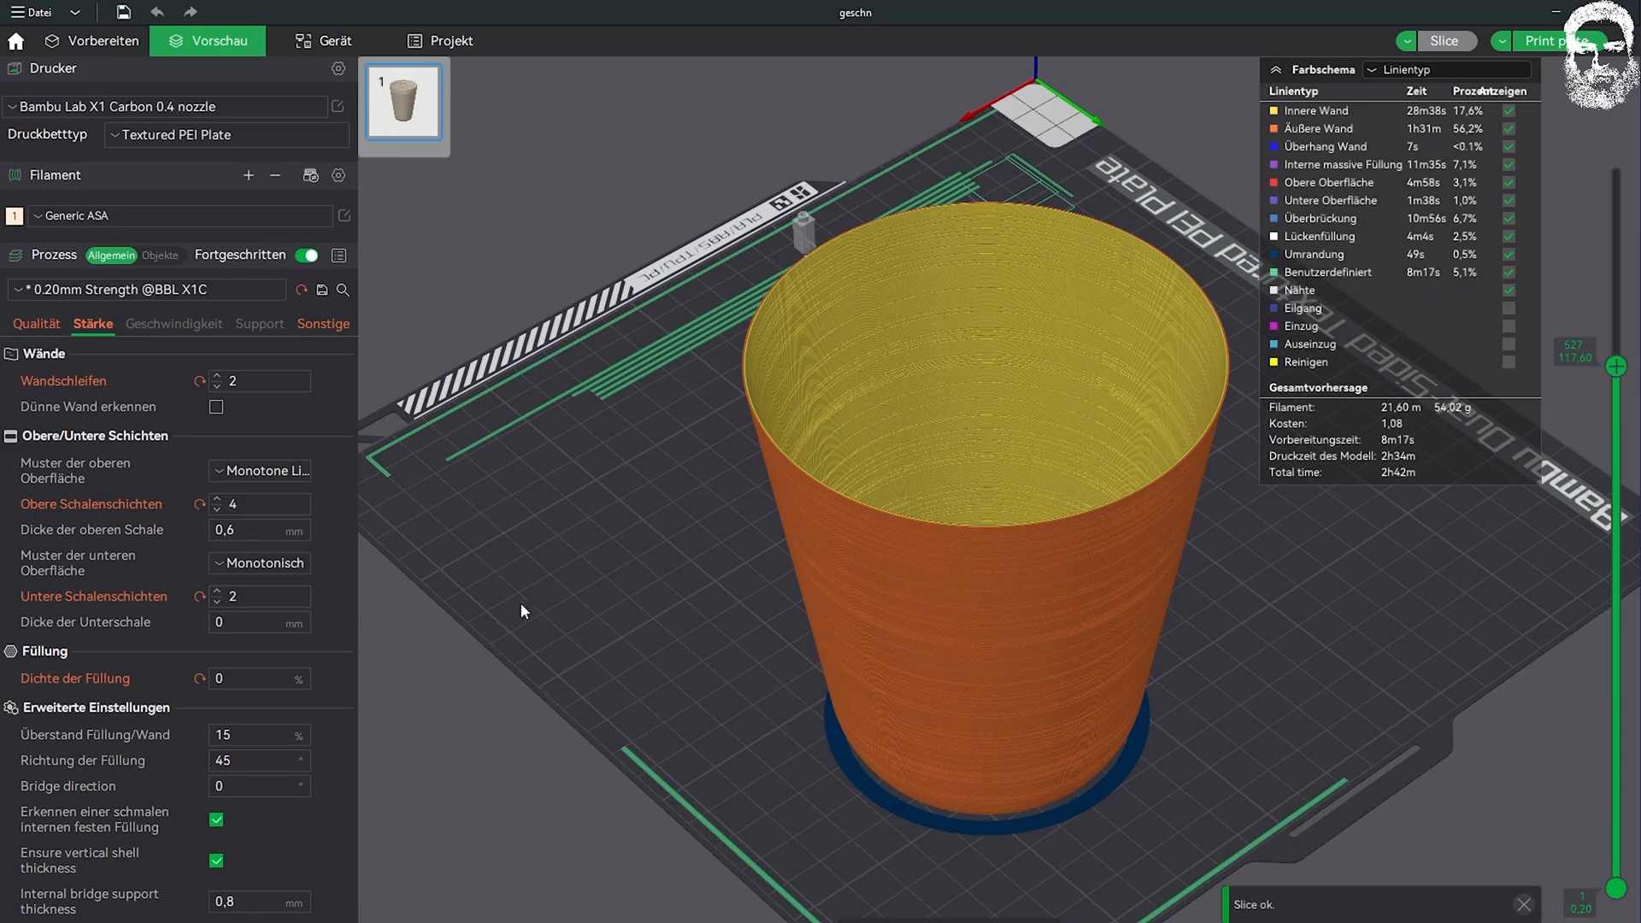
{"action": "mouse_move", "coordinate": [258, 502]}
{"action": "type", "text": "0"}
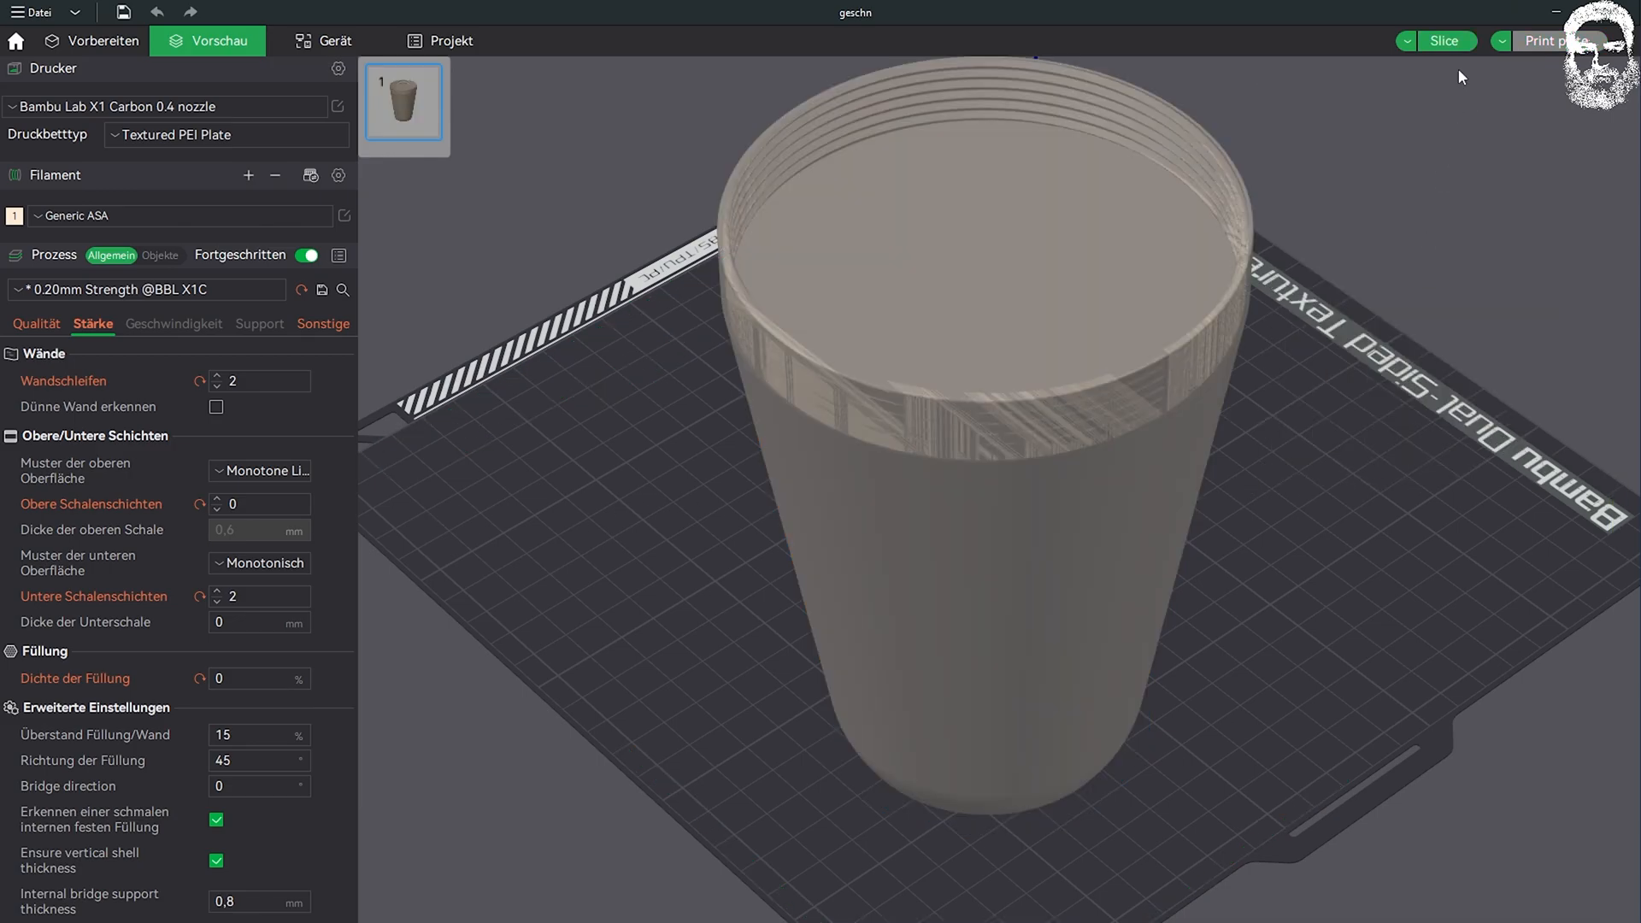
Step: Re-slice with zero top shell layers, giving an open-topped cover at 2h21m and 43.86 g
{"action": "left_click", "coordinate": [1445, 41]}
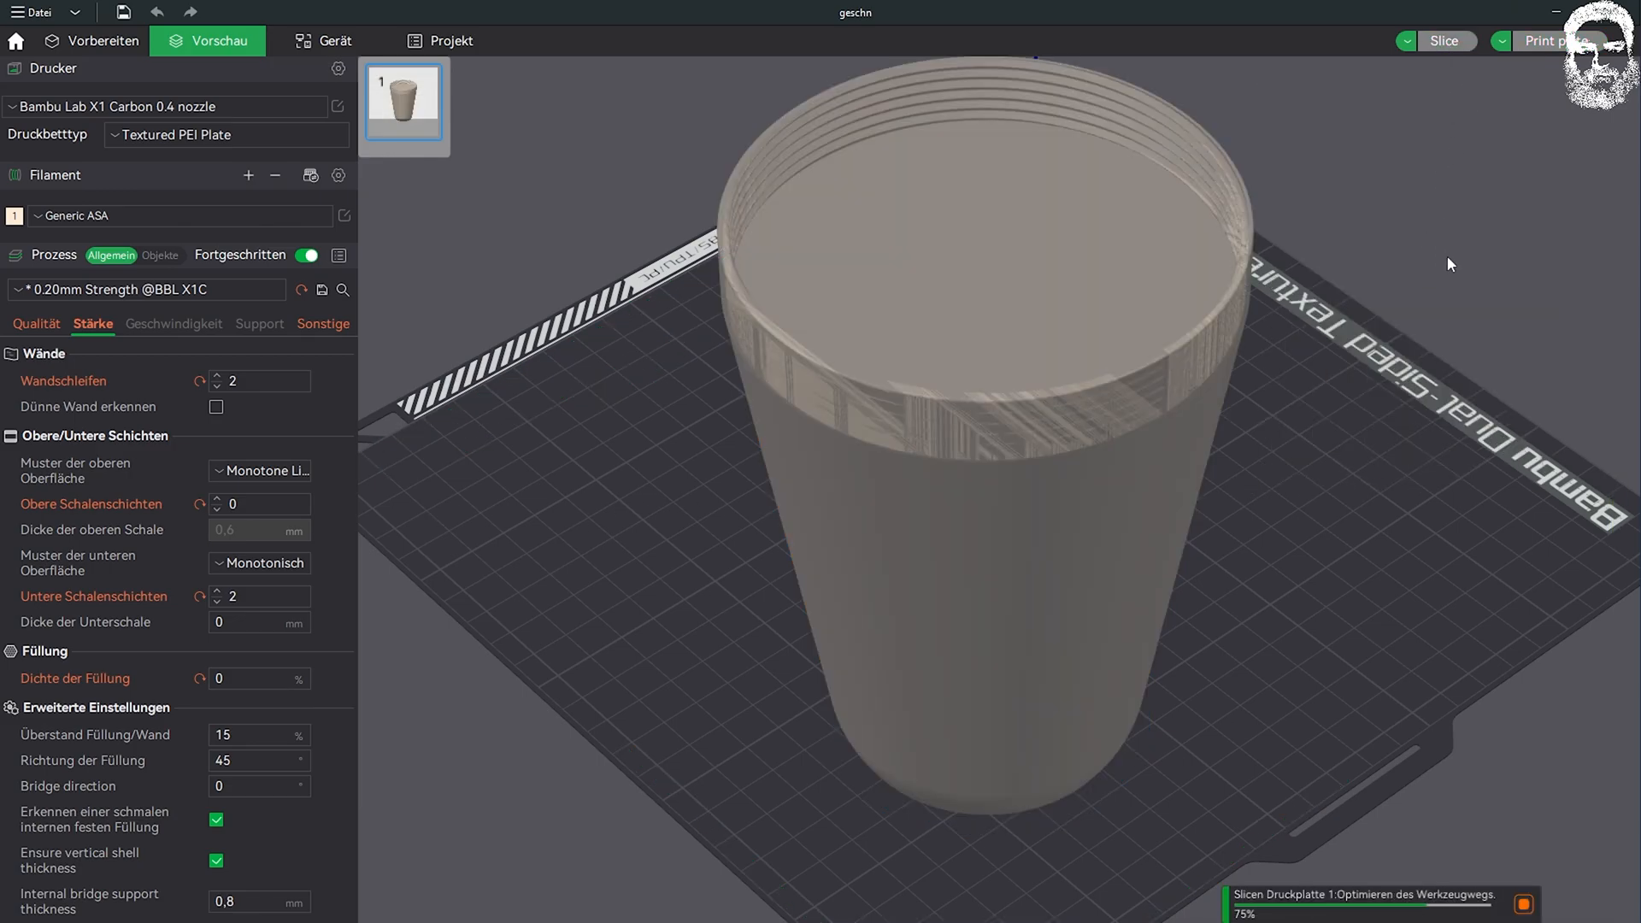
{"action": "mouse_move", "coordinate": [1421, 431]}
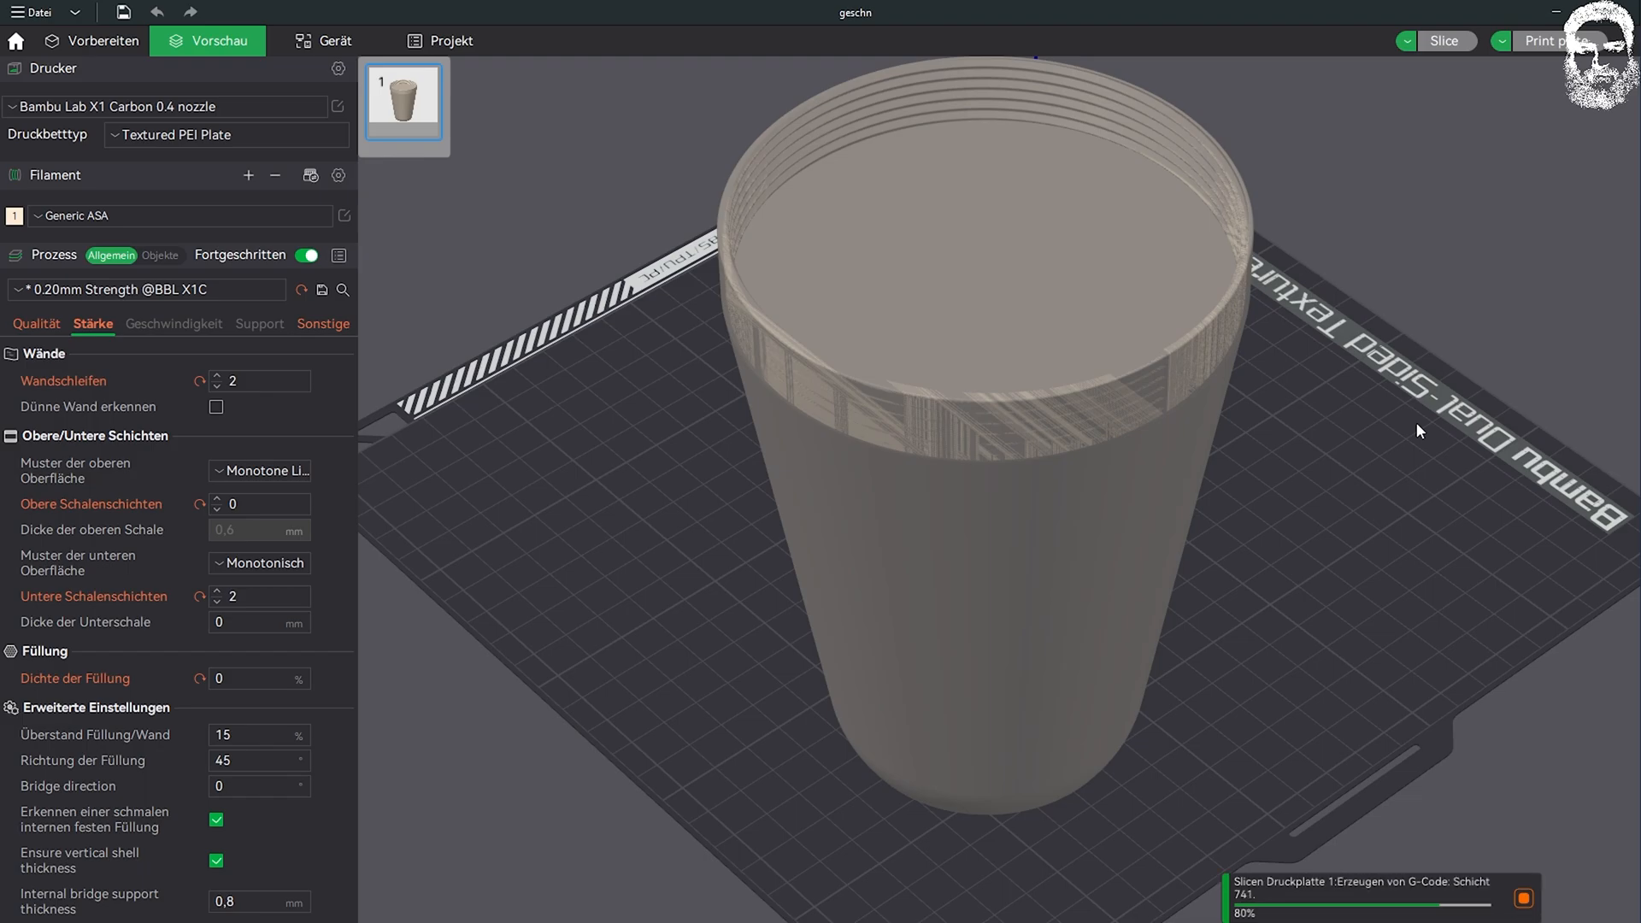
{"action": "left_click", "coordinate": [1444, 41]}
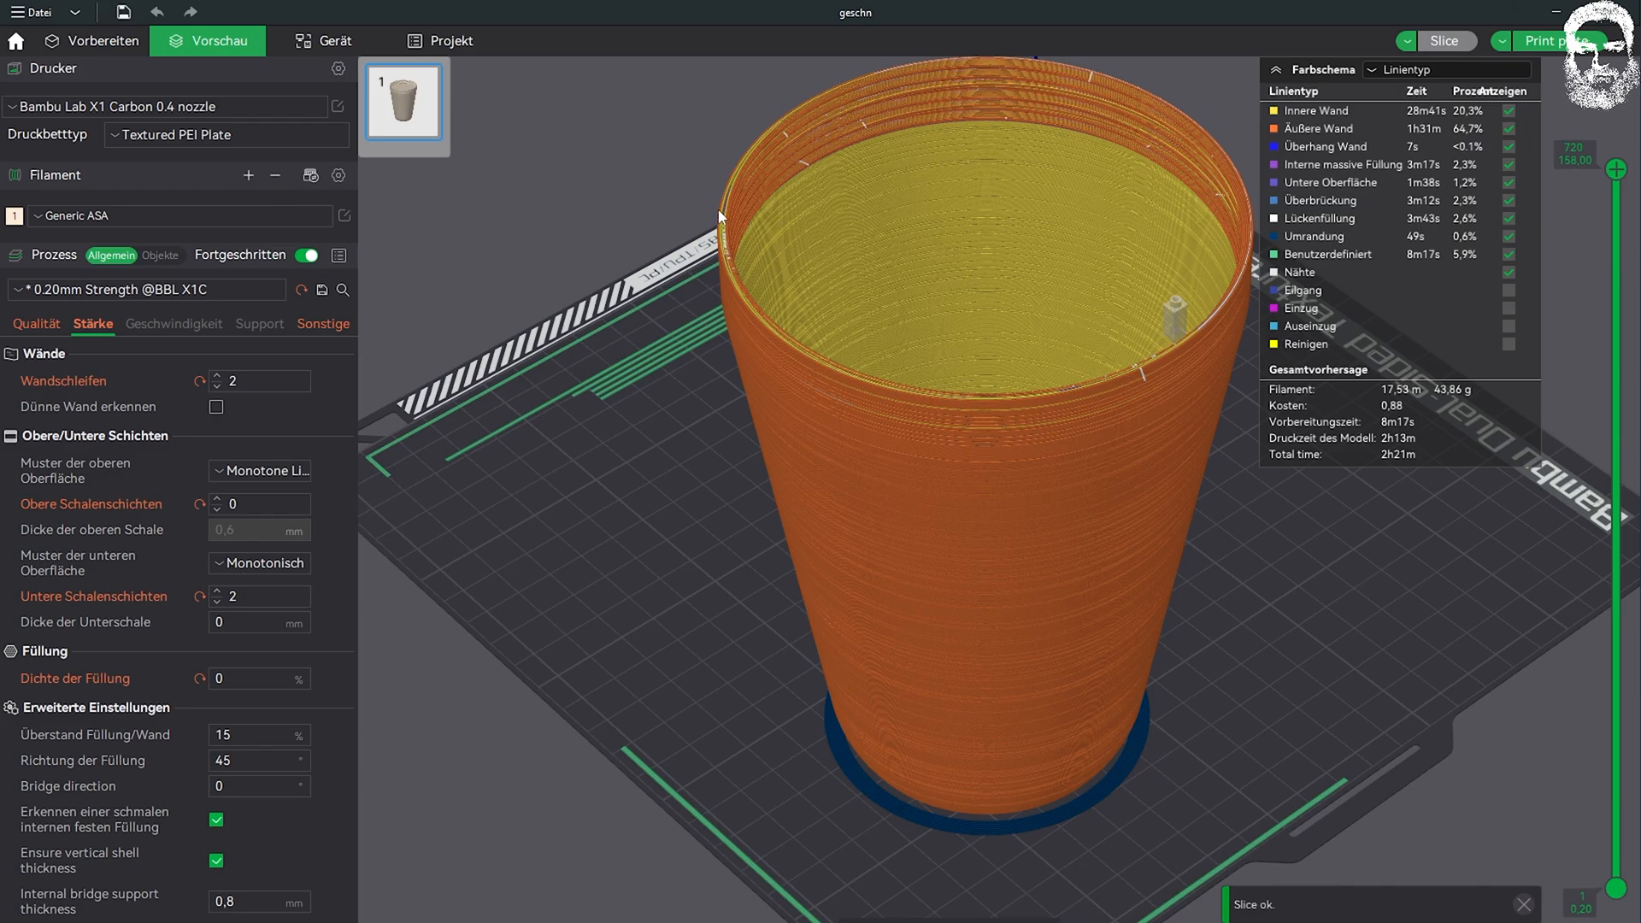
{"action": "mouse_move", "coordinate": [733, 280]}
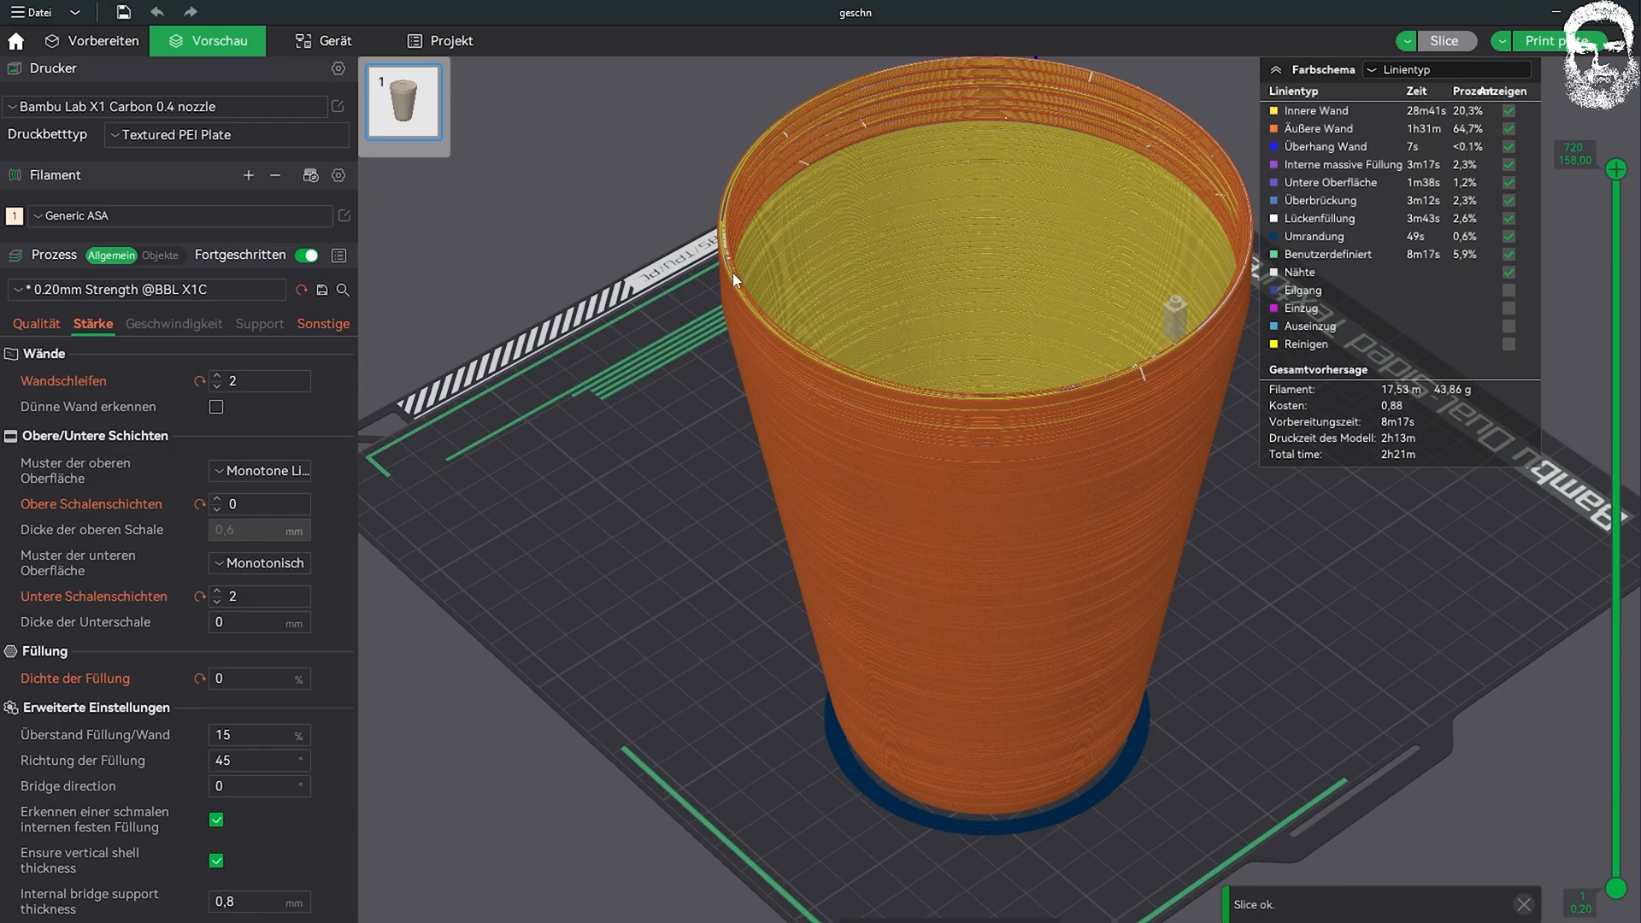
{"action": "mouse_move", "coordinate": [726, 212]}
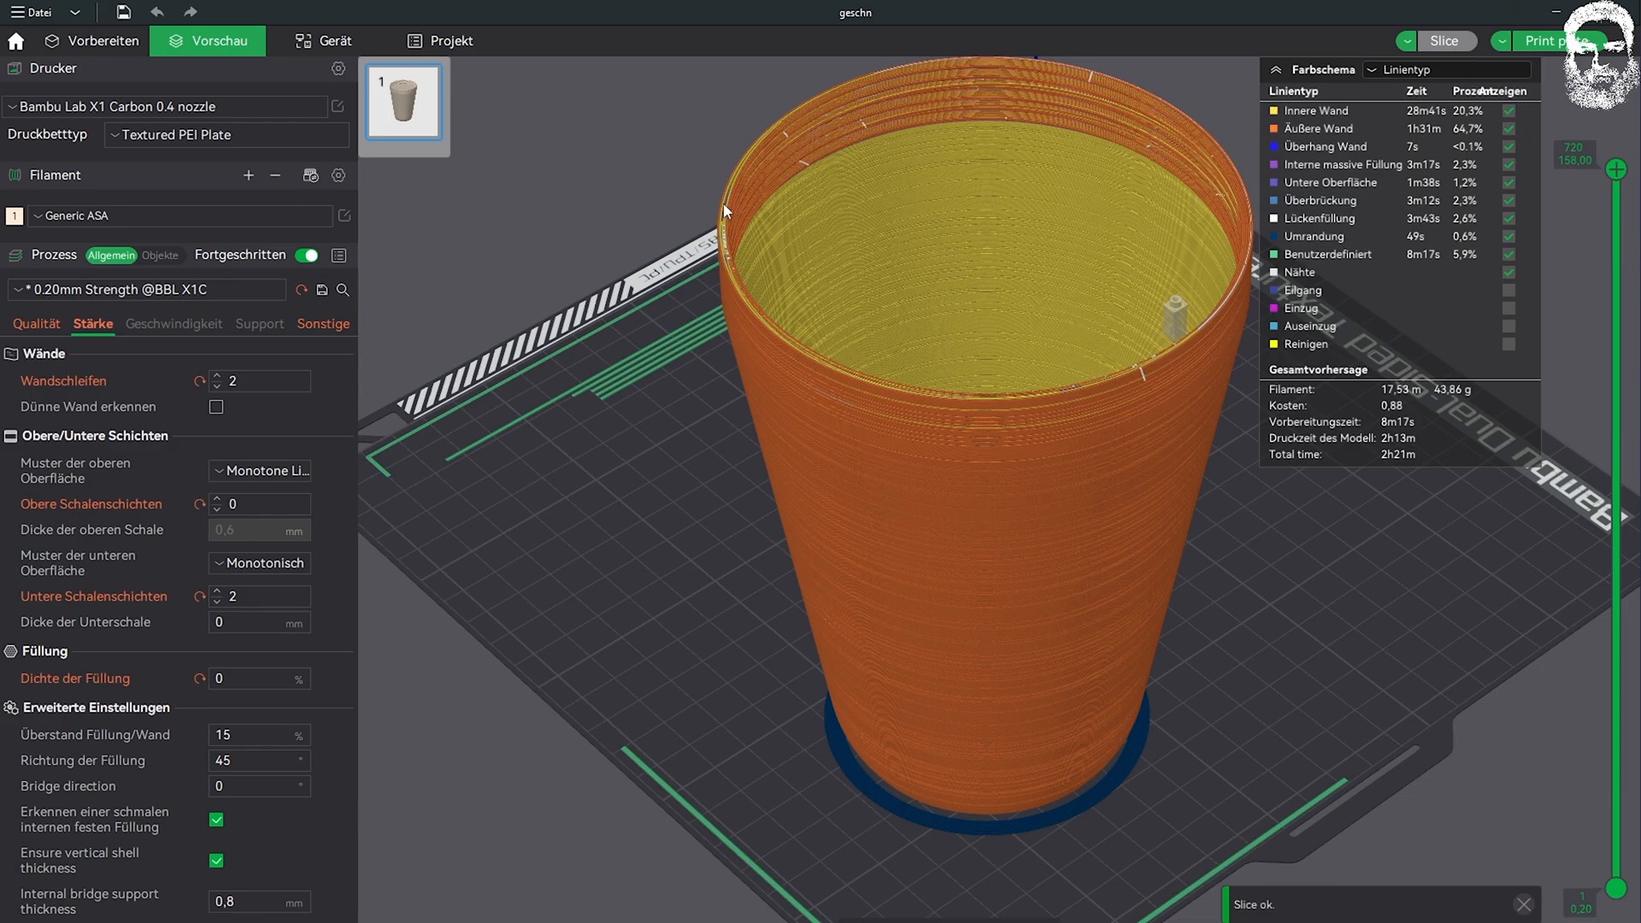
{"action": "mouse_move", "coordinate": [994, 545]}
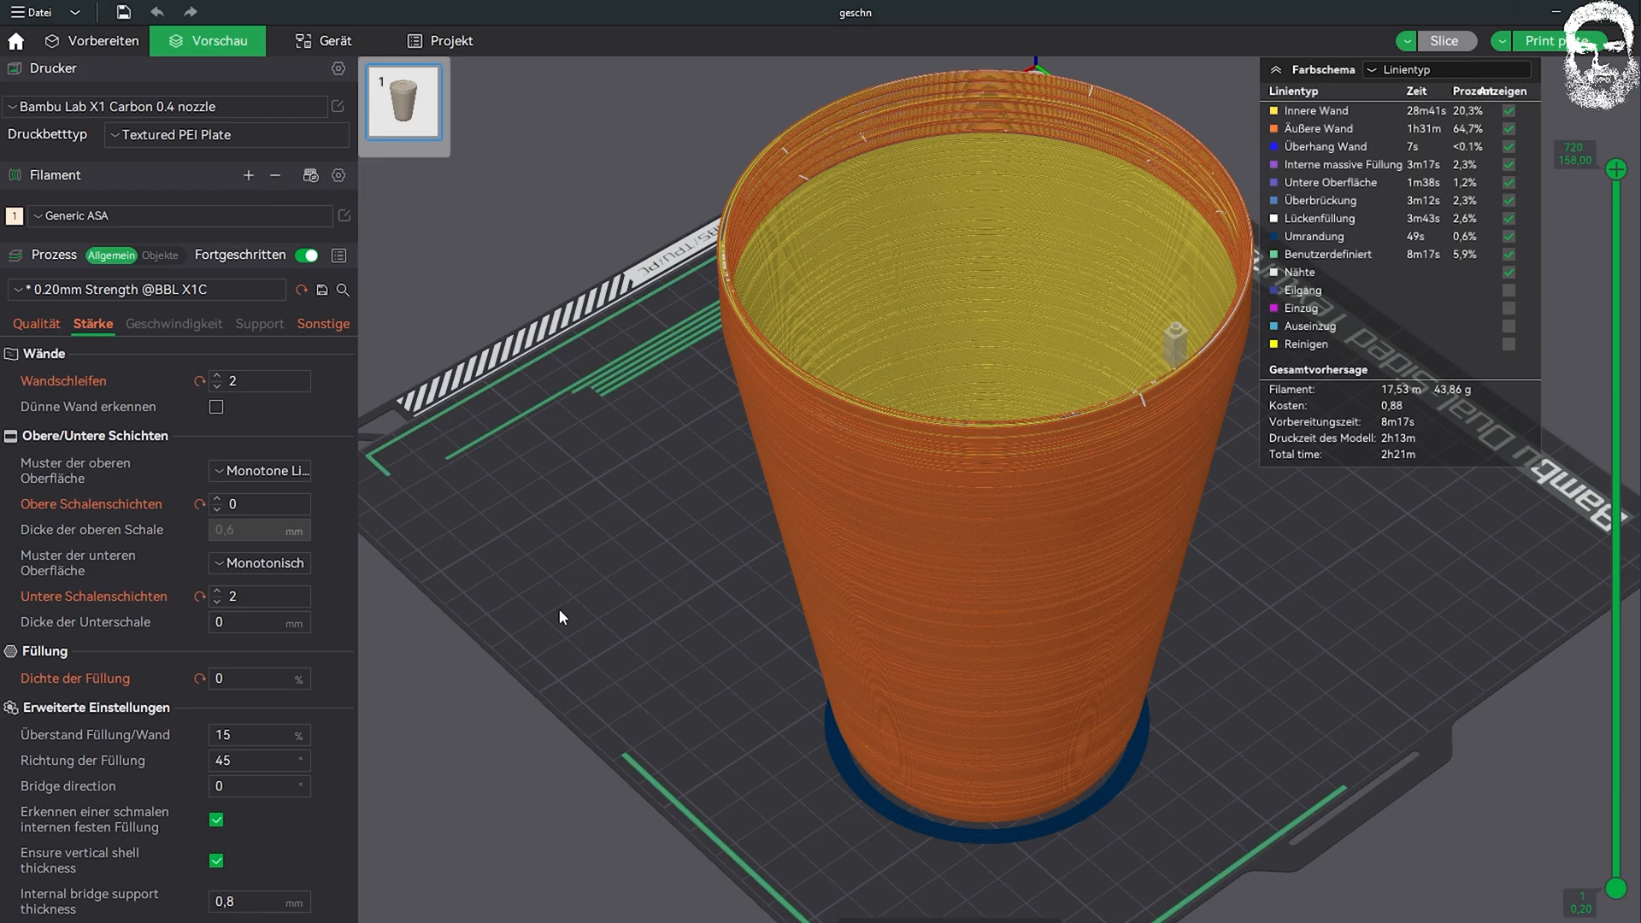
{"action": "mouse_move", "coordinate": [639, 596]}
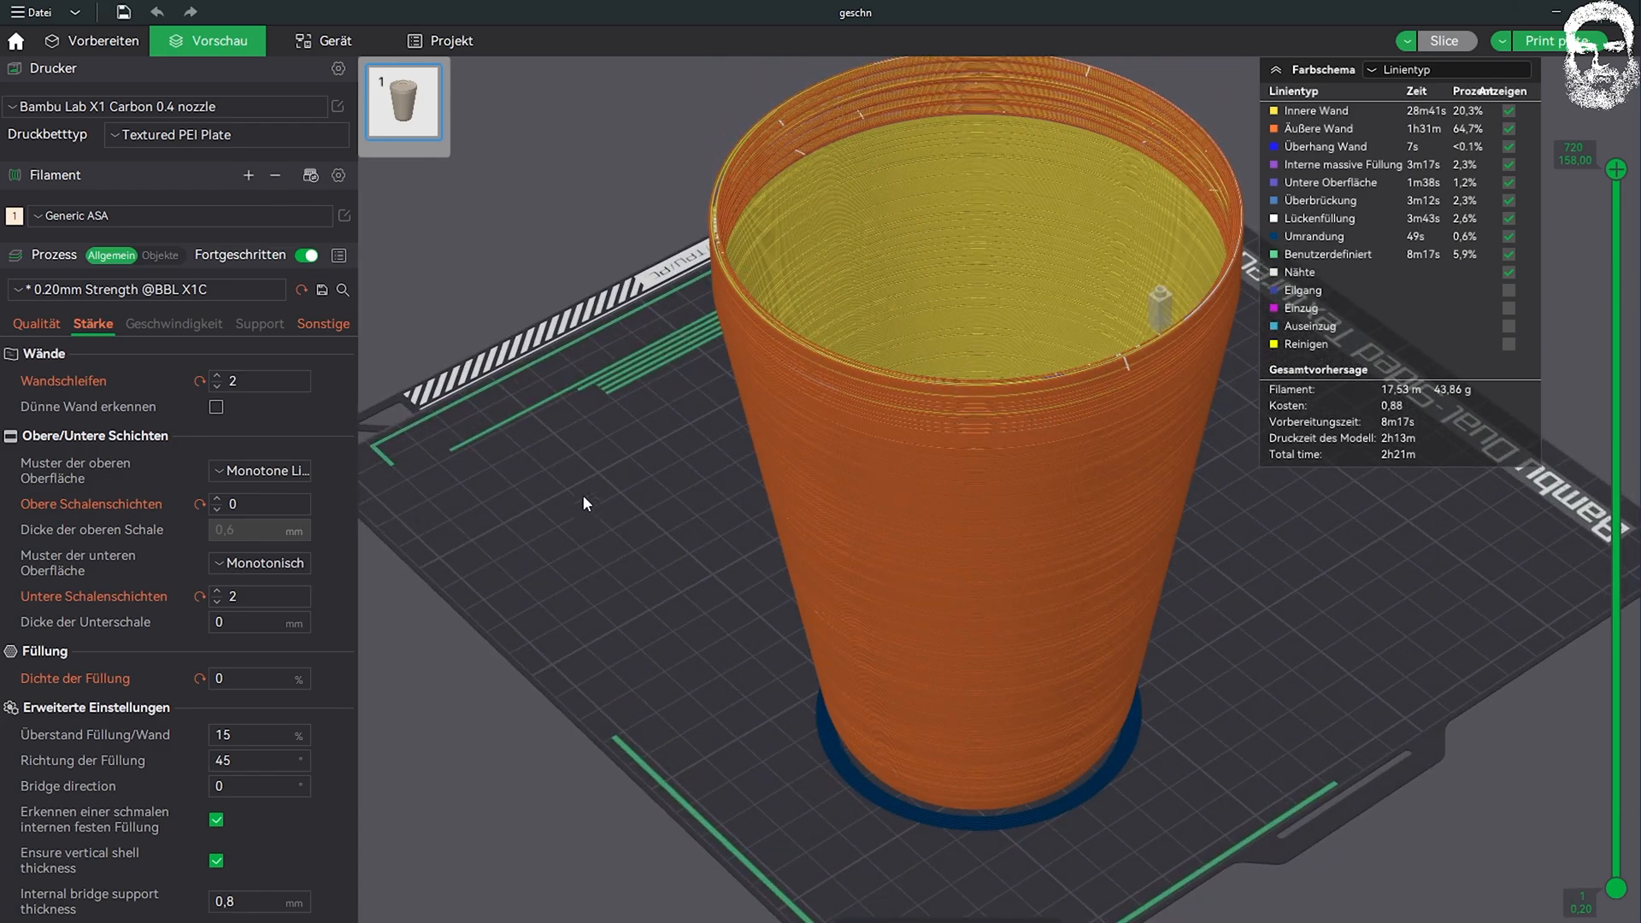
Step: Return to the Prepare view and clone the cover once, which lands overlapping the original
{"action": "left_click", "coordinate": [91, 41]}
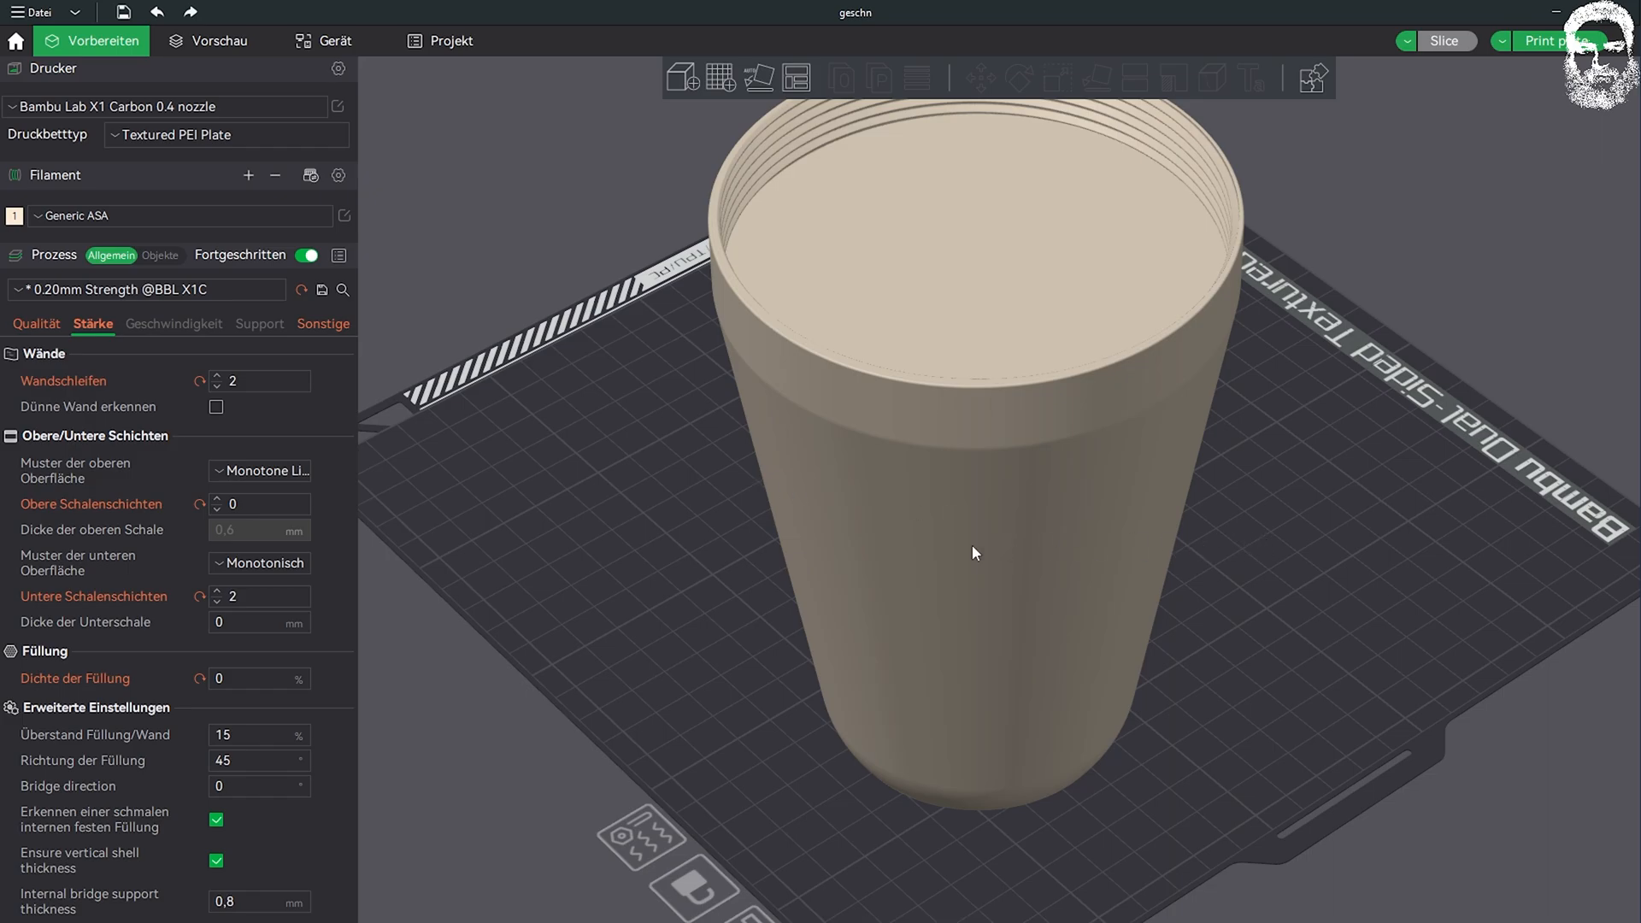
{"action": "left_click", "coordinate": [972, 523]}
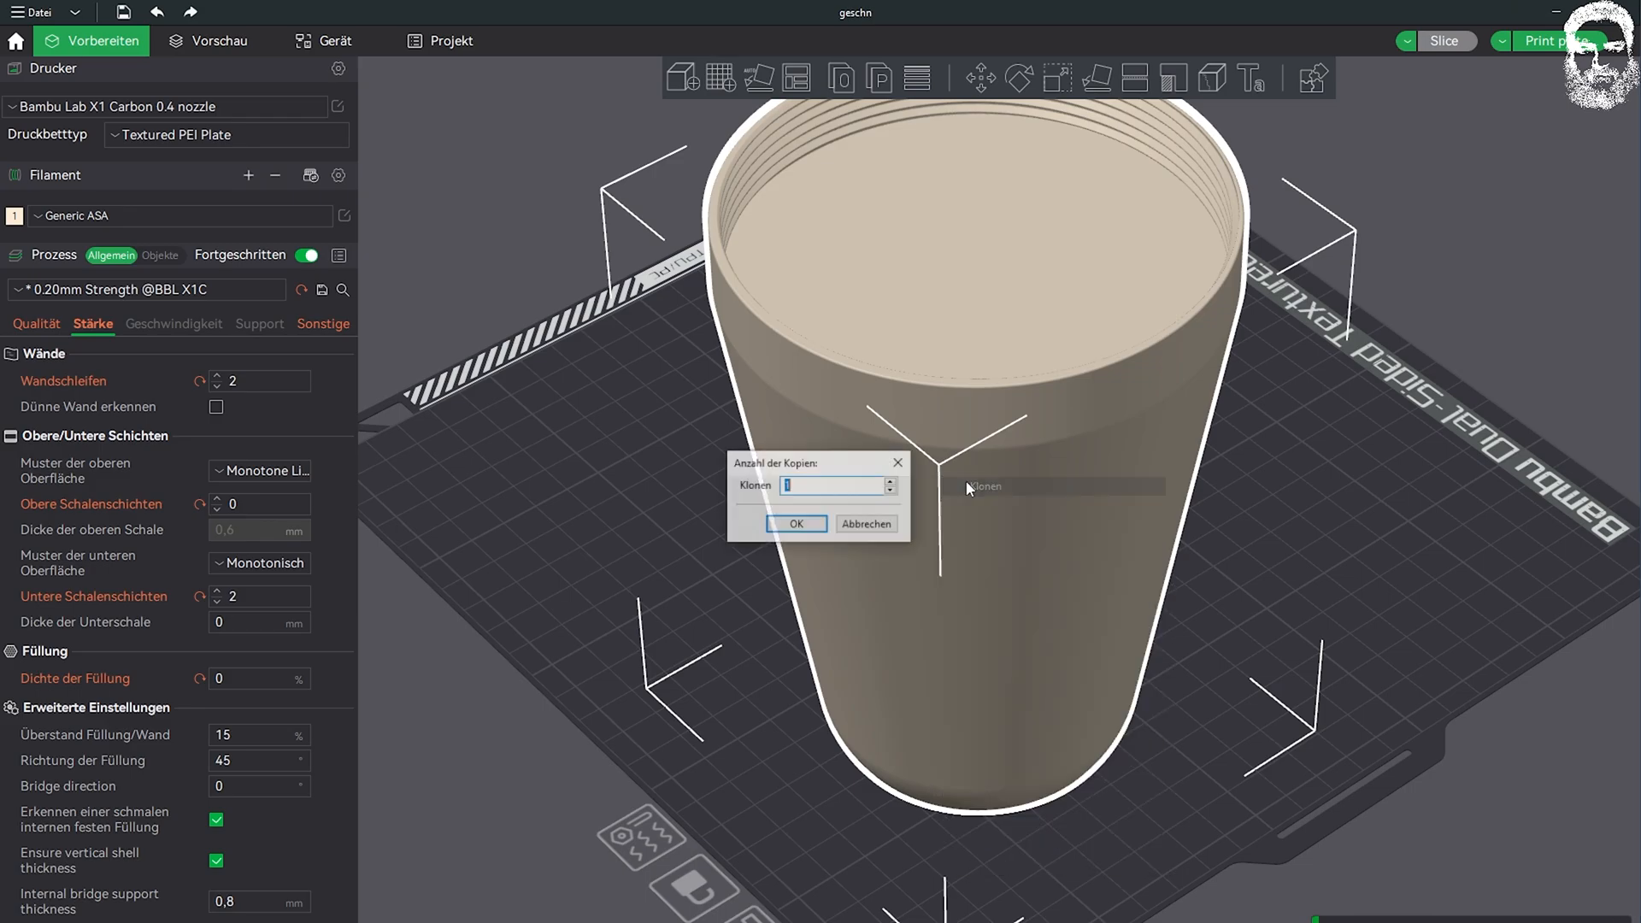
{"action": "left_click", "coordinate": [865, 523]}
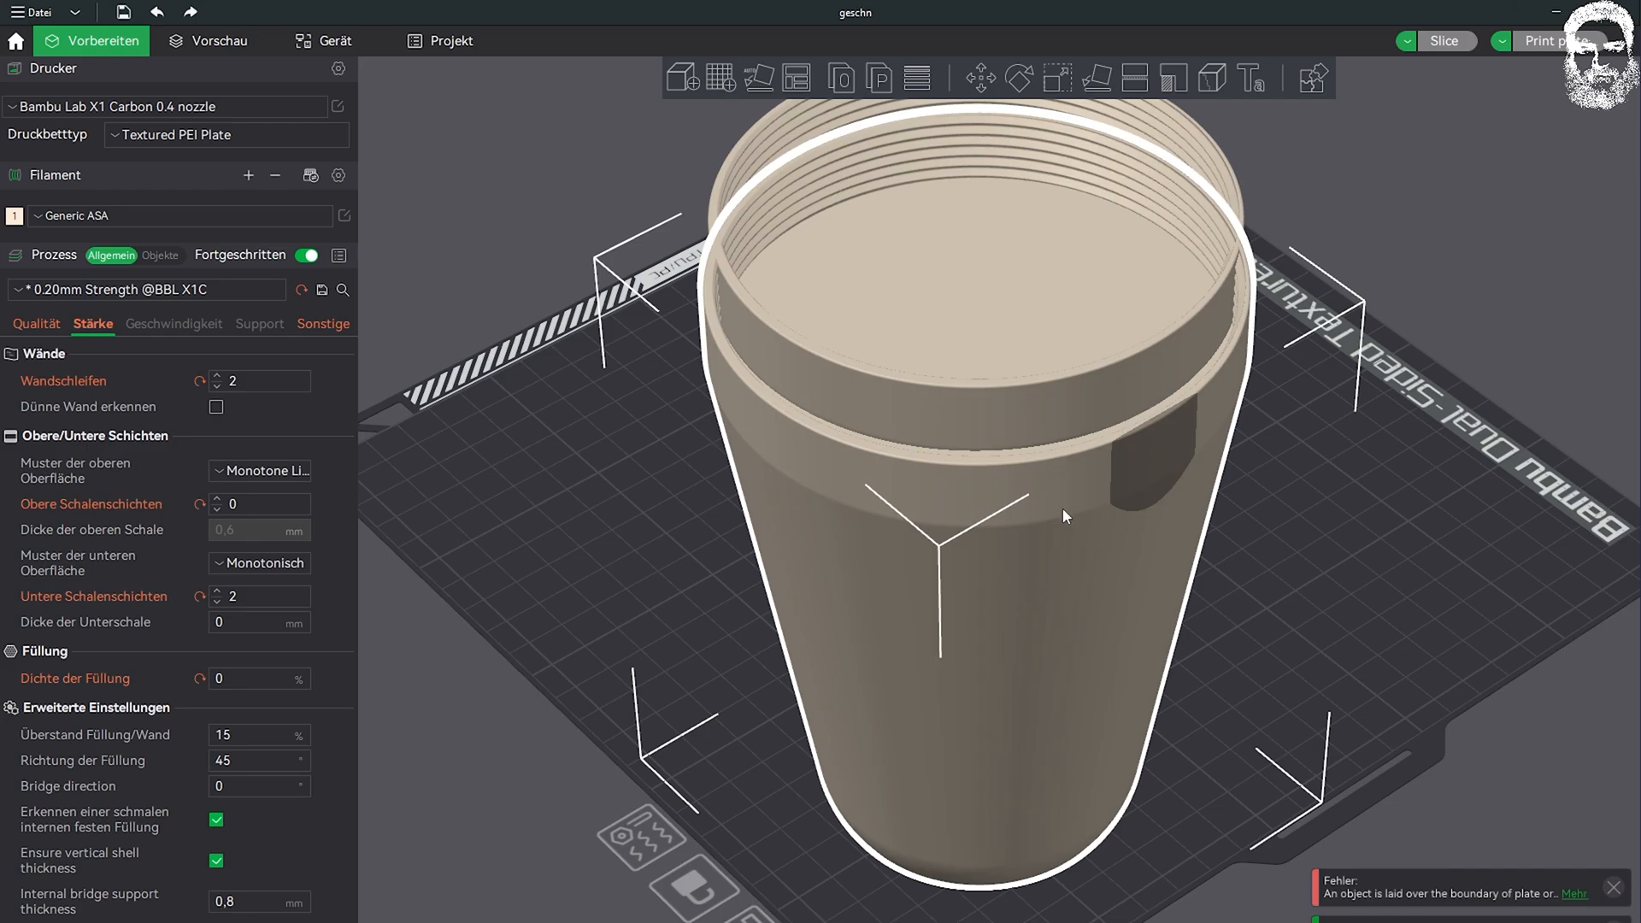
{"action": "mouse_move", "coordinate": [1079, 395]}
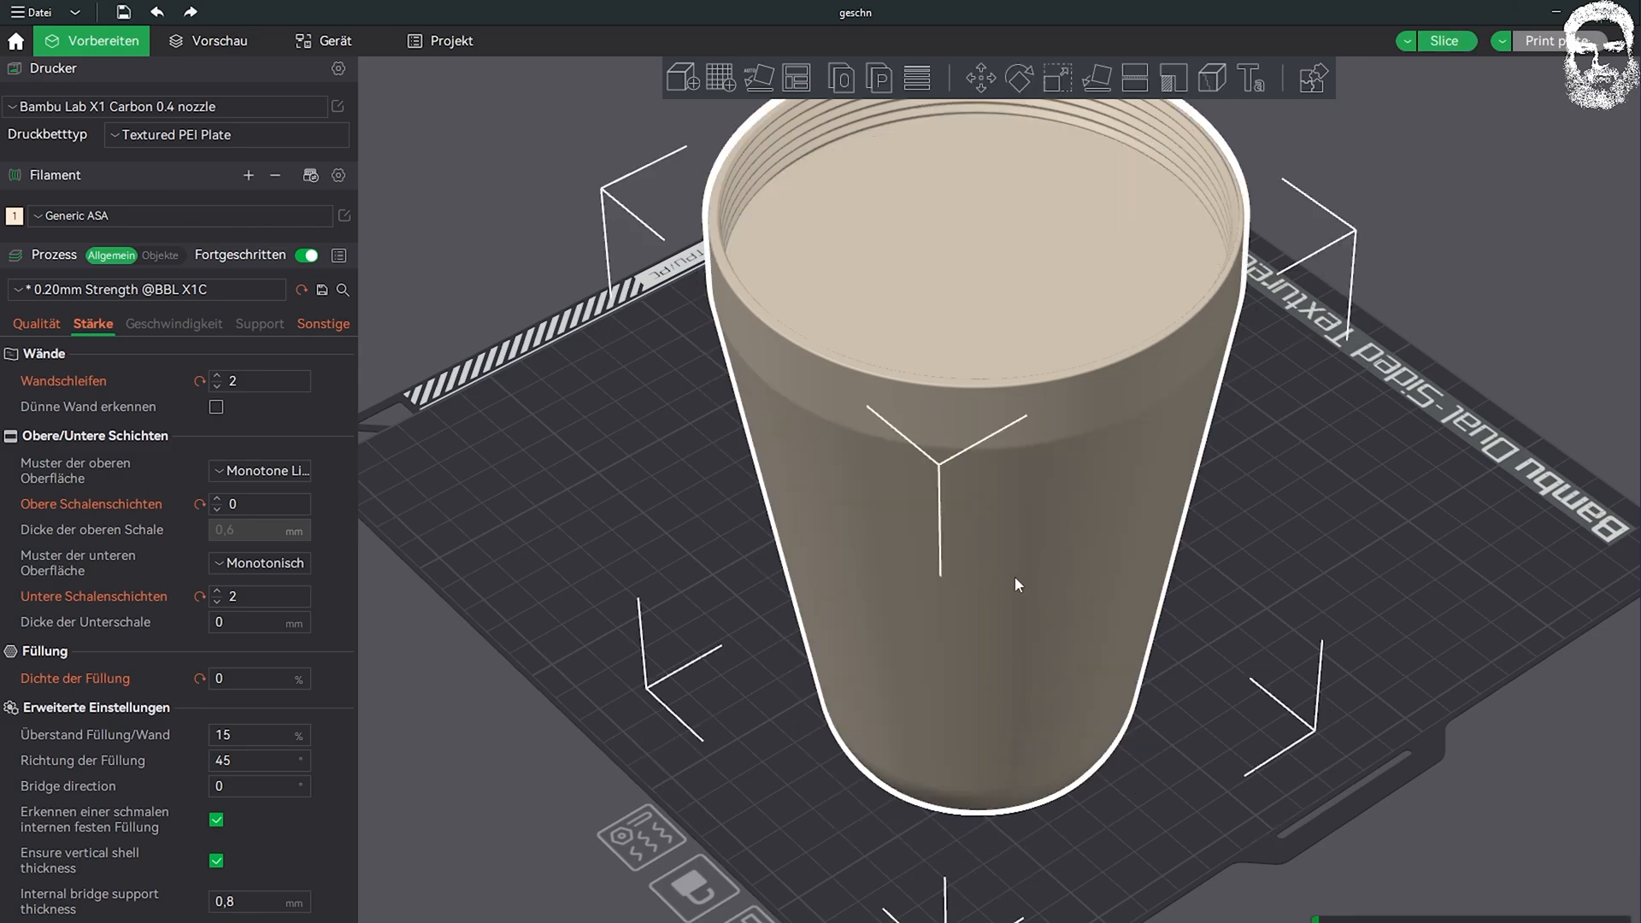
{"action": "mouse_move", "coordinate": [1001, 541]}
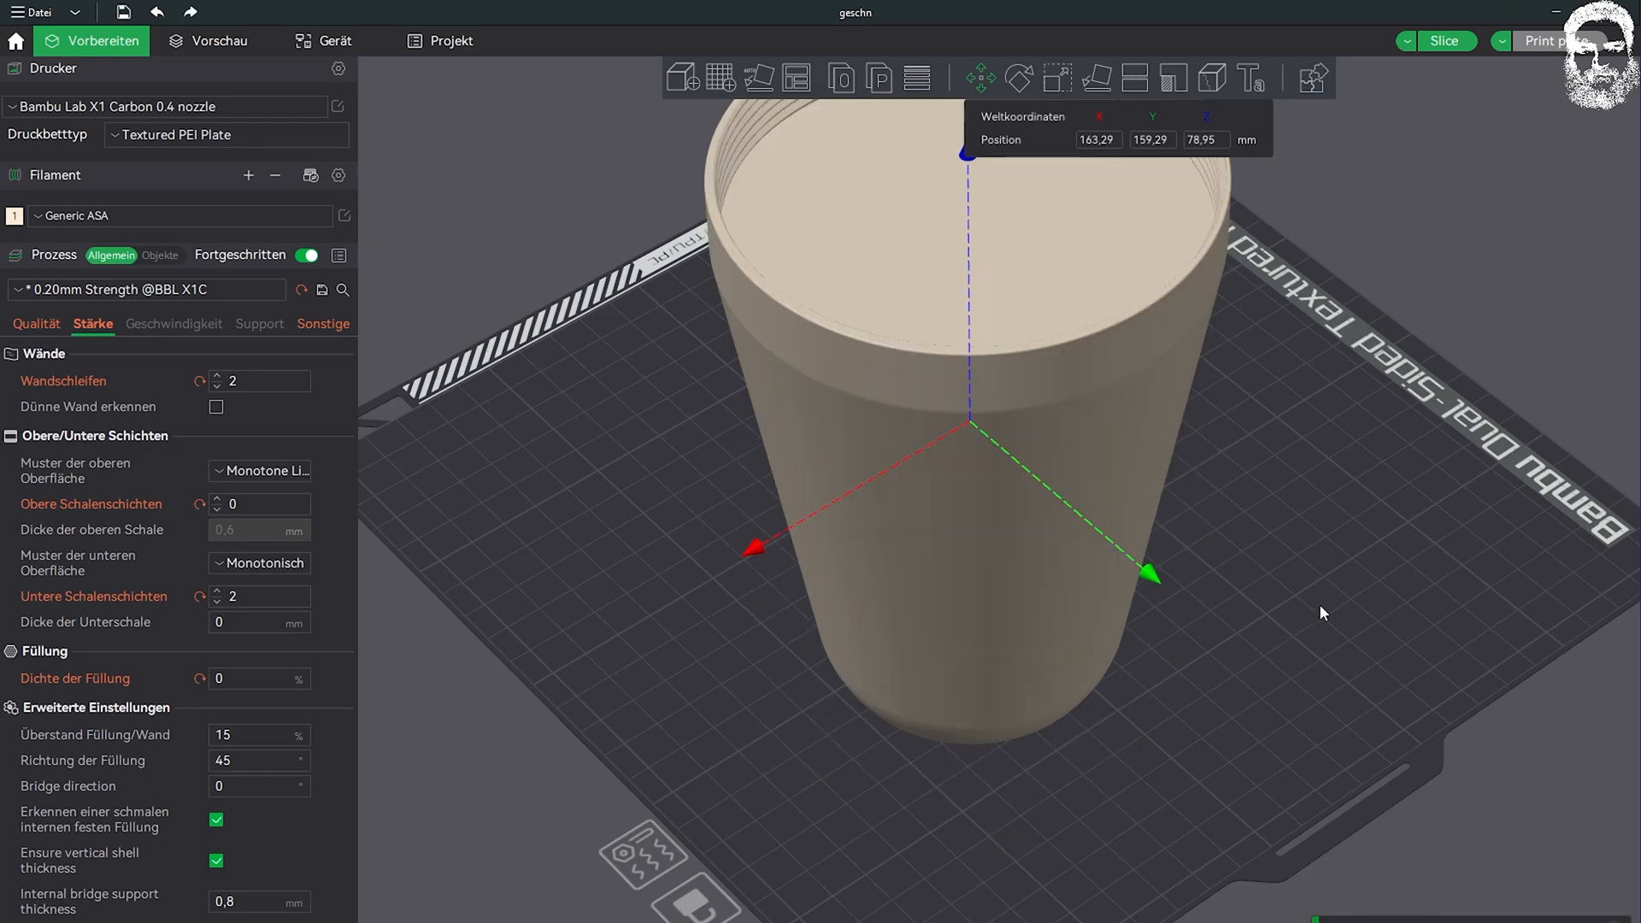
{"action": "mouse_move", "coordinate": [1171, 328]}
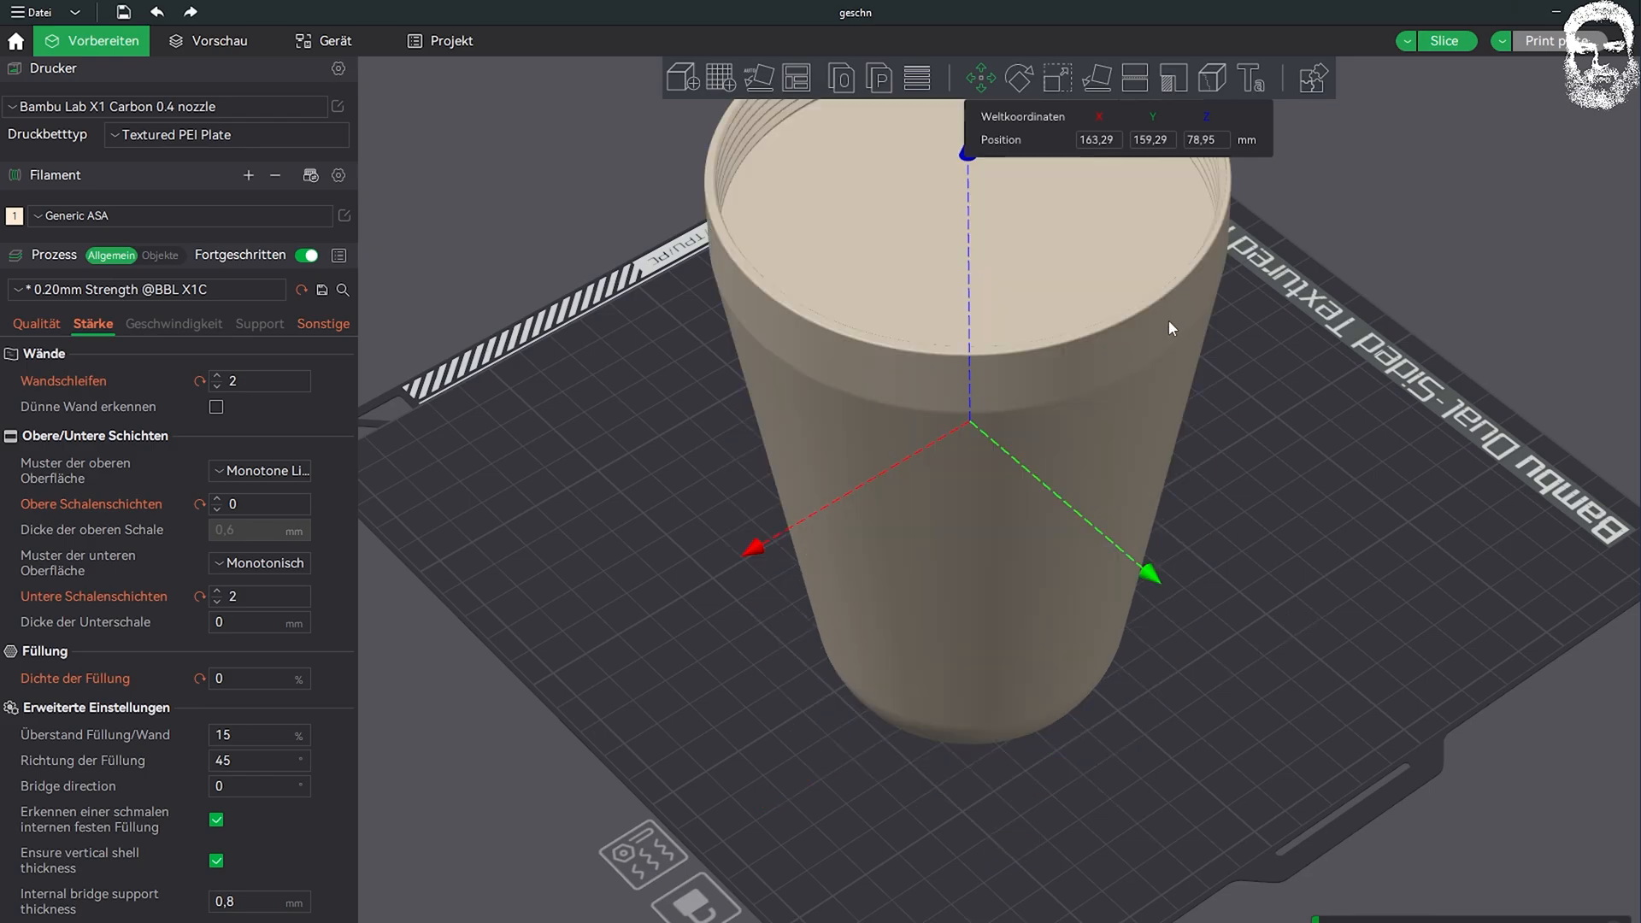
{"action": "mouse_move", "coordinate": [1178, 345]}
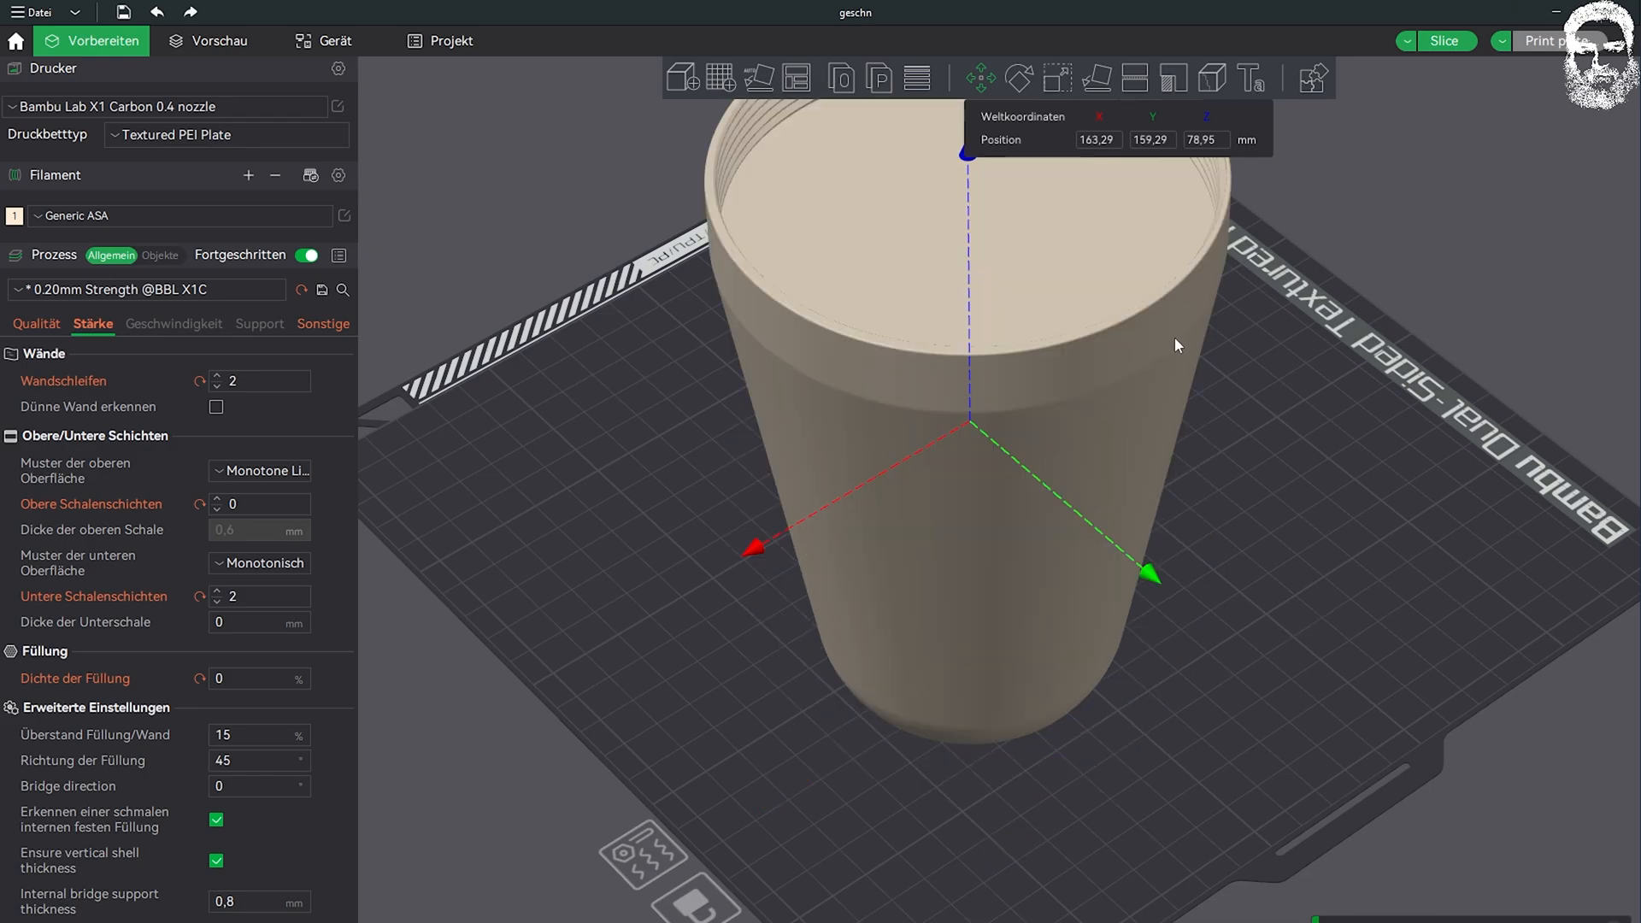
{"action": "mouse_move", "coordinate": [1210, 503]}
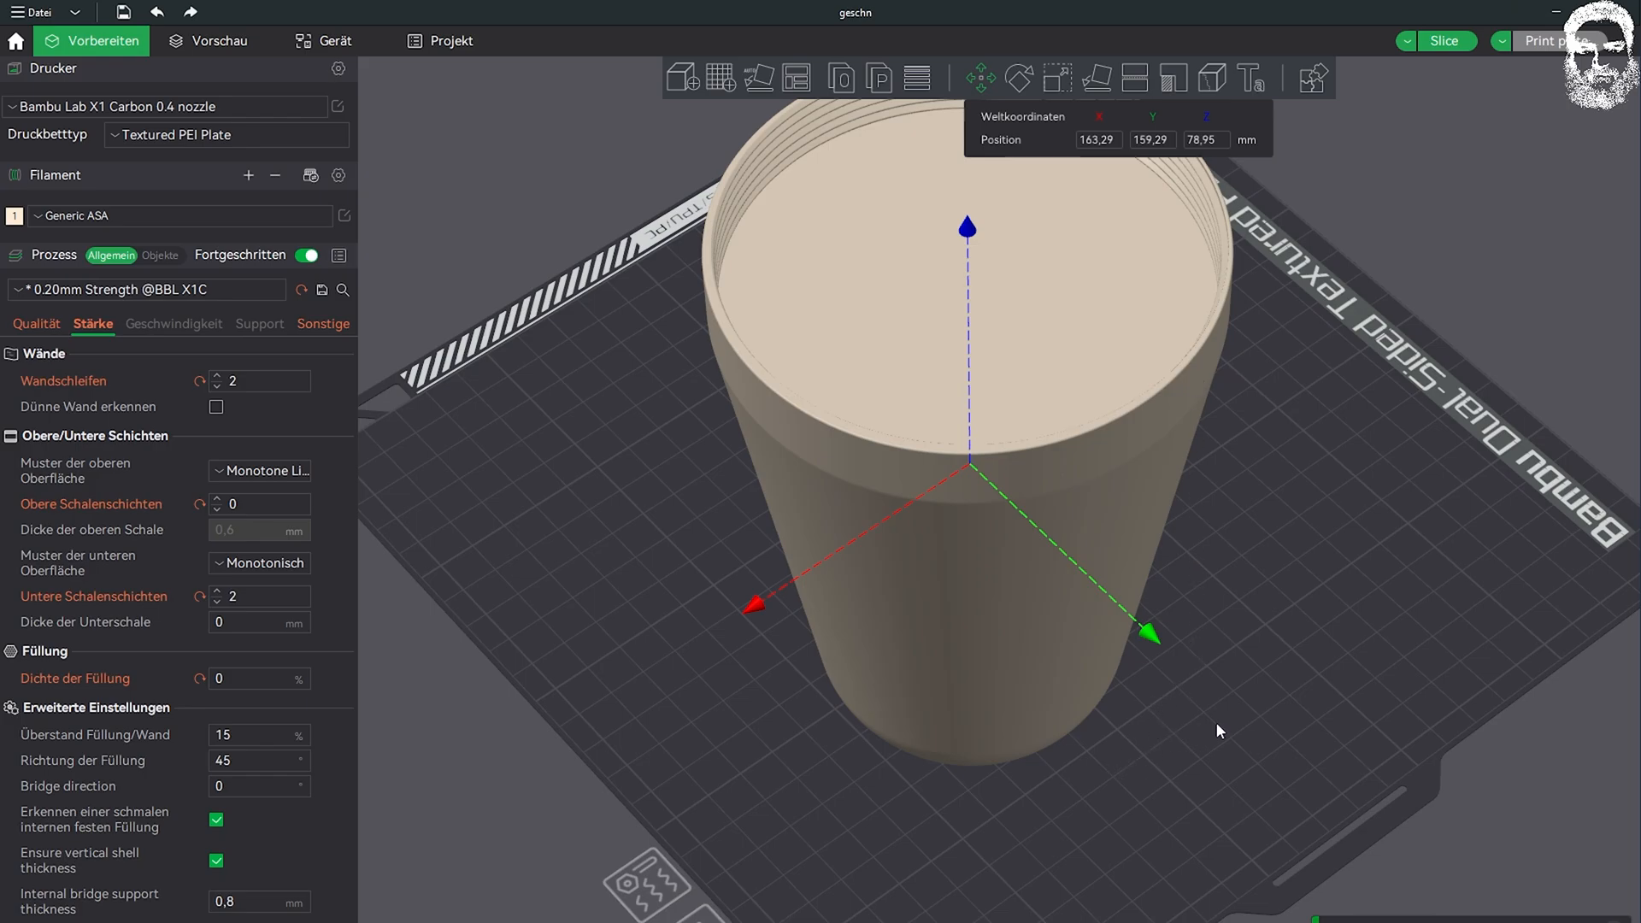
{"action": "mouse_move", "coordinate": [1182, 645]}
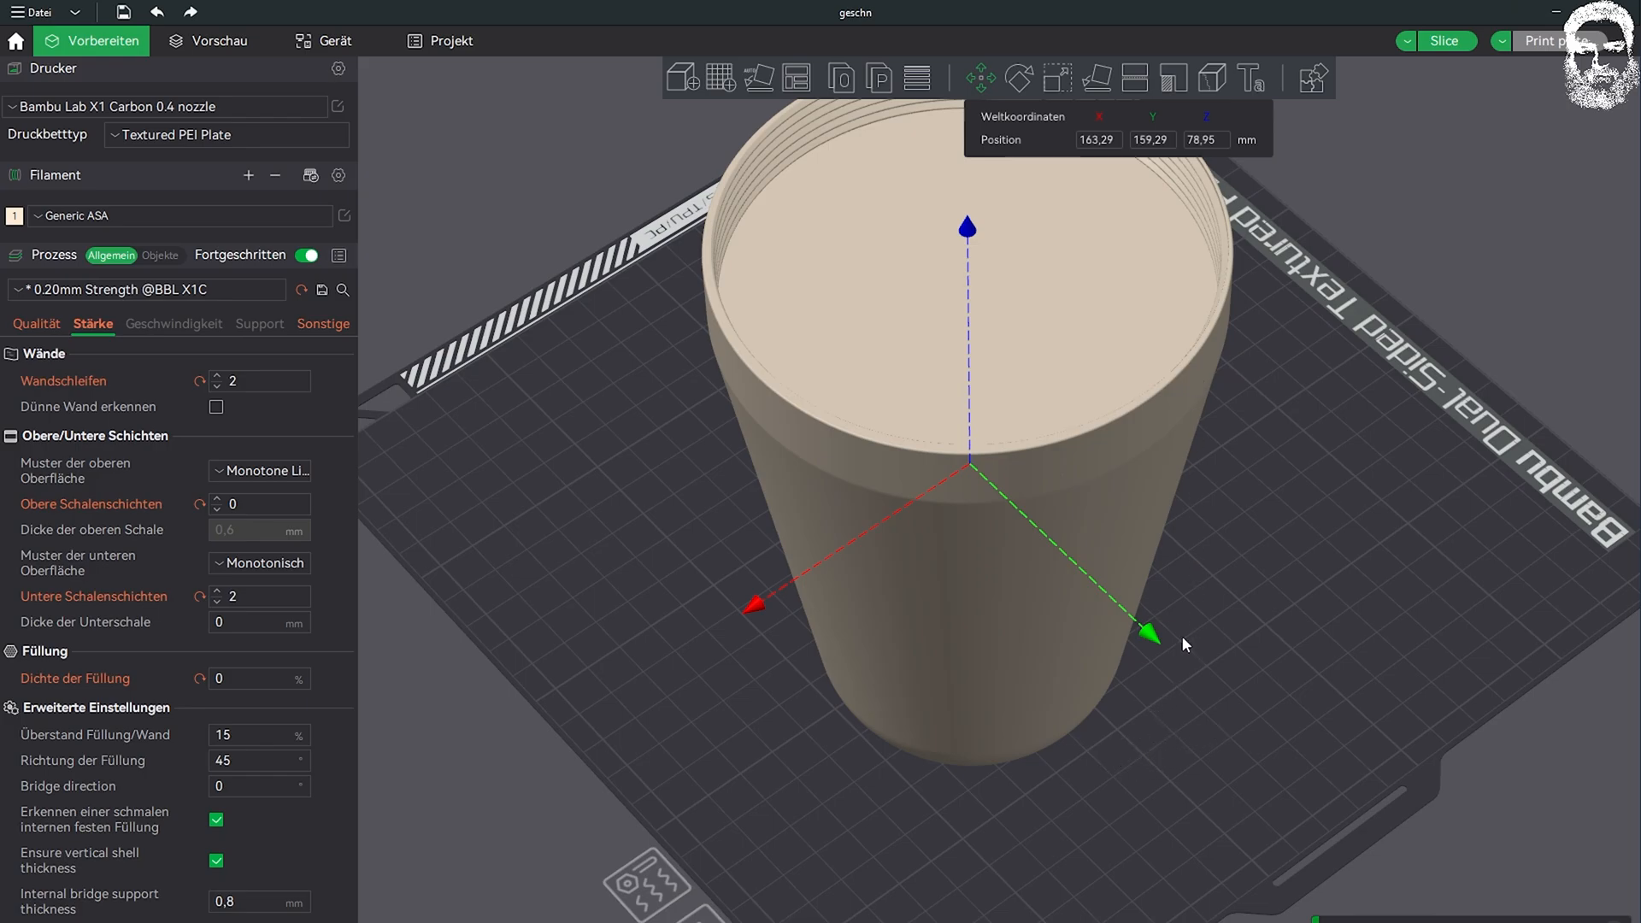
{"action": "mouse_move", "coordinate": [1413, 689]}
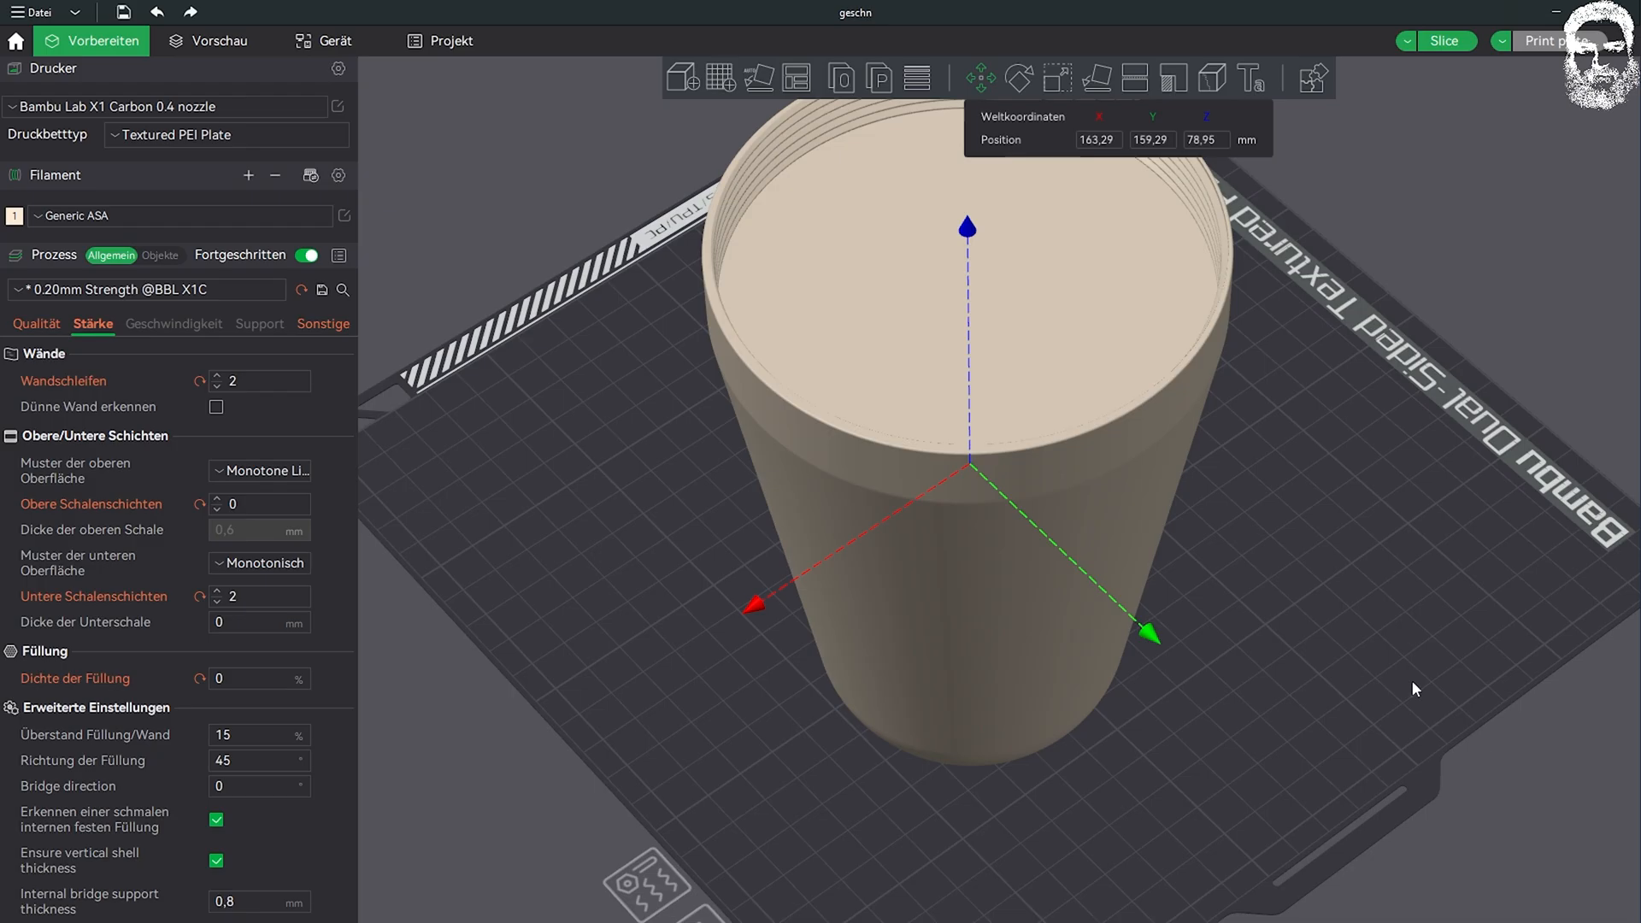